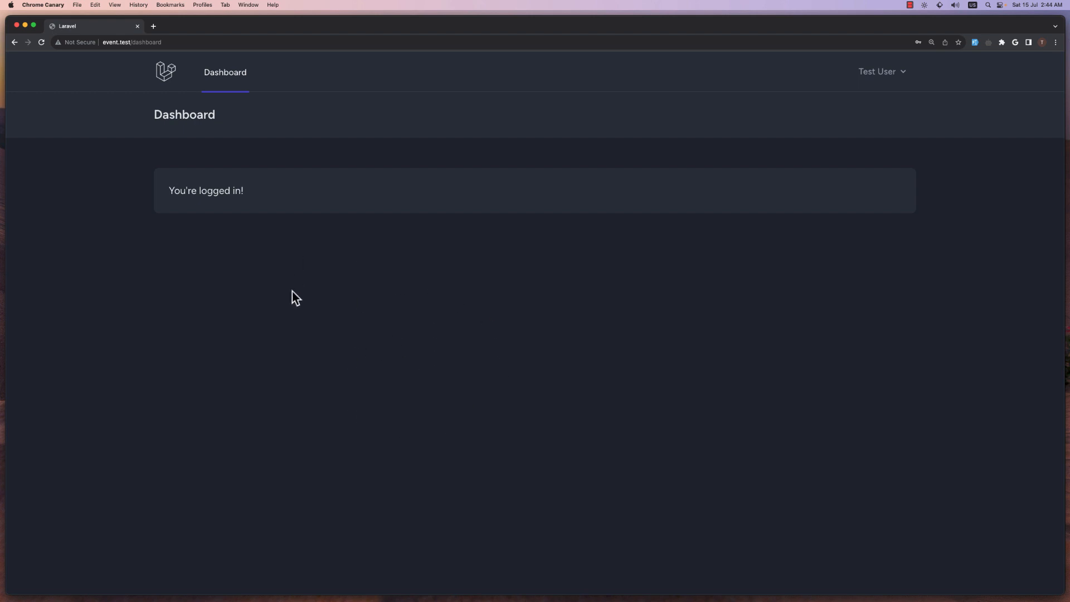
{"action": "mouse_move", "coordinate": [294, 312]}
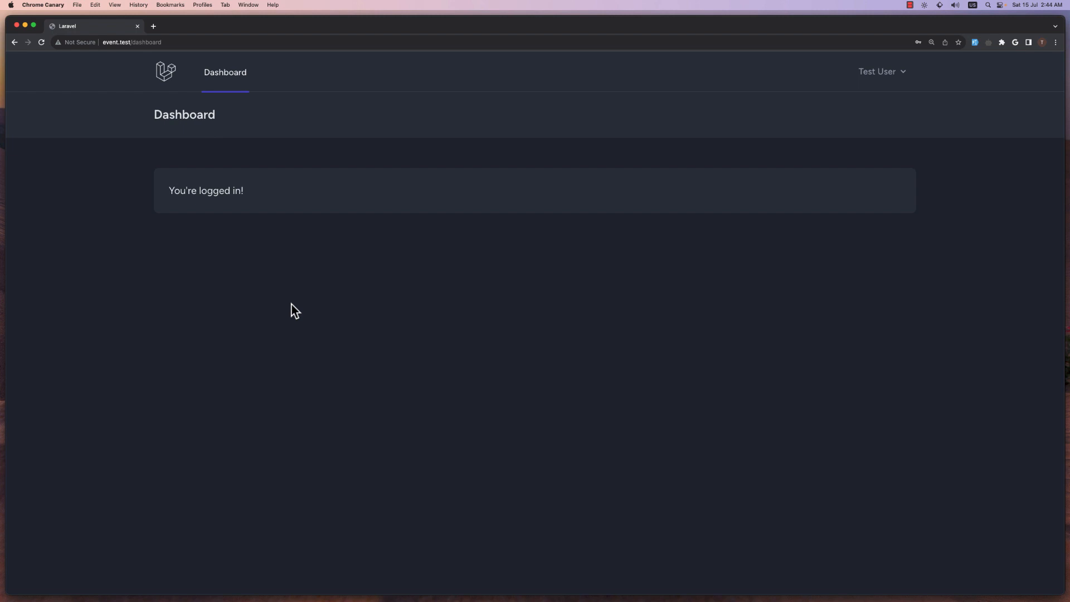
{"action": "mouse_move", "coordinate": [303, 245]}
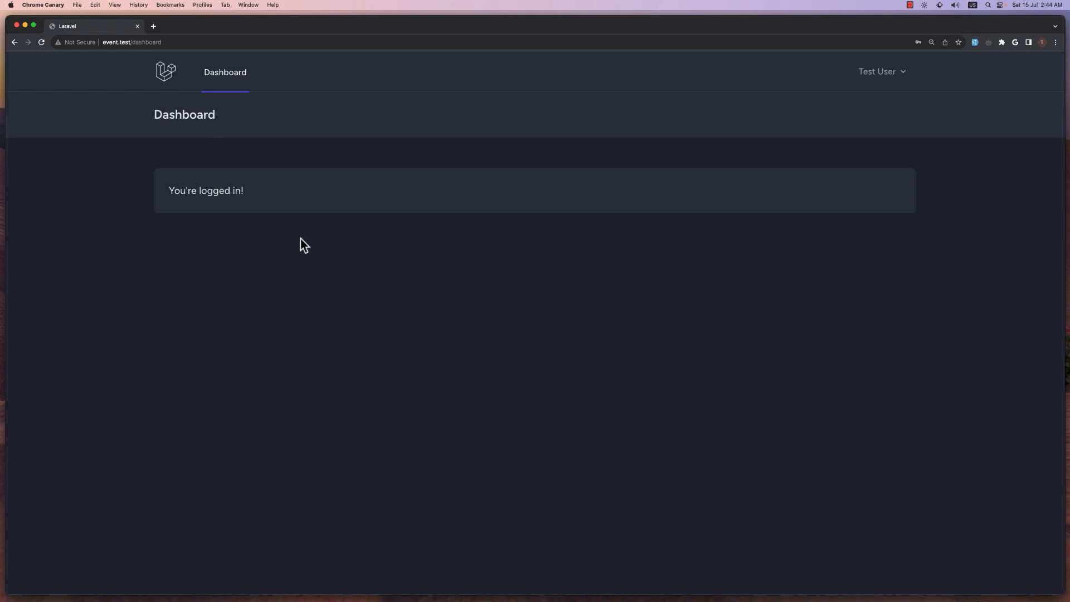
{"action": "mouse_move", "coordinate": [260, 153]}
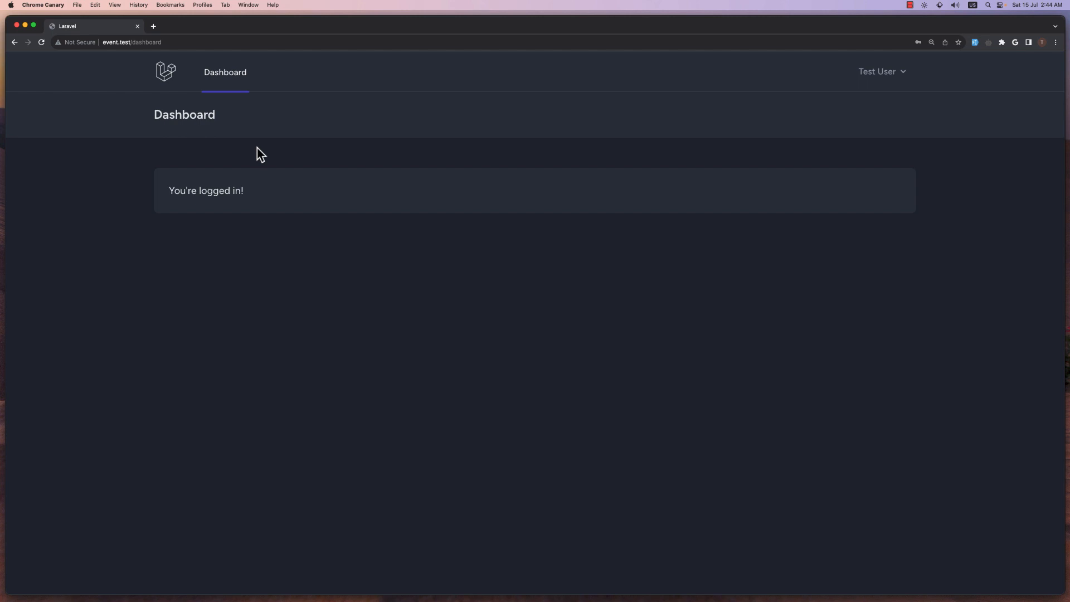
{"action": "mouse_move", "coordinate": [290, 266]}
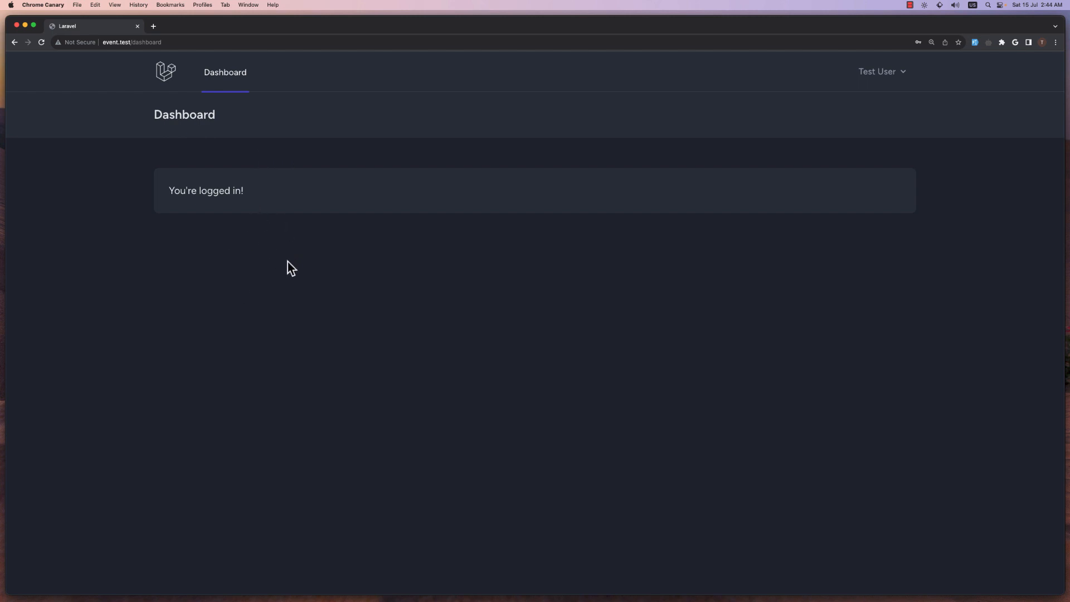
{"action": "mouse_move", "coordinate": [449, 110]}
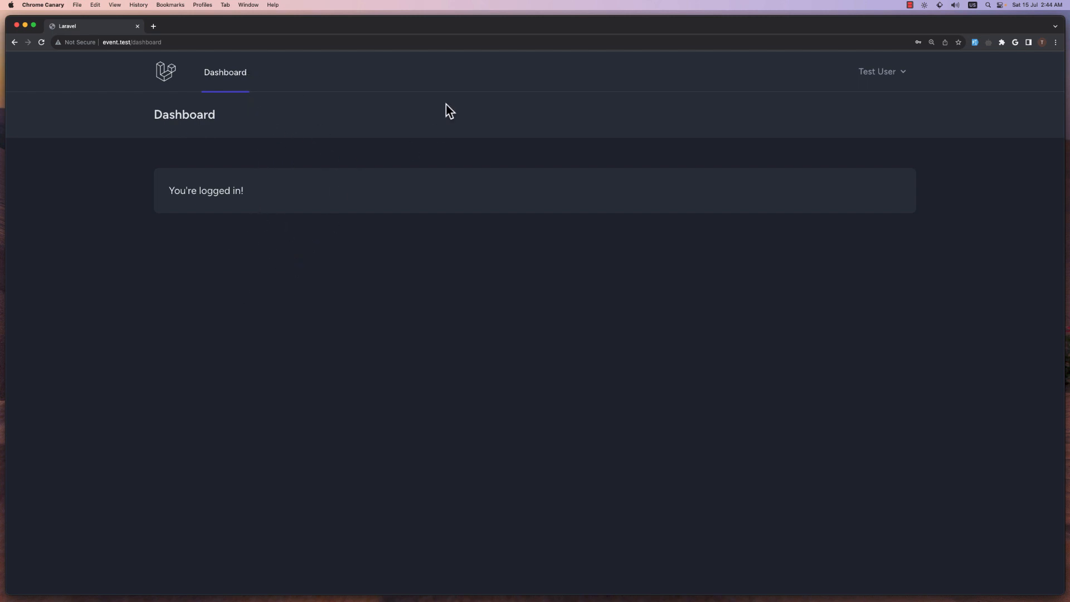
{"action": "mouse_move", "coordinate": [374, 76]}
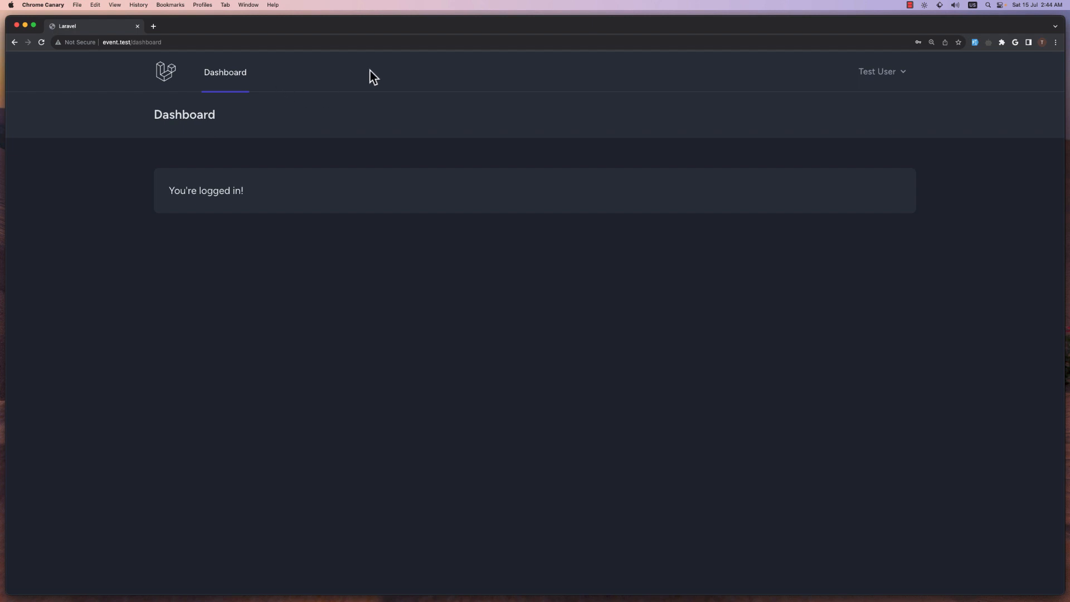
{"action": "mouse_move", "coordinate": [398, 93]}
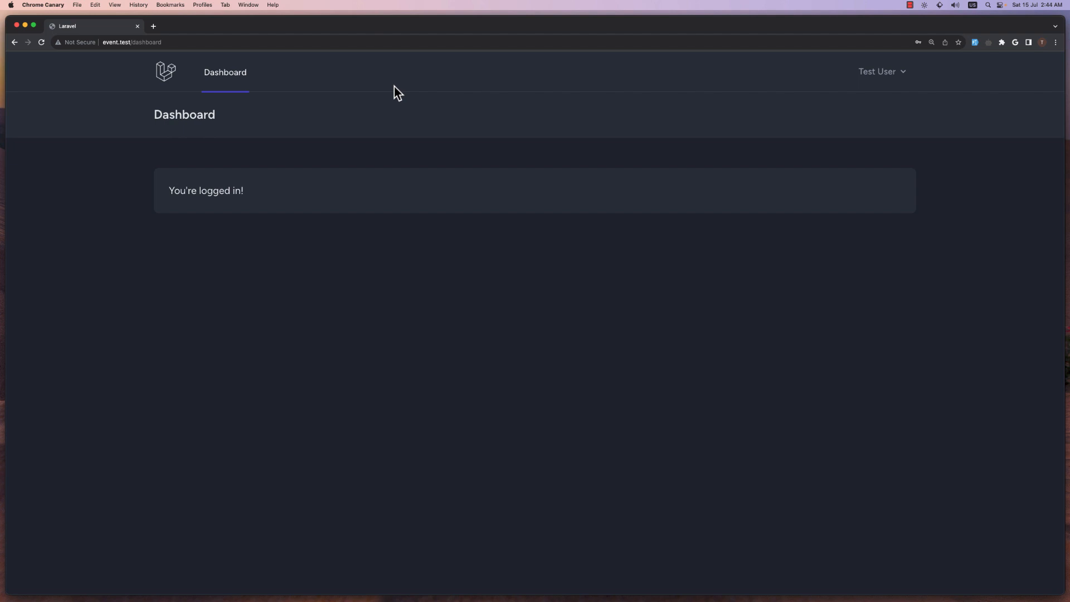
{"action": "mouse_move", "coordinate": [332, 128]}
{"action": "type", "text": "a make:co"}
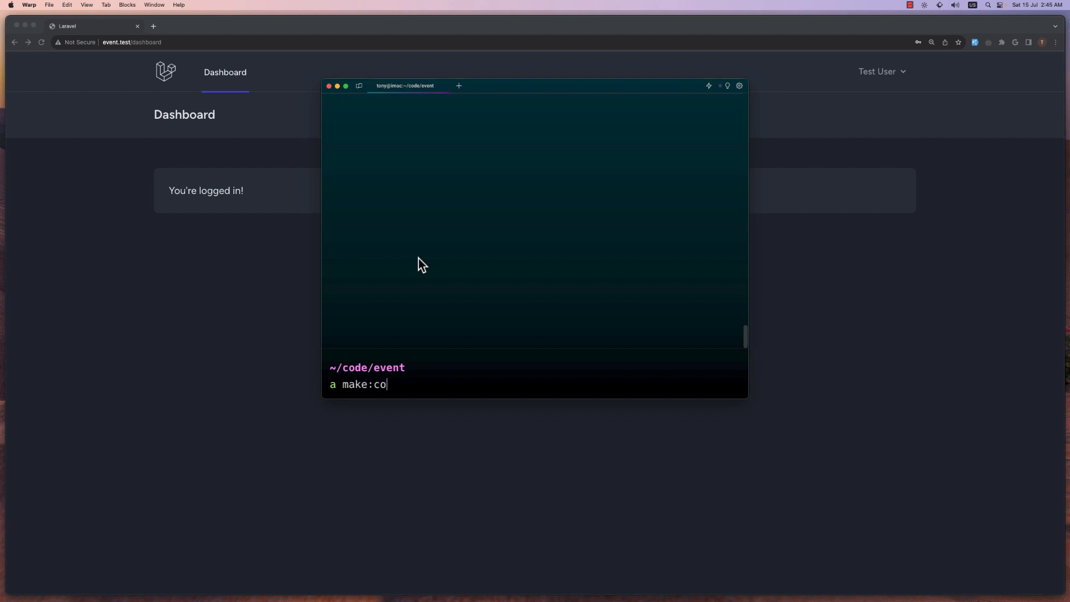
- Run make:controller EventController --resource in Warp, then begin a Gallery controller command
{"action": "type", "text": "ntroller"}
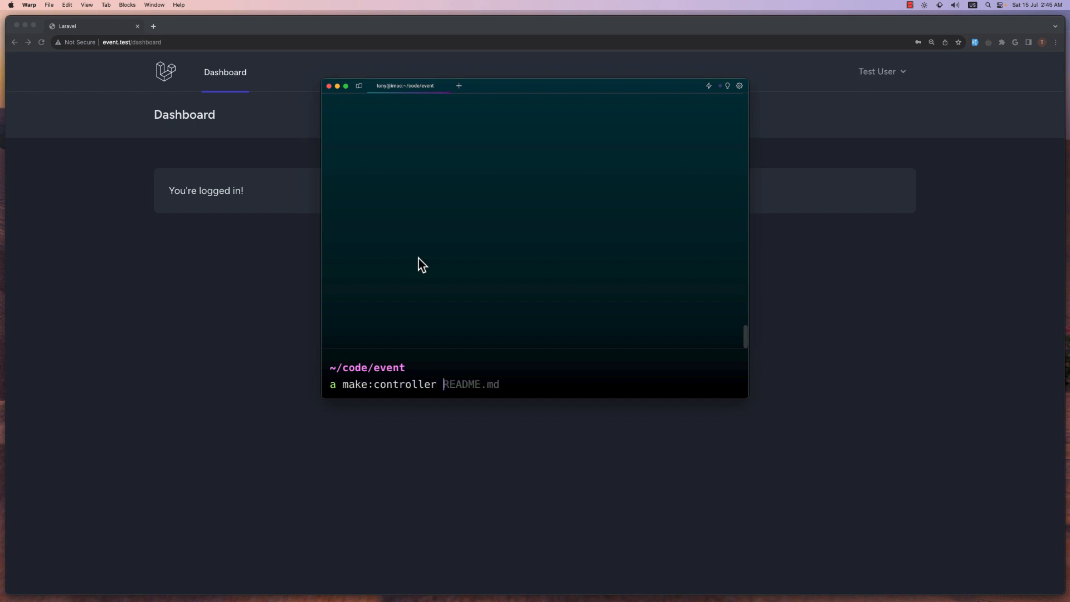
{"action": "type", "text": "E"}
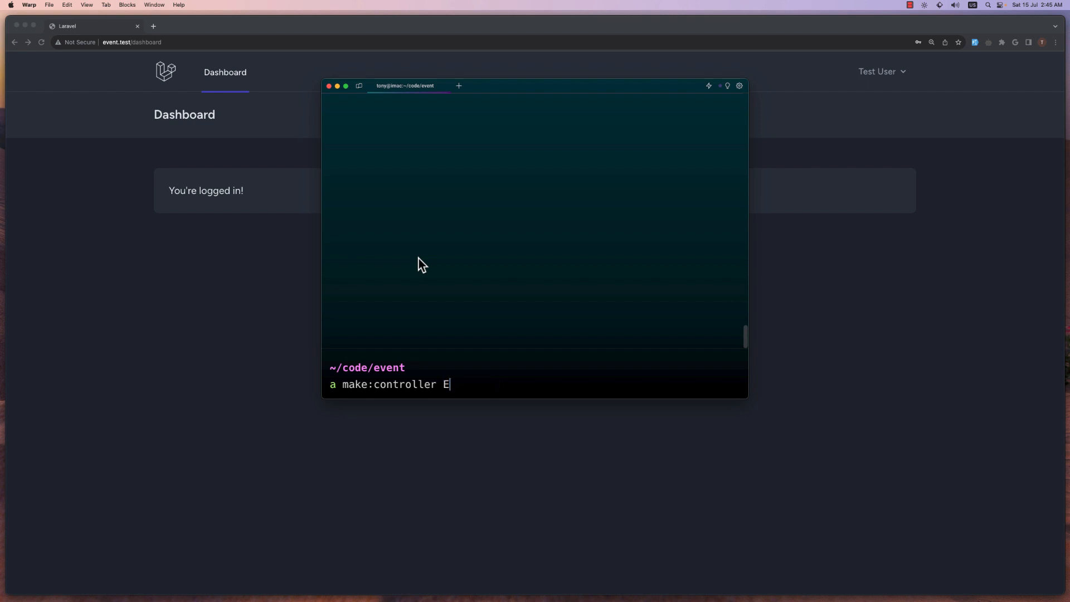
{"action": "type", "text": "ventCo"}
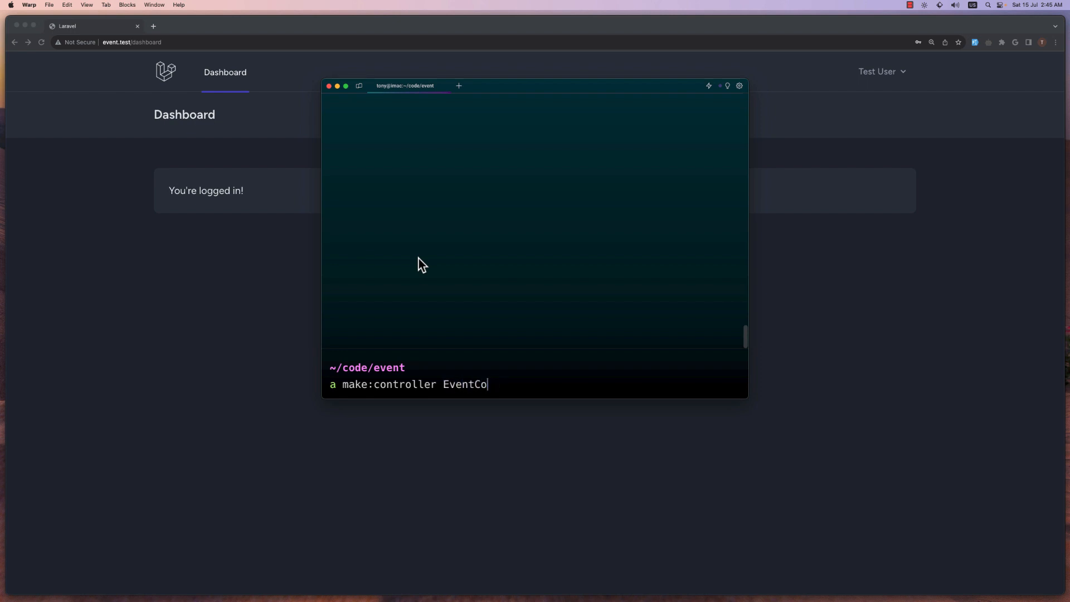
{"action": "type", "text": "ntroller"}
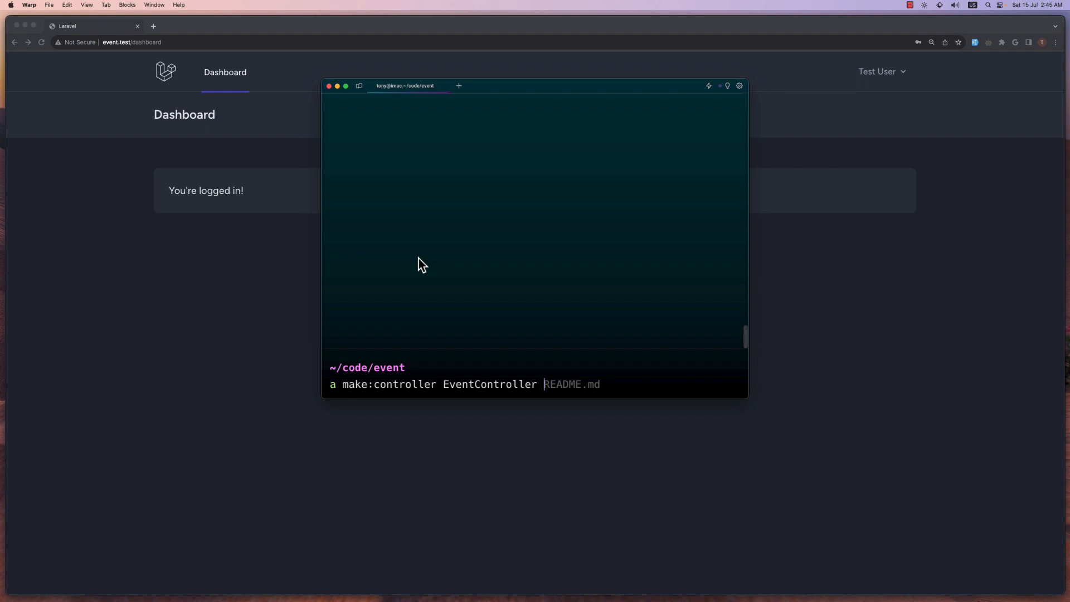
{"action": "type", "text": "--resource"}
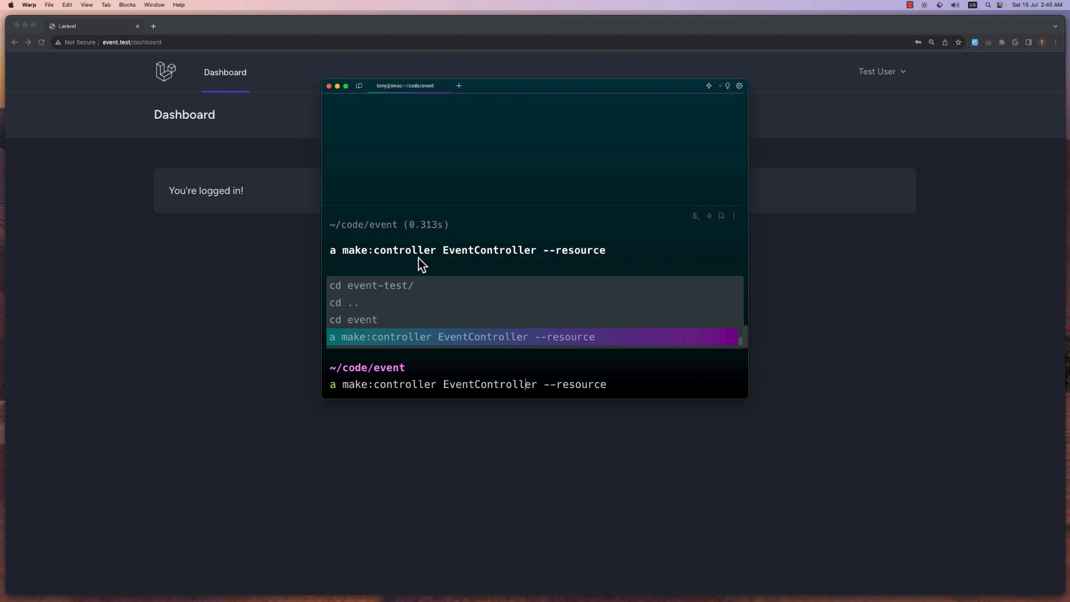
{"action": "key", "text": "Return"}
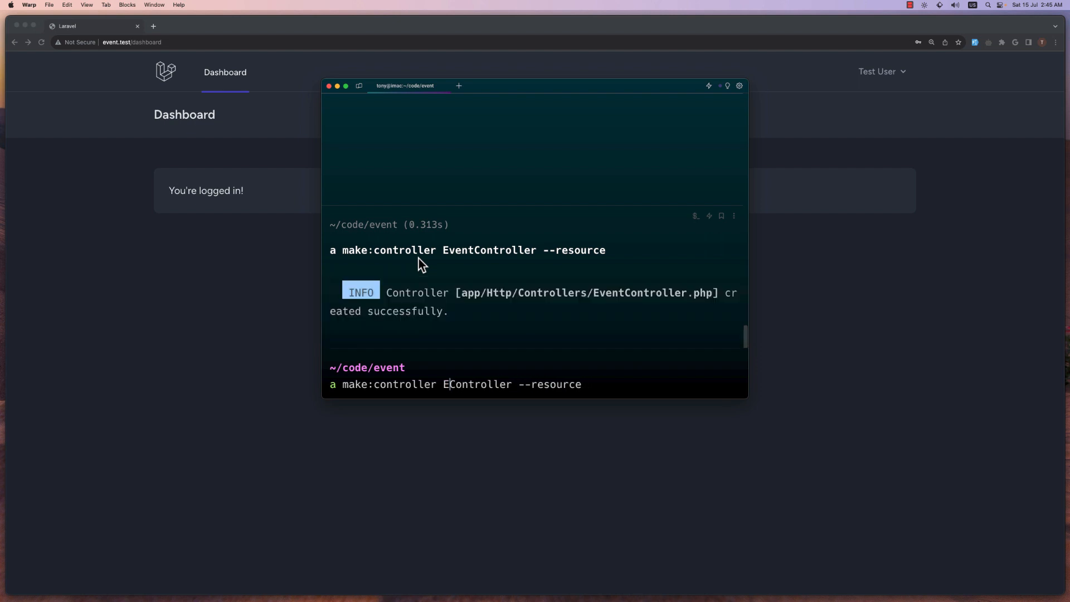
{"action": "type", "text": "Ga"}
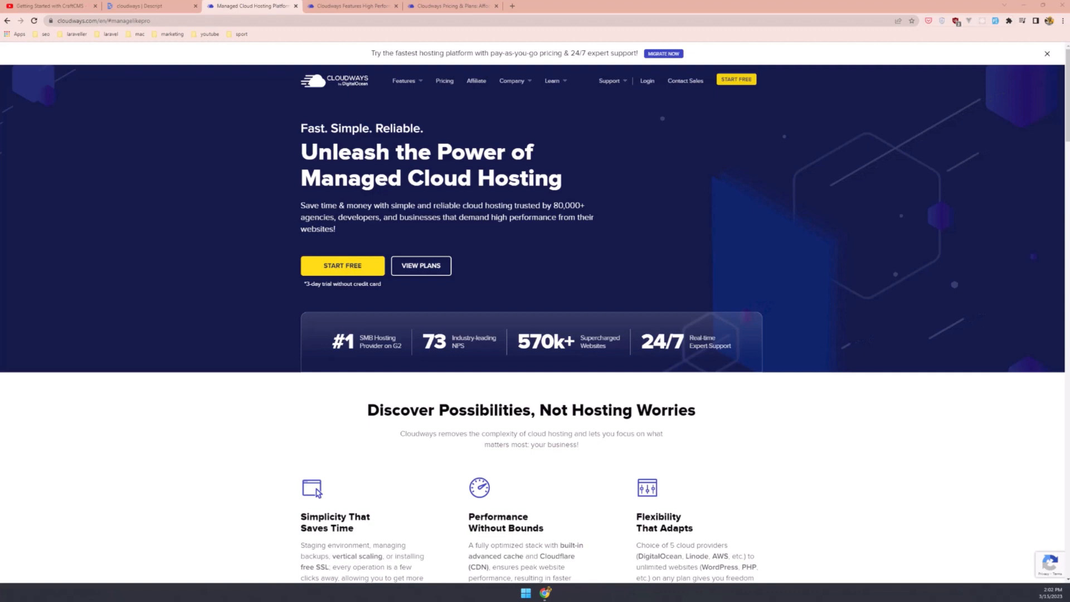
{"action": "scroll", "scroll_direction": "down", "scroll_amount": 3}
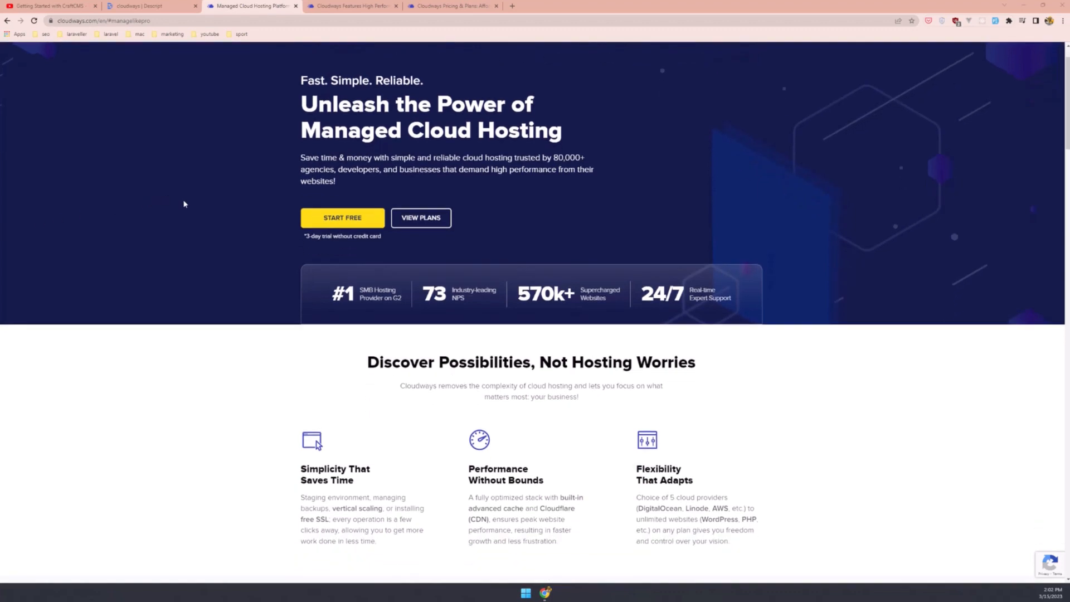
{"action": "scroll", "scroll_direction": "down", "scroll_amount": 3}
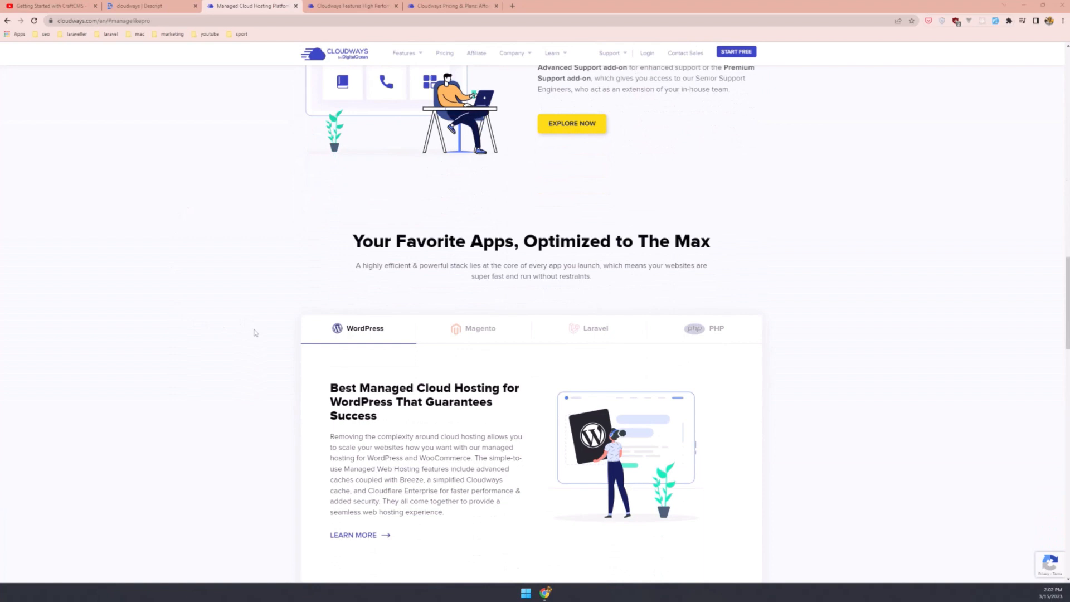
{"action": "left_click", "coordinate": [353, 5]}
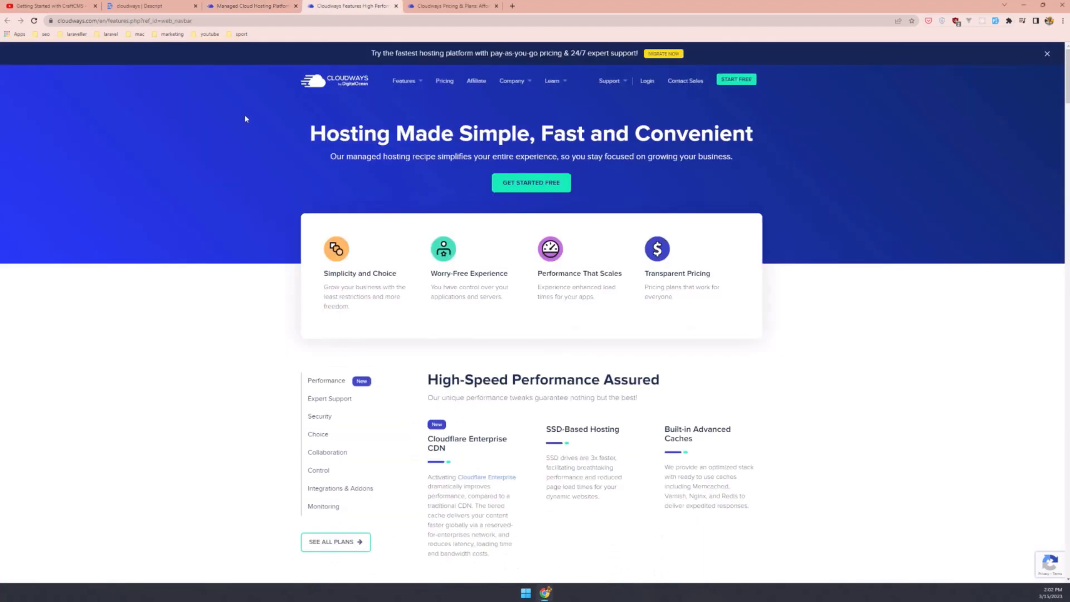
{"action": "mouse_move", "coordinate": [243, 175]}
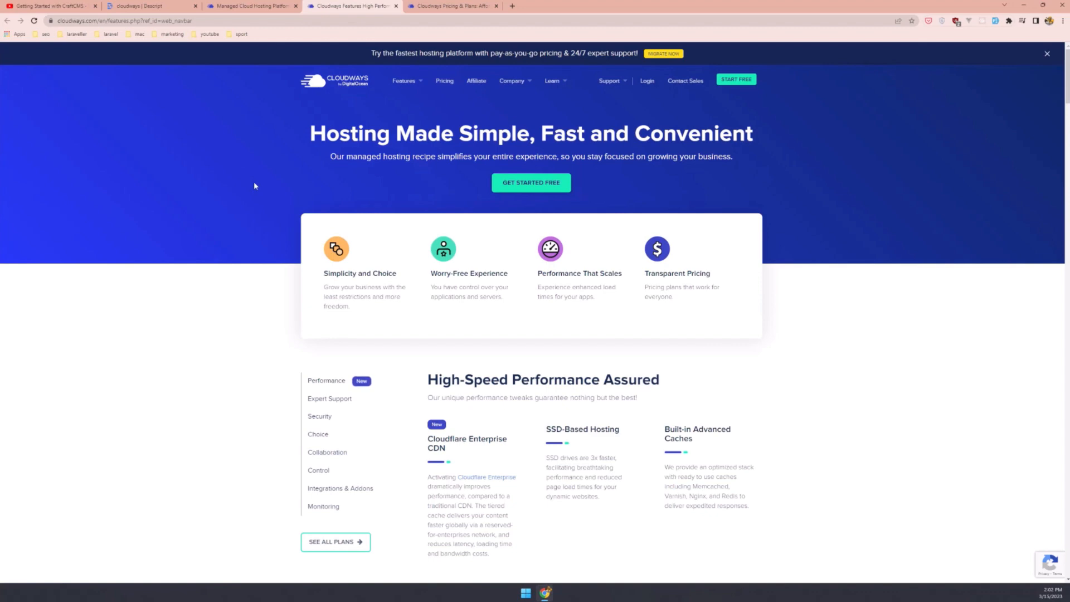
{"action": "mouse_move", "coordinate": [250, 189]}
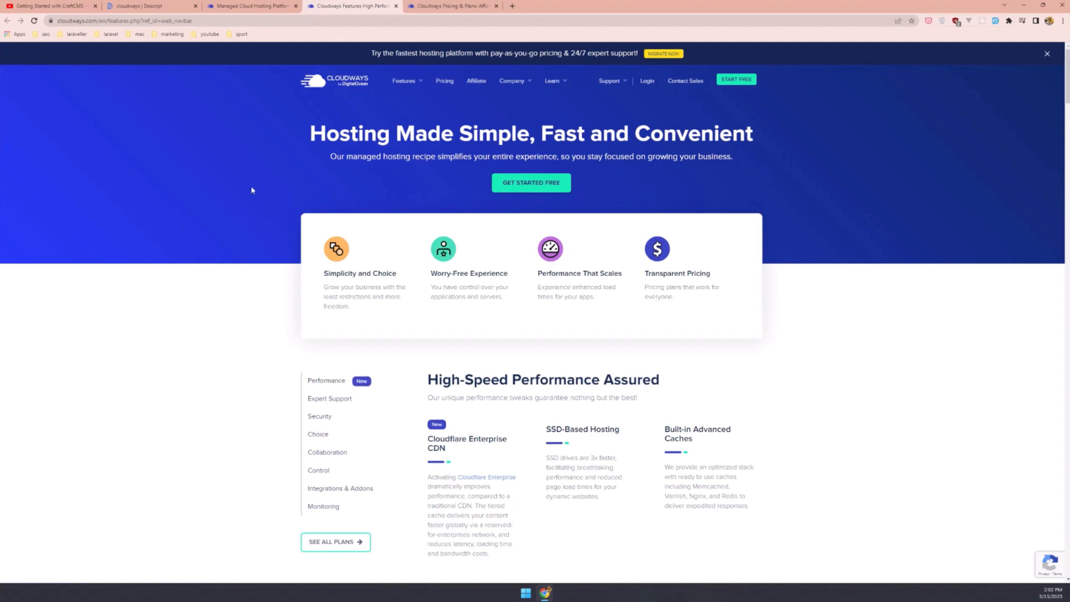
{"action": "mouse_move", "coordinate": [278, 203]}
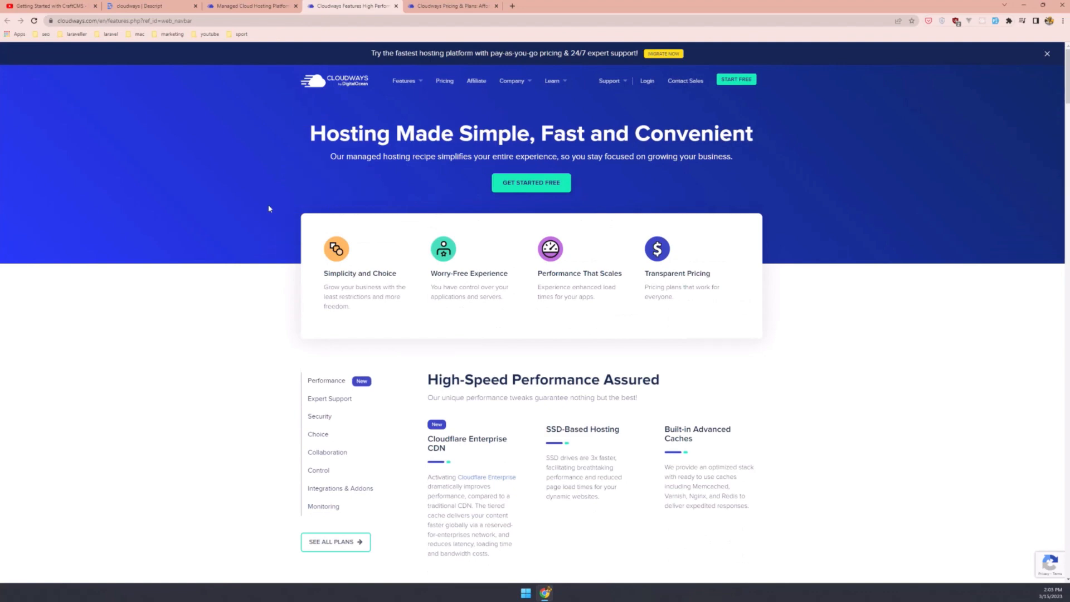
{"action": "scroll", "scroll_direction": "down", "scroll_amount": 3}
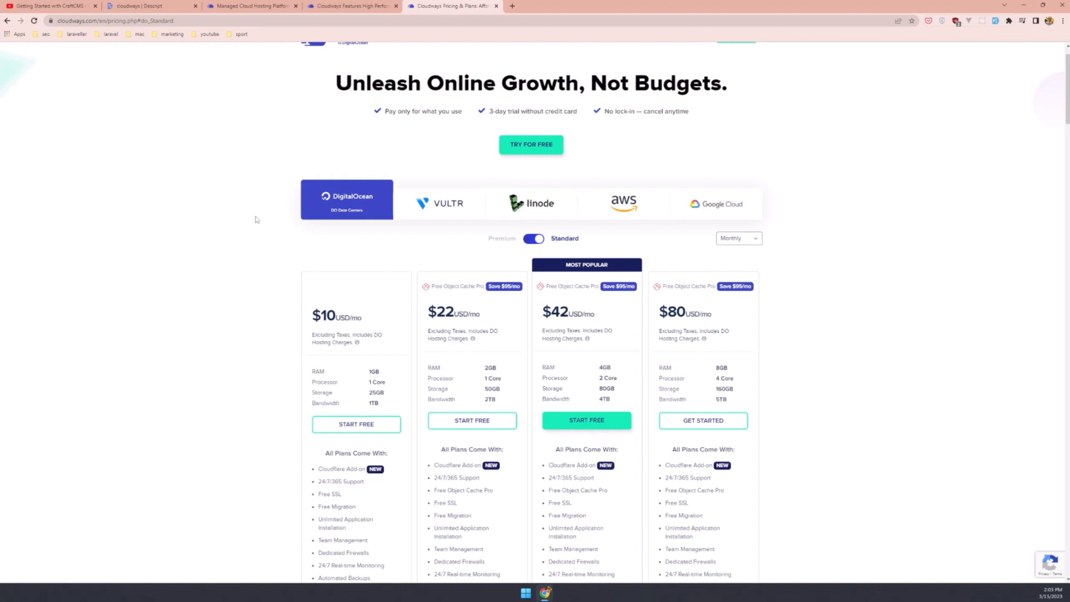
{"action": "mouse_move", "coordinate": [239, 199]}
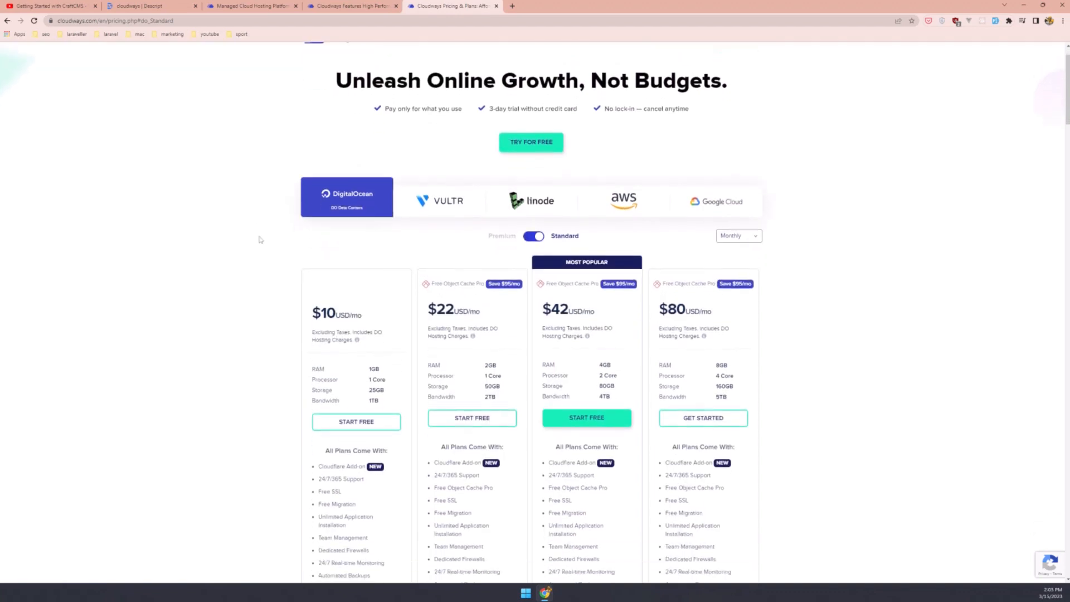
{"action": "scroll", "scroll_direction": "down", "scroll_amount": 3}
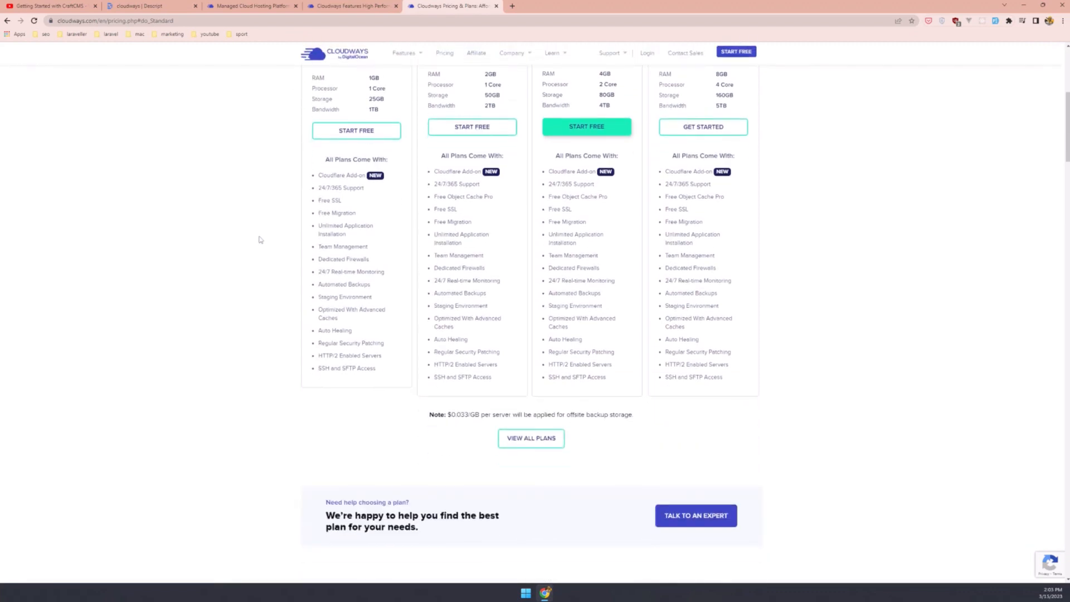
{"action": "mouse_move", "coordinate": [251, 226]}
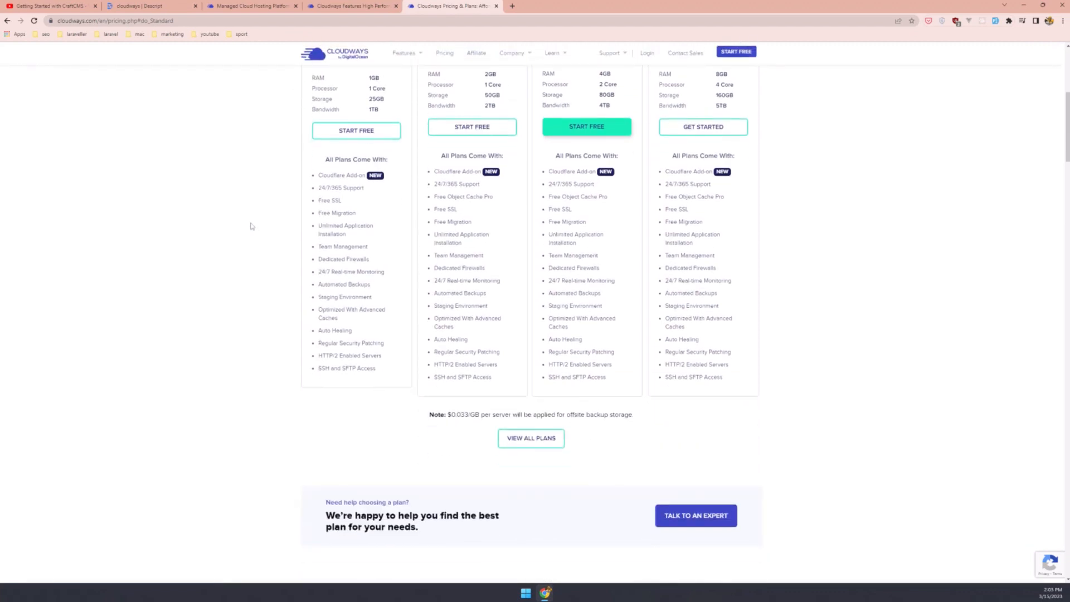
{"action": "scroll", "scroll_direction": "down", "scroll_amount": 3}
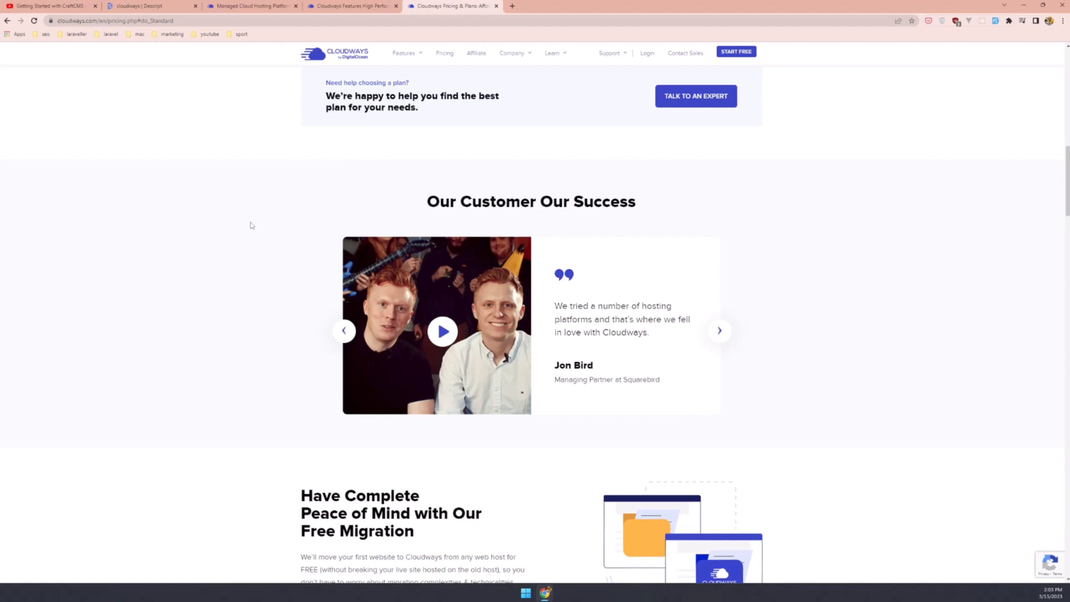
{"action": "scroll", "scroll_direction": "down", "scroll_amount": 3}
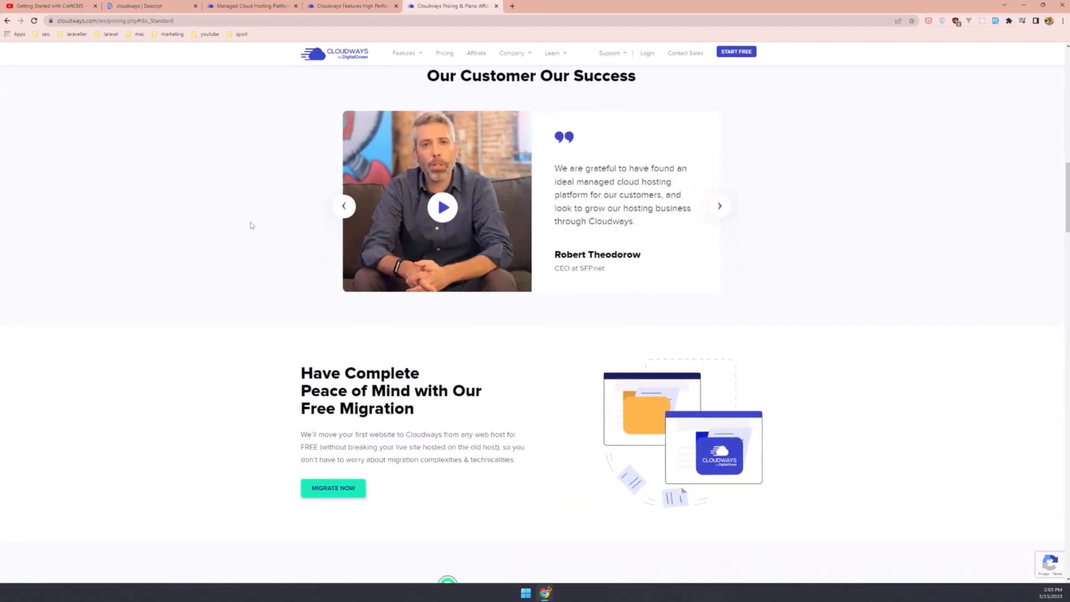
{"action": "scroll", "scroll_direction": "down", "scroll_amount": 3}
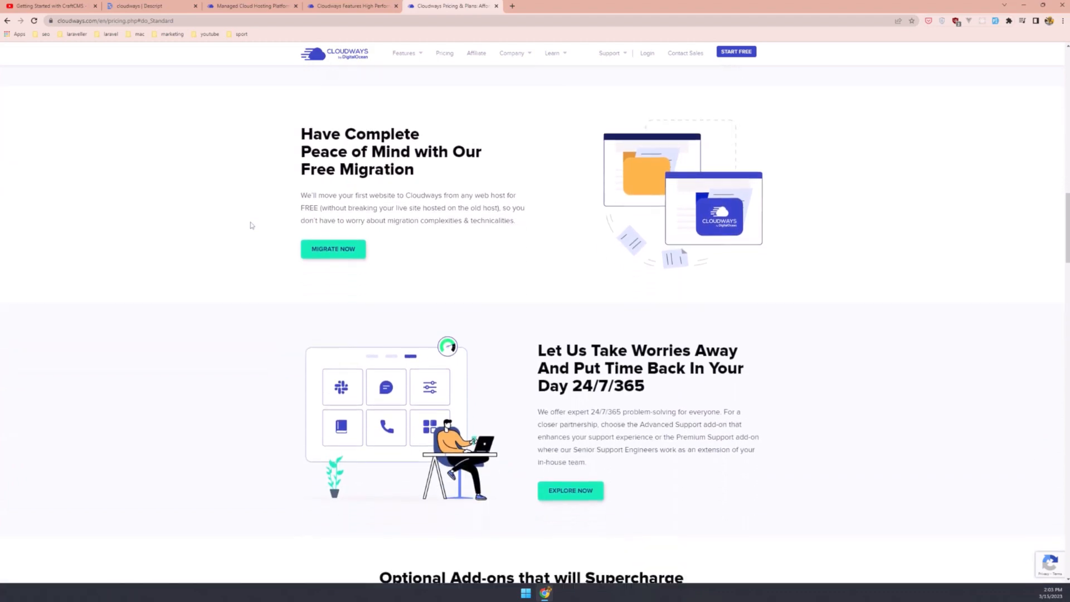
{"action": "scroll", "scroll_direction": "down", "scroll_amount": 3}
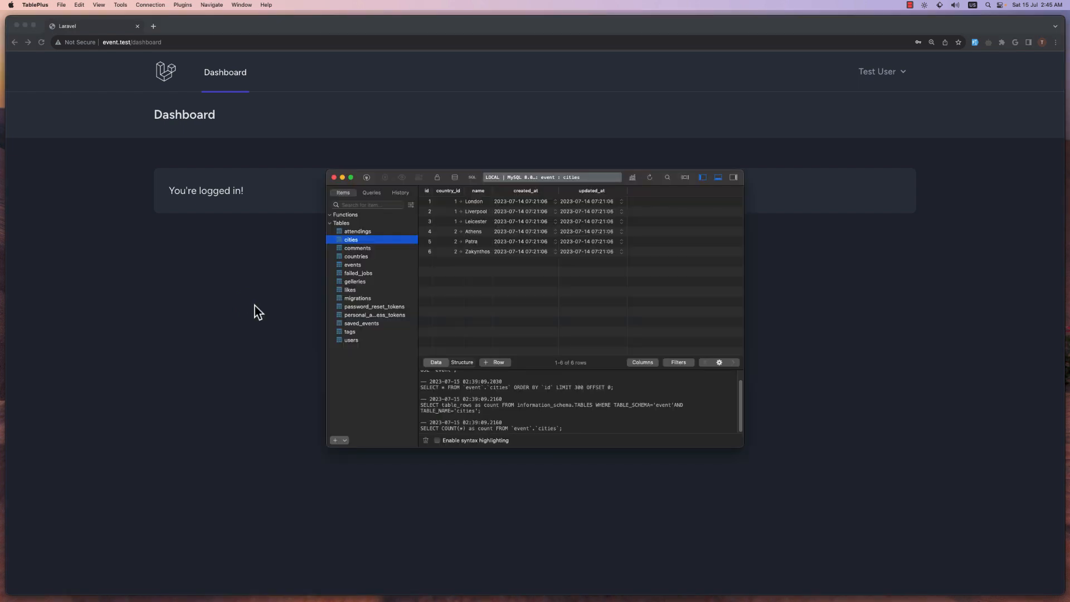
{"action": "mouse_move", "coordinate": [283, 303]}
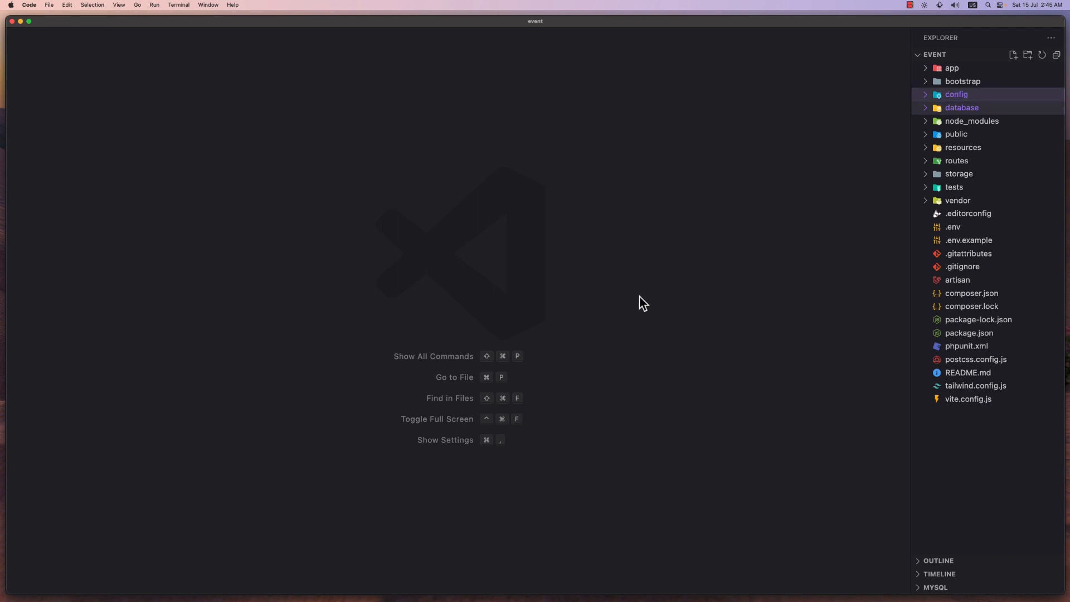
- In web.php's auth group, add Route::resource('/events', EventController::class)
{"action": "left_click", "coordinate": [965, 226]}
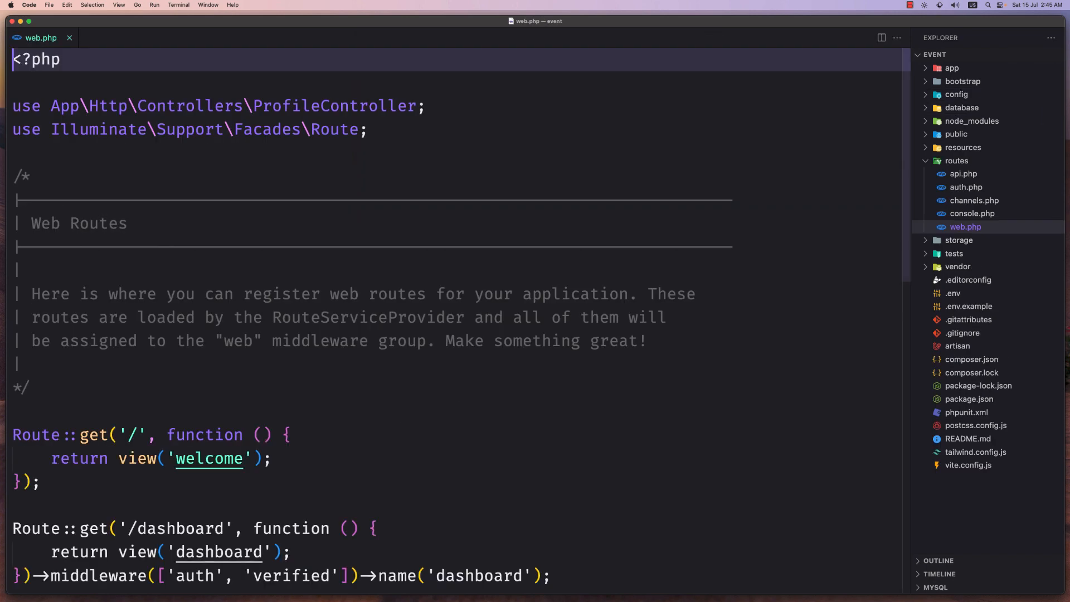
{"action": "scroll", "scroll_direction": "down", "scroll_amount": 3}
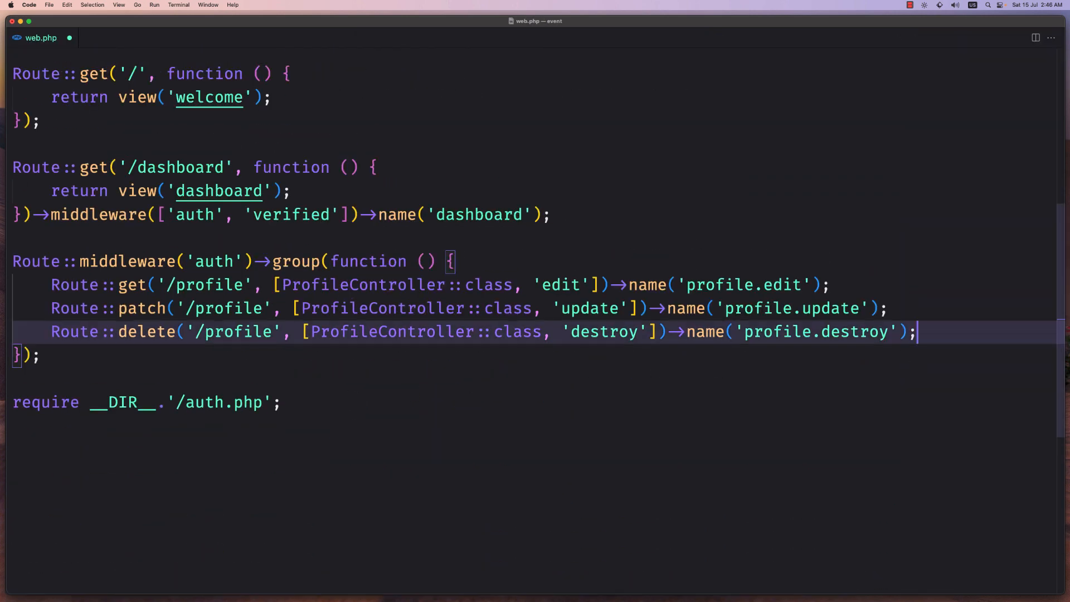
{"action": "mouse_move", "coordinate": [125, 261]}
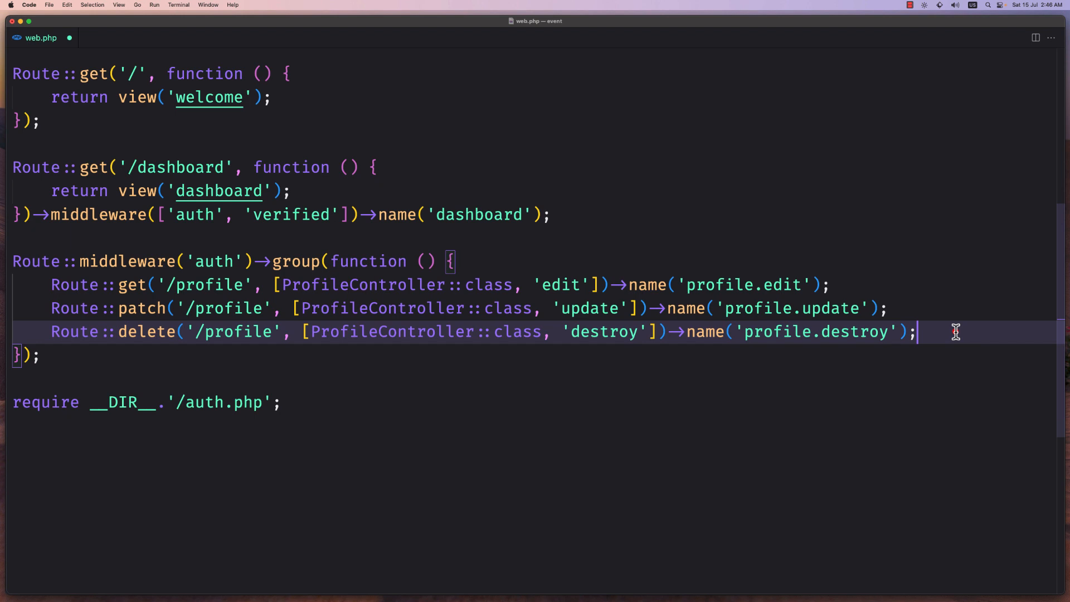
{"action": "key", "text": "enter"}
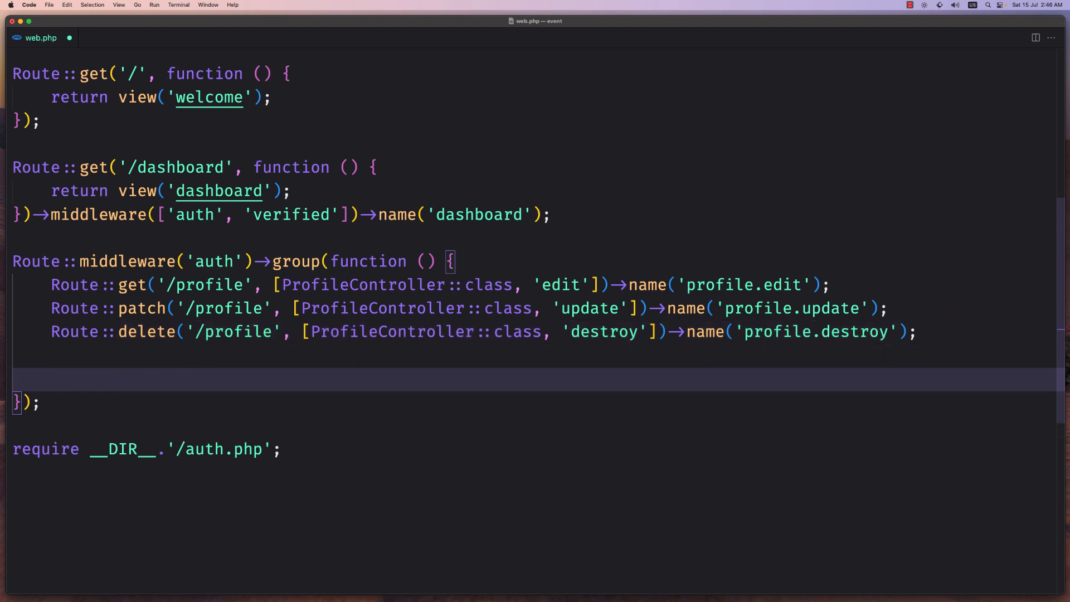
{"action": "type", "text": "Route::"}
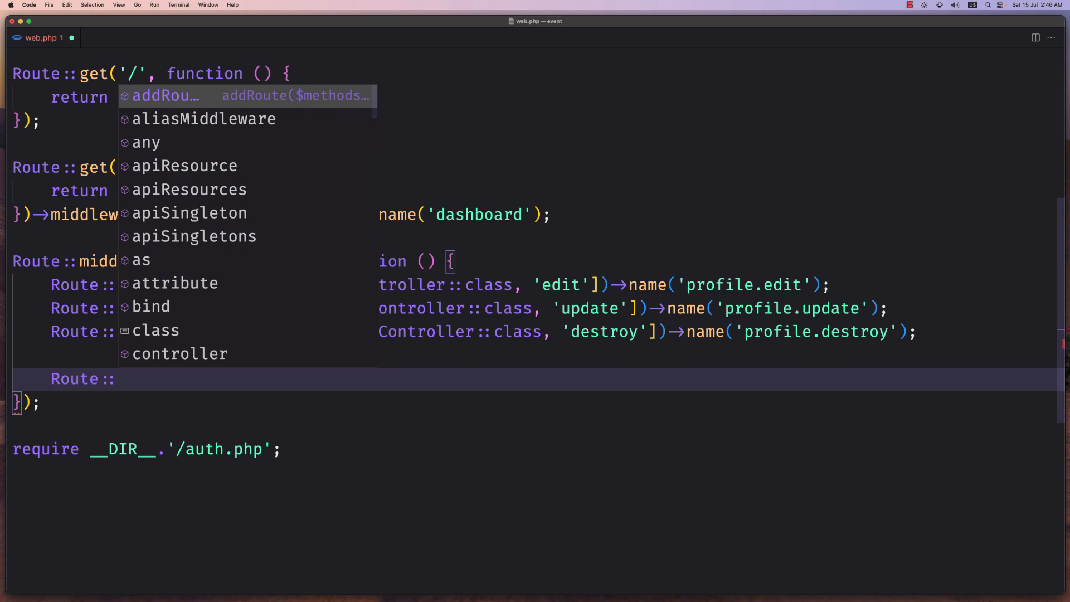
{"action": "type", "text": "reo"}
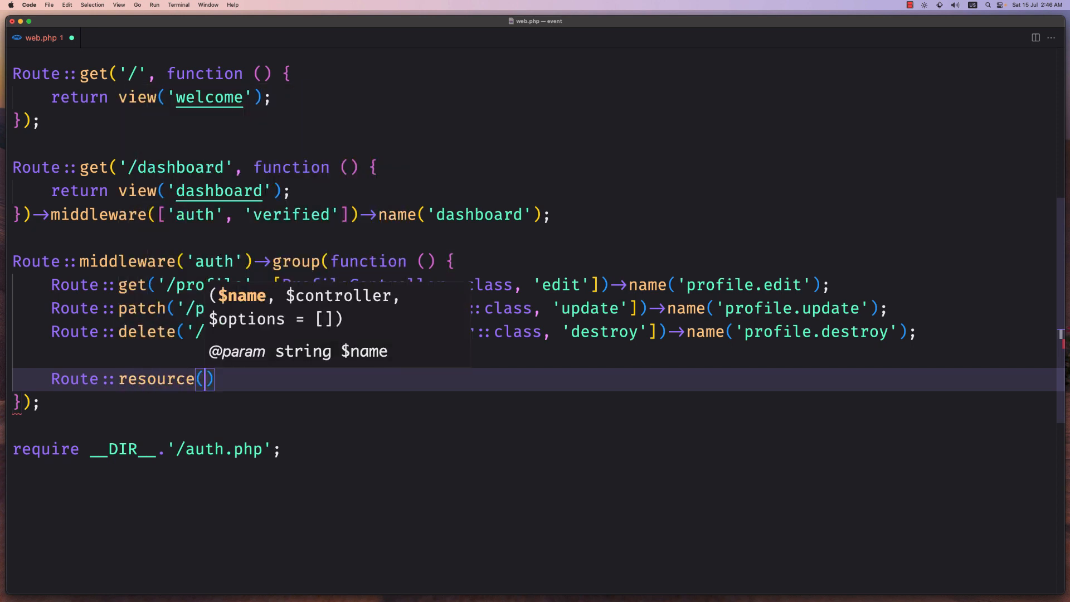
{"action": "type", "text": "'/'"}
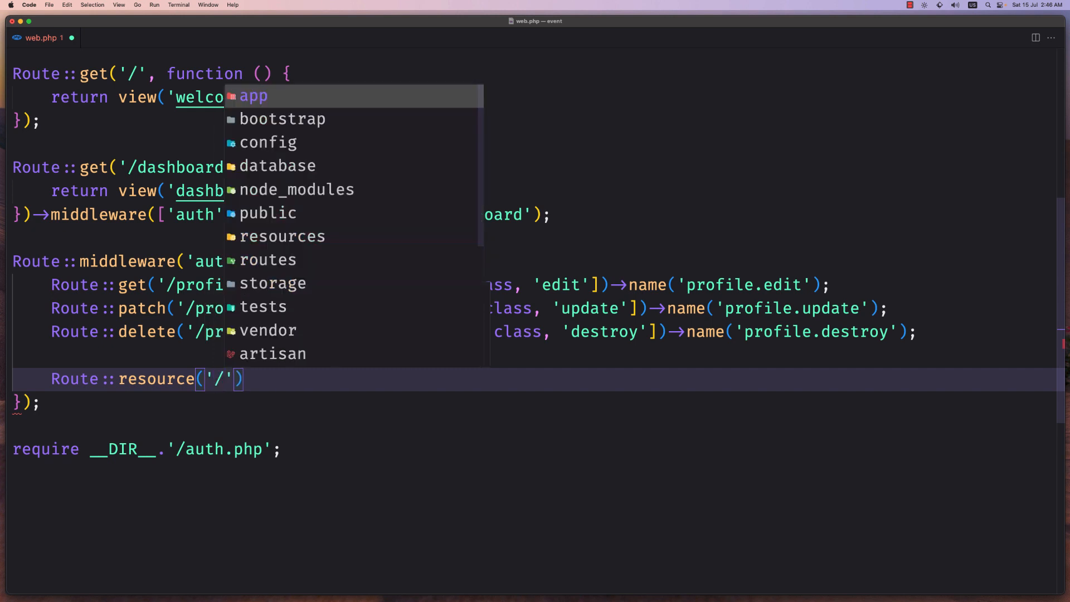
{"action": "type", "text": "events"}
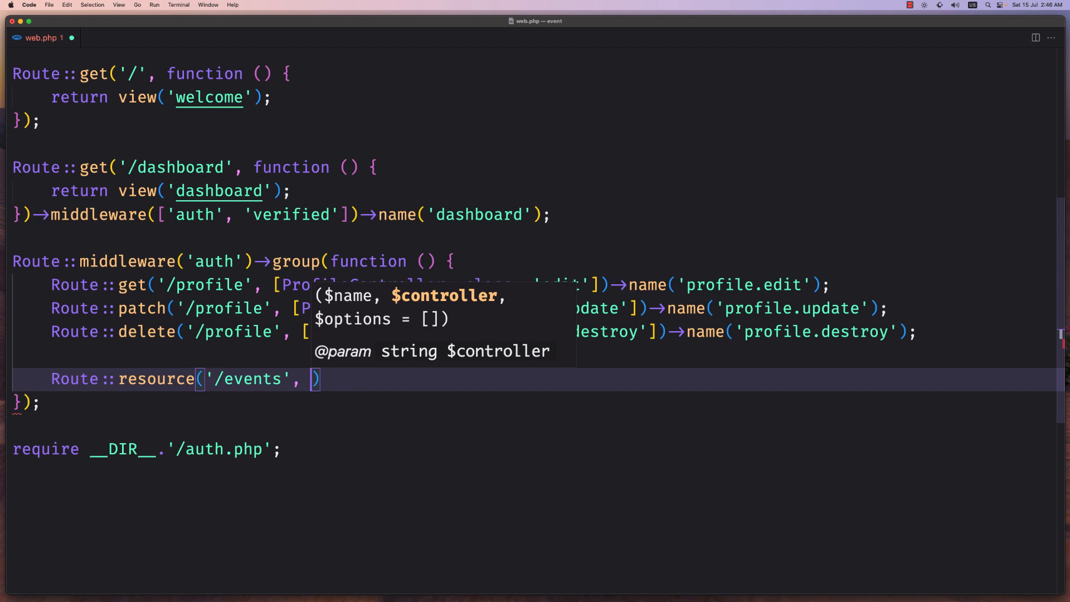
{"action": "type", "text": "Eve"}
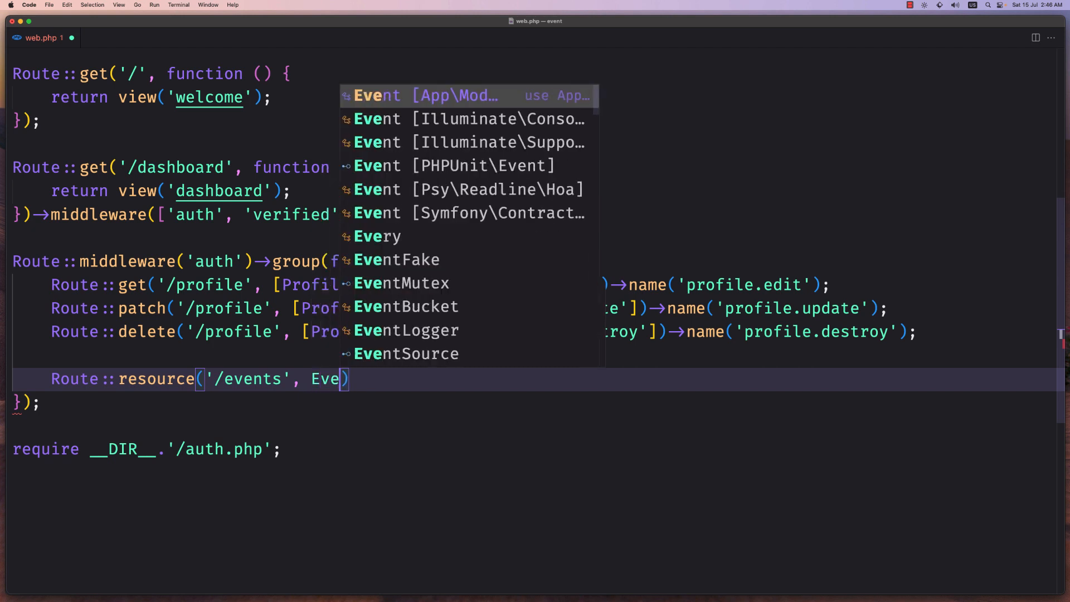
{"action": "type", "text": "ntController"}
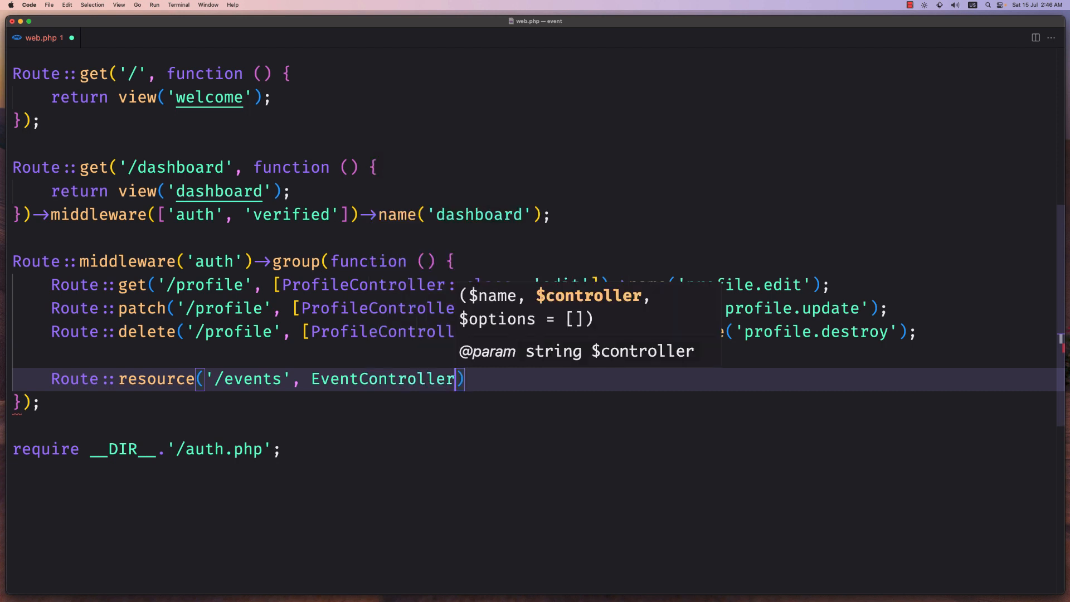
{"action": "type", "text": "::class"}
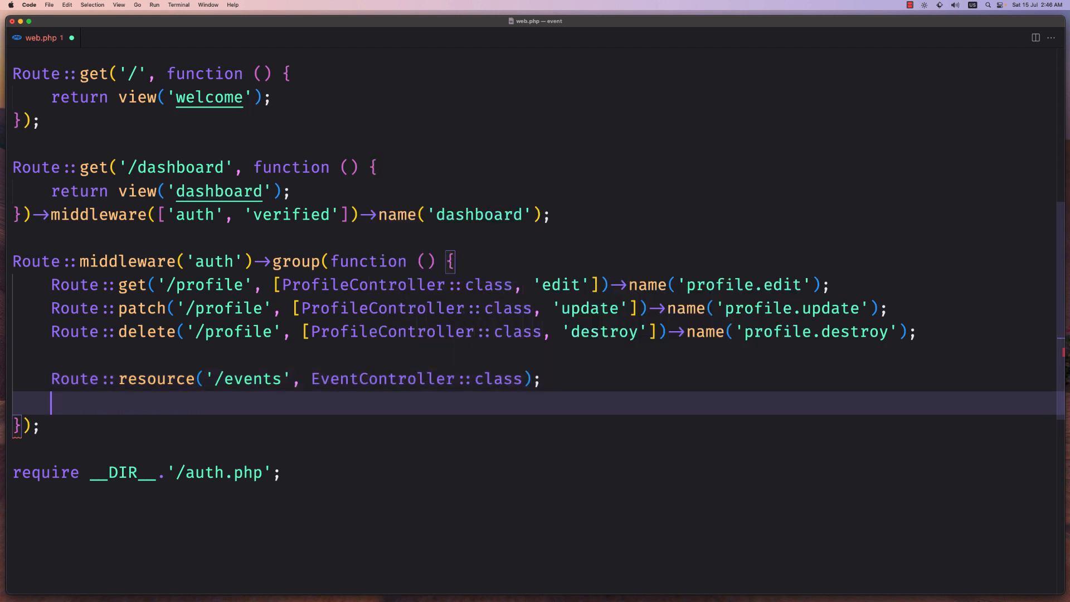
- Add Route::resource('/galleries', GalleryController::class) below it and save web.php
{"action": "type", "text": "Route"}
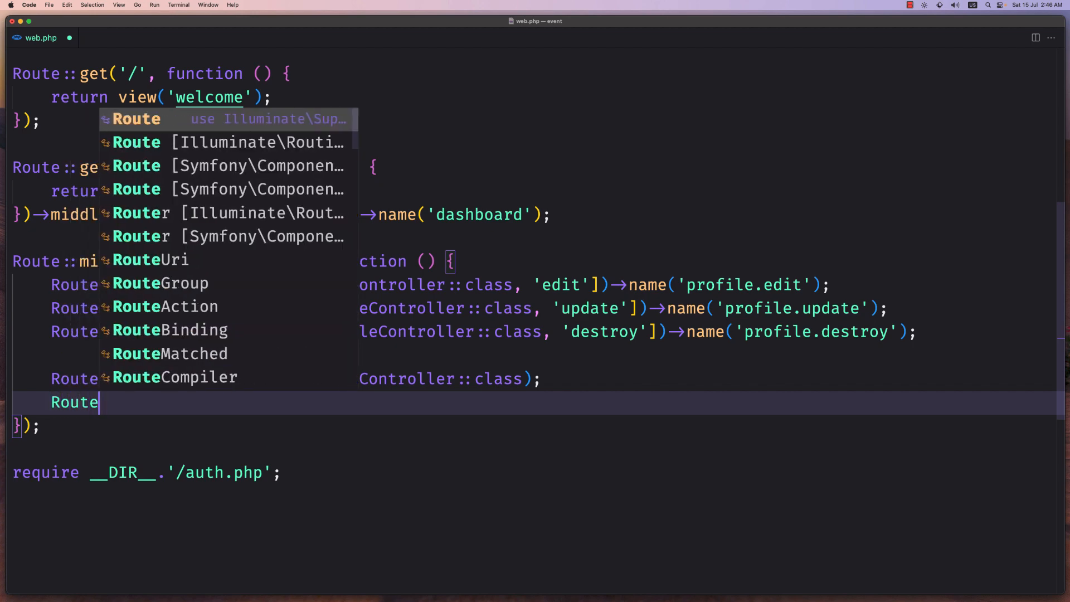
{"action": "type", "text": "::"}
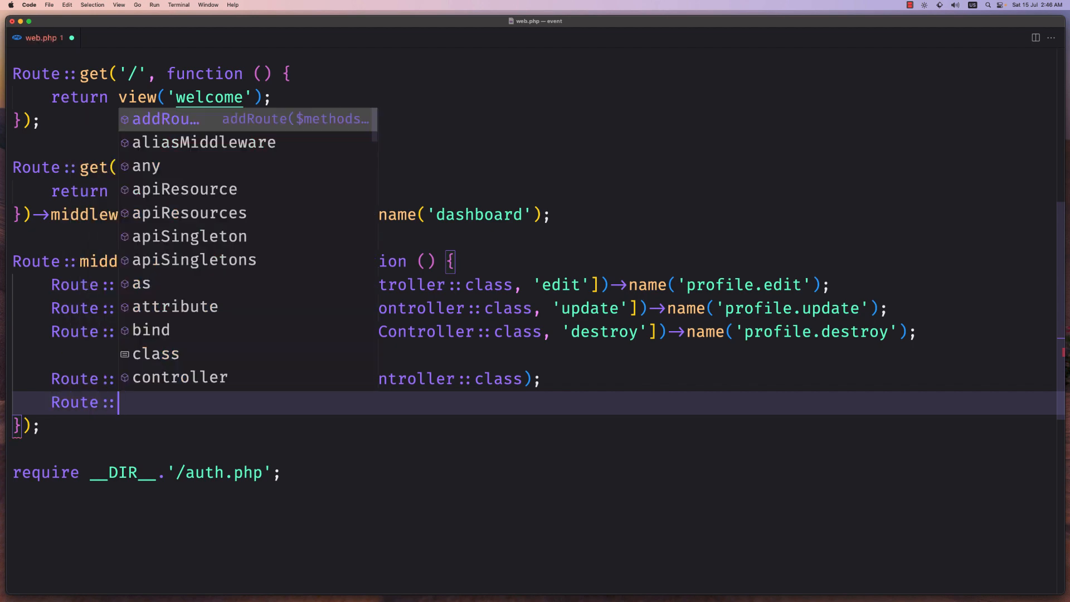
{"action": "type", "text": "resource("}
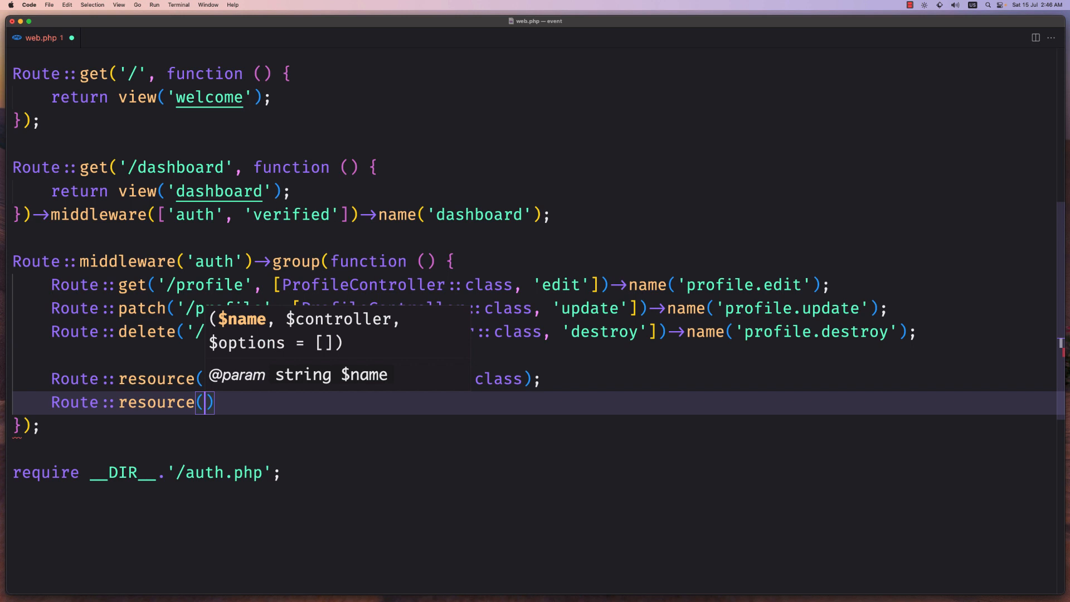
{"action": "type", "text": "'/g'"}
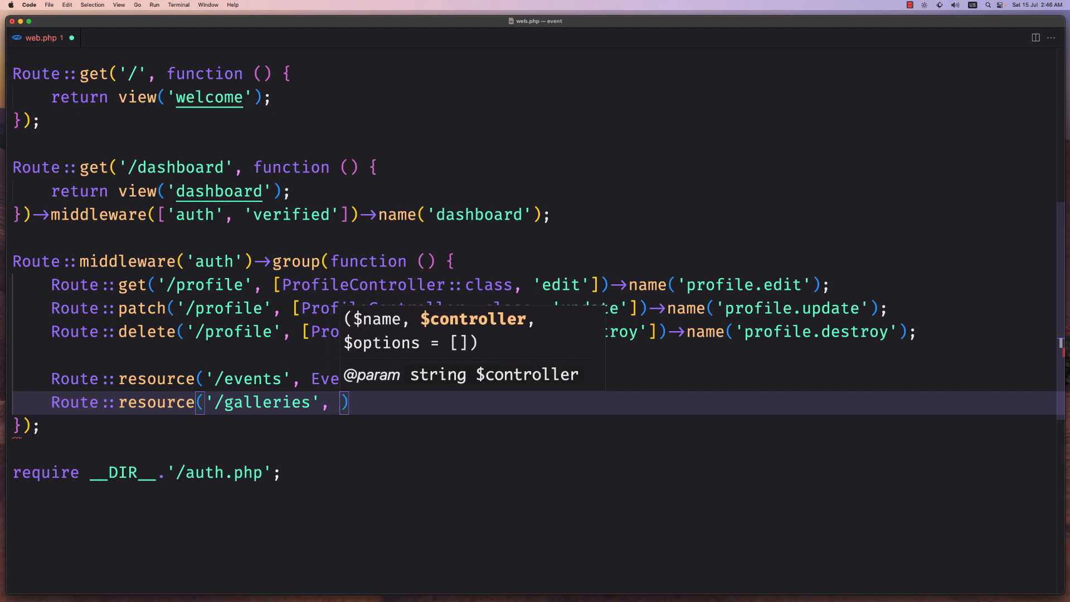
{"action": "type", "text": "Gallery"}
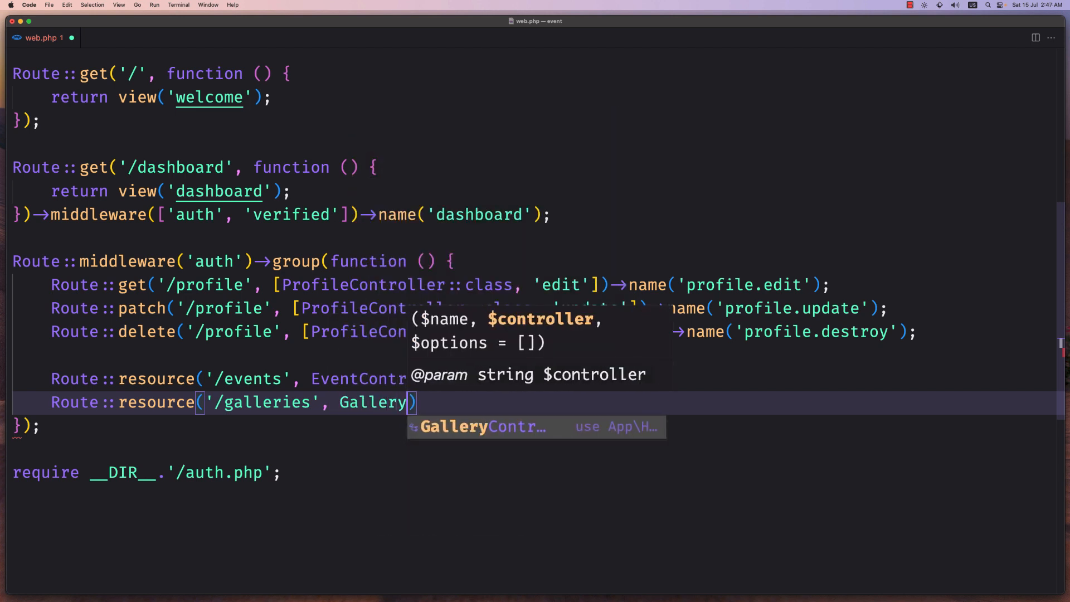
{"action": "type", "text": "Controller::cl"}
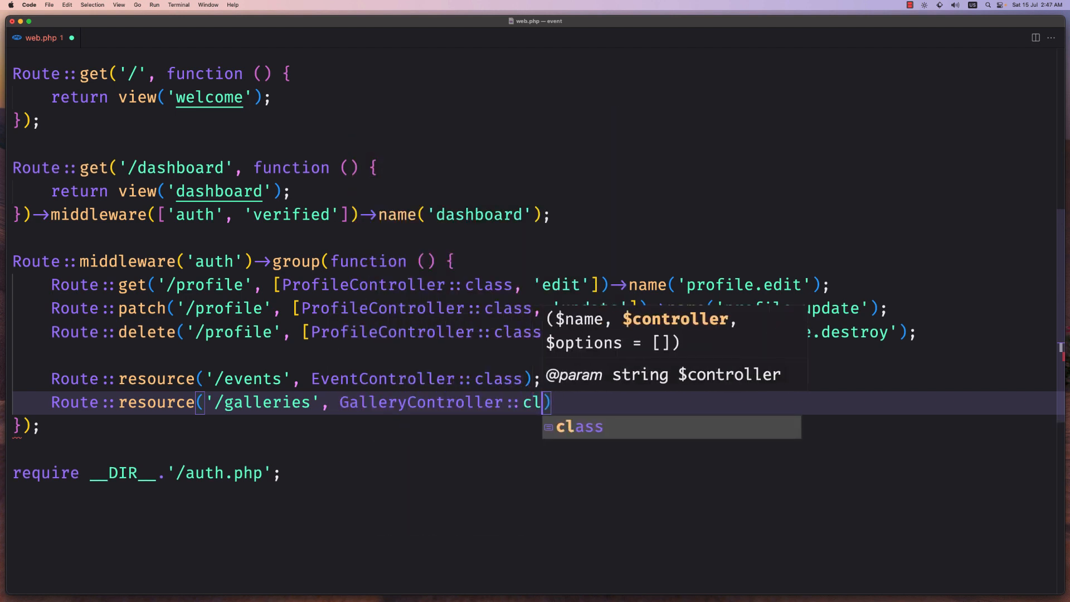
{"action": "key", "text": "Tab"}
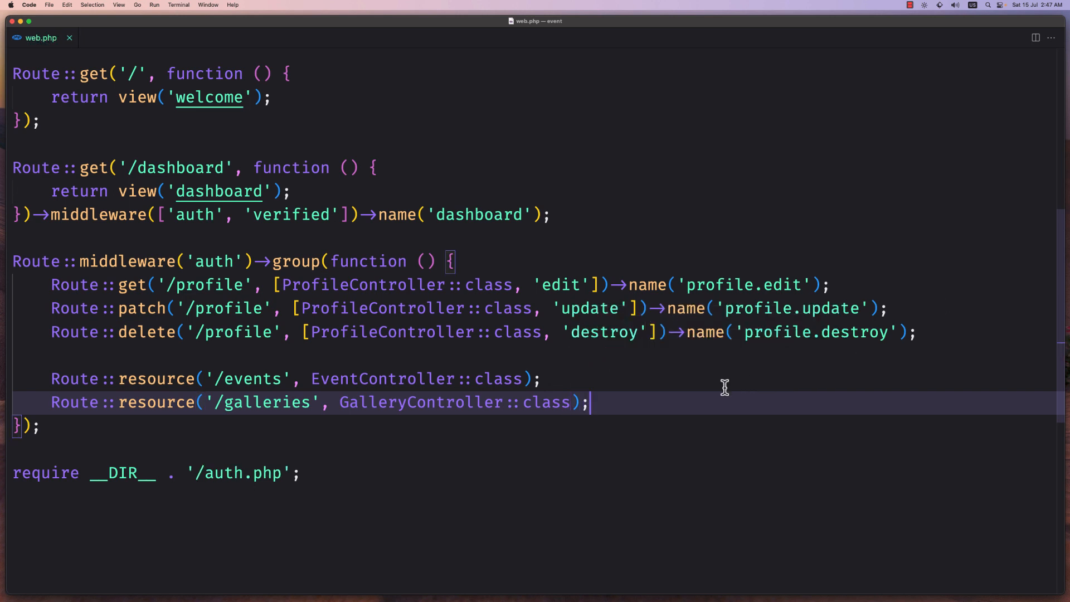
{"action": "mouse_move", "coordinate": [253, 401]}
{"action": "type", "text": "nav"}
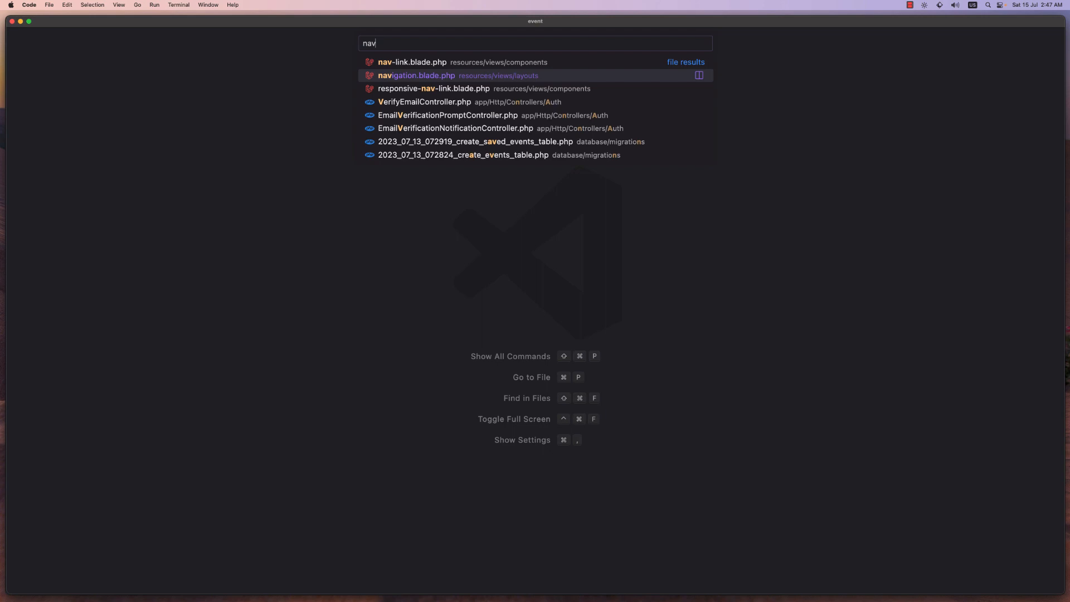
- In navigation.blade.php, point the second nav link to events.index labelled Events
{"action": "left_click", "coordinate": [416, 74]}
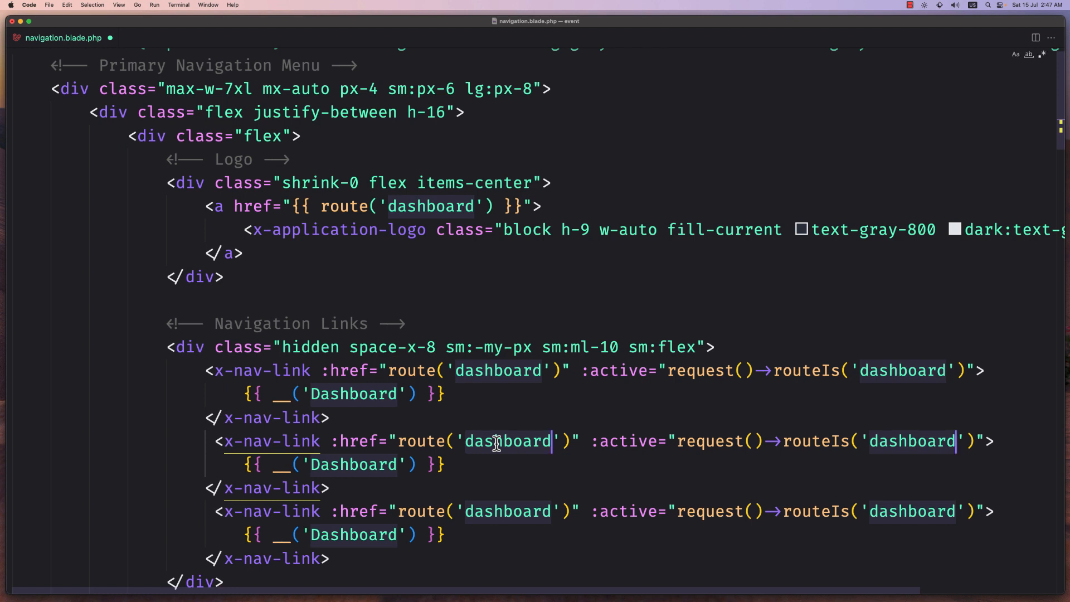
{"action": "type", "text": "events"}
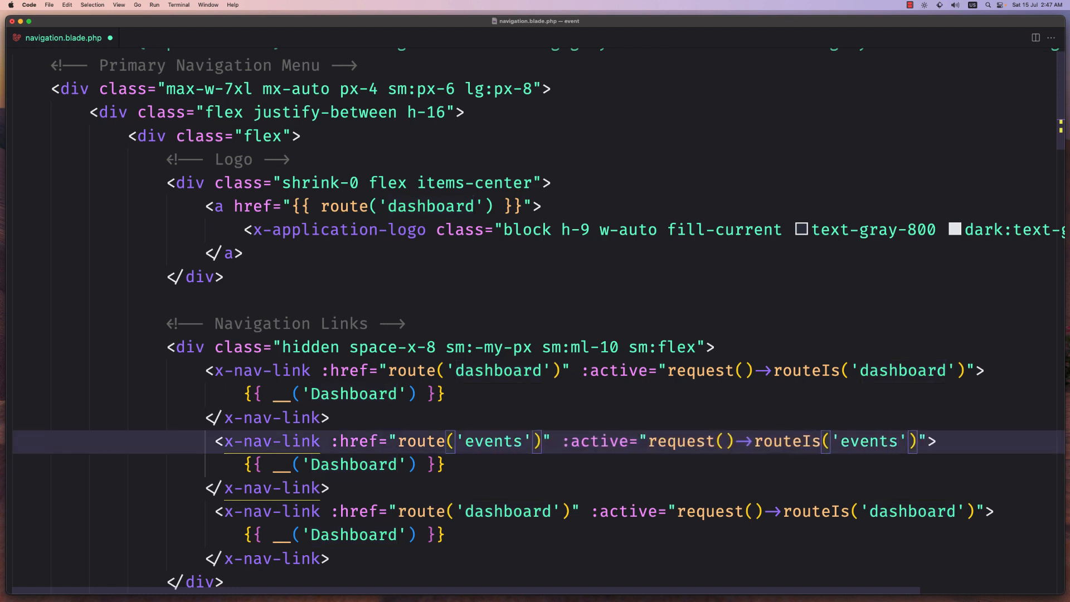
{"action": "type", "text": ".index"}
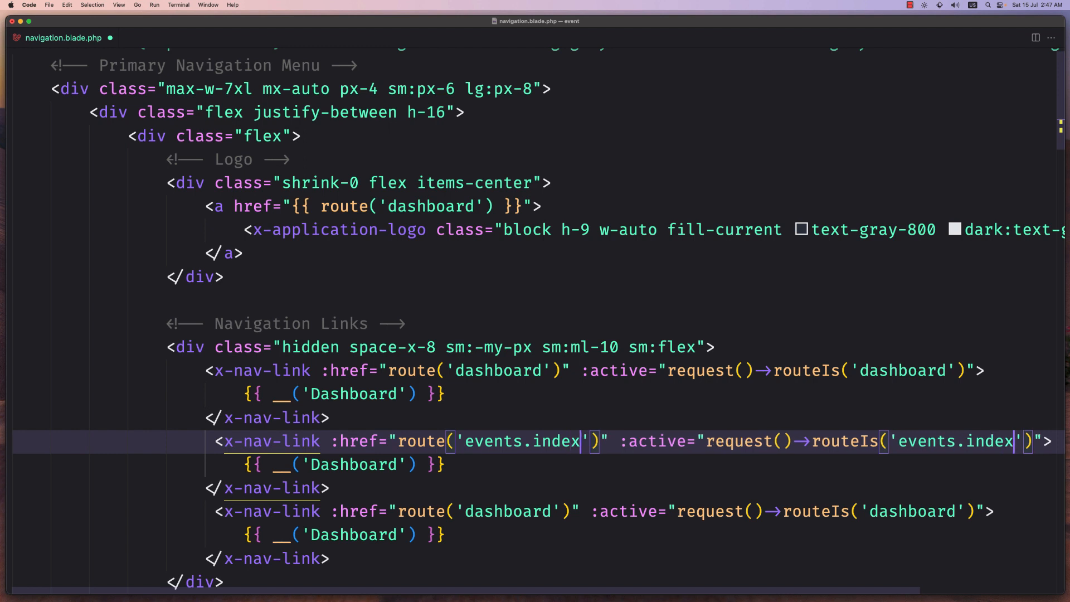
{"action": "type", "text": "Ev"}
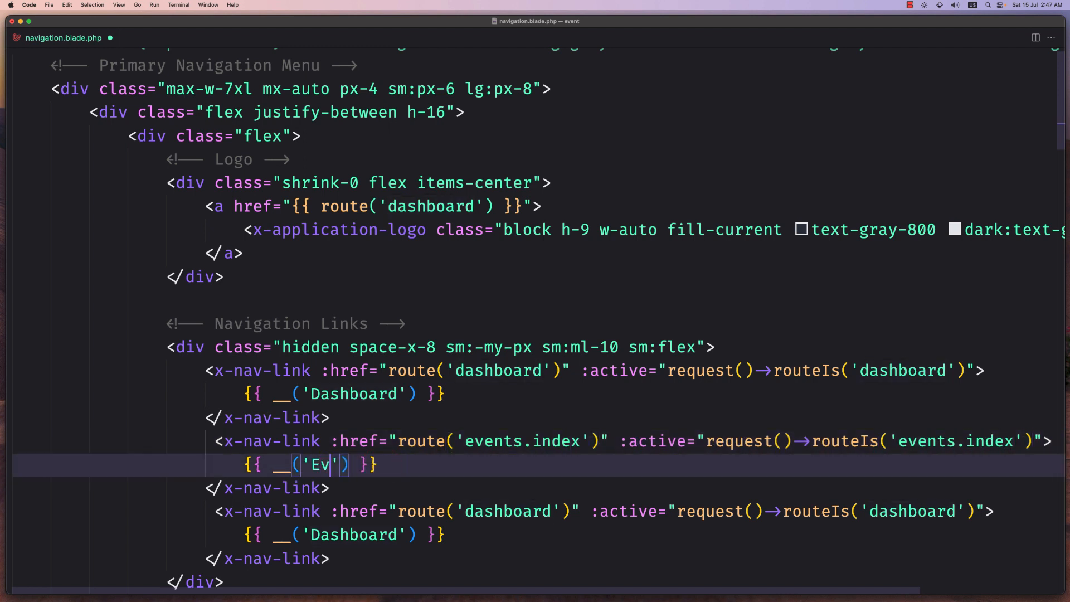
{"action": "type", "text": "ents"}
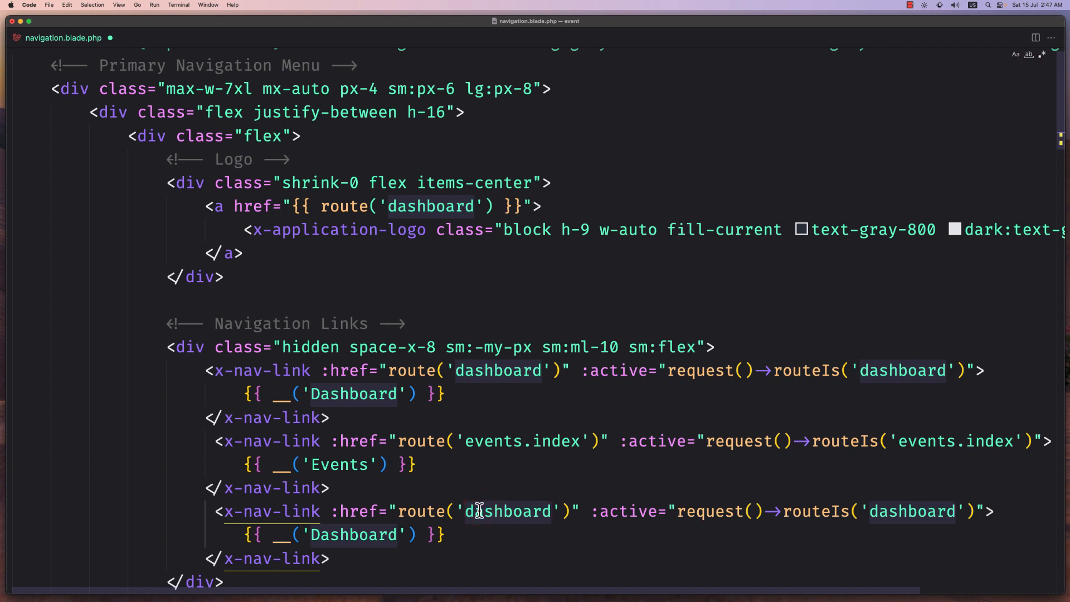
- Point the third nav link to galleries.index labelled Gallery
{"action": "type", "text": "gallerie"}
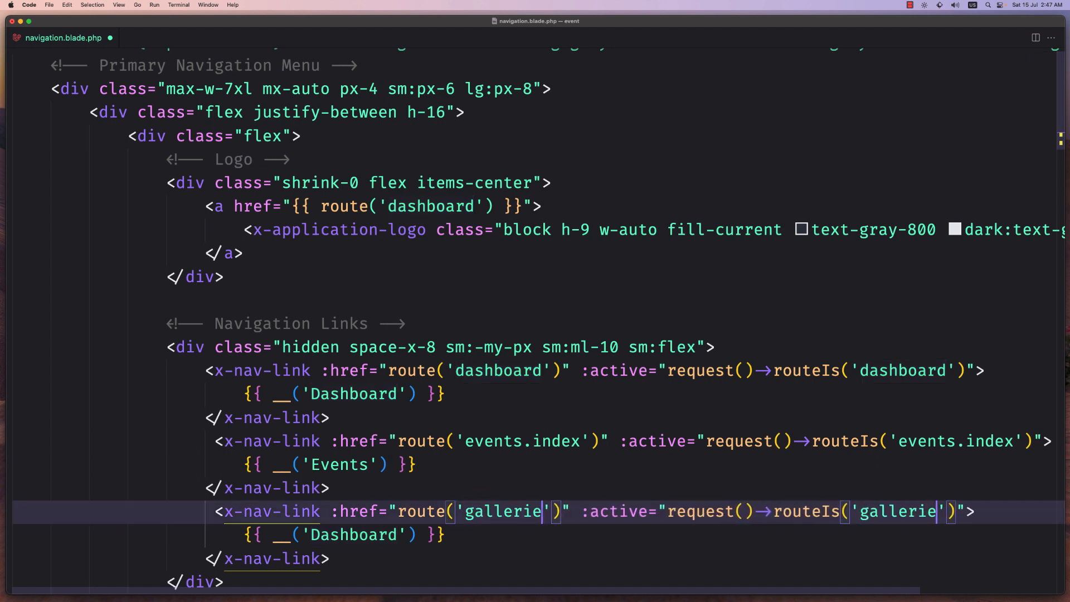
{"action": "type", "text": "s.index"}
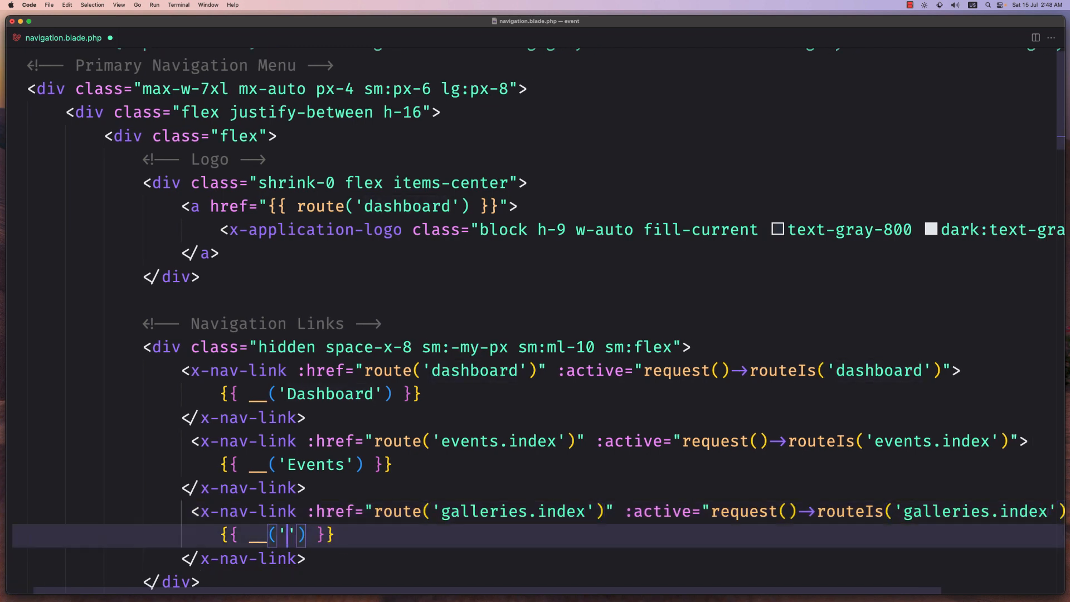
{"action": "type", "text": "Galleri"}
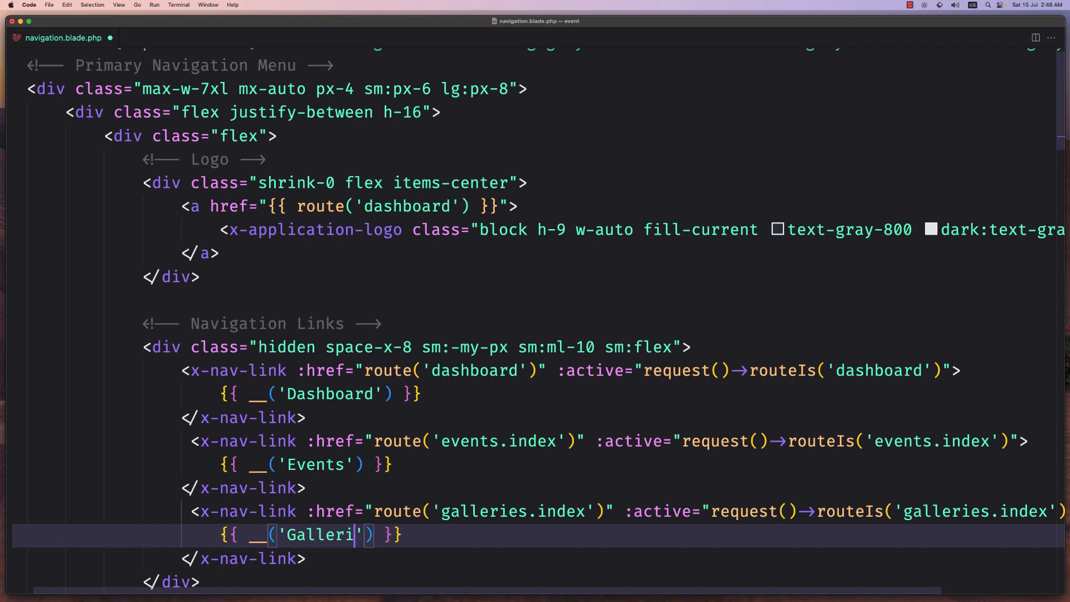
{"action": "type", "text": "y"}
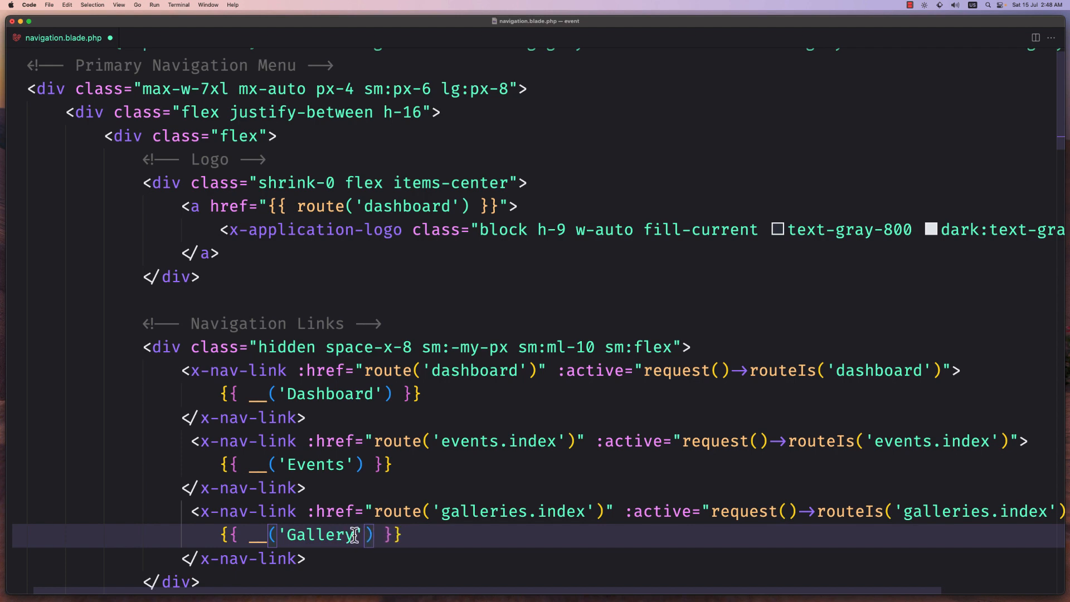
{"action": "scroll", "scroll_direction": "down", "scroll_amount": 3}
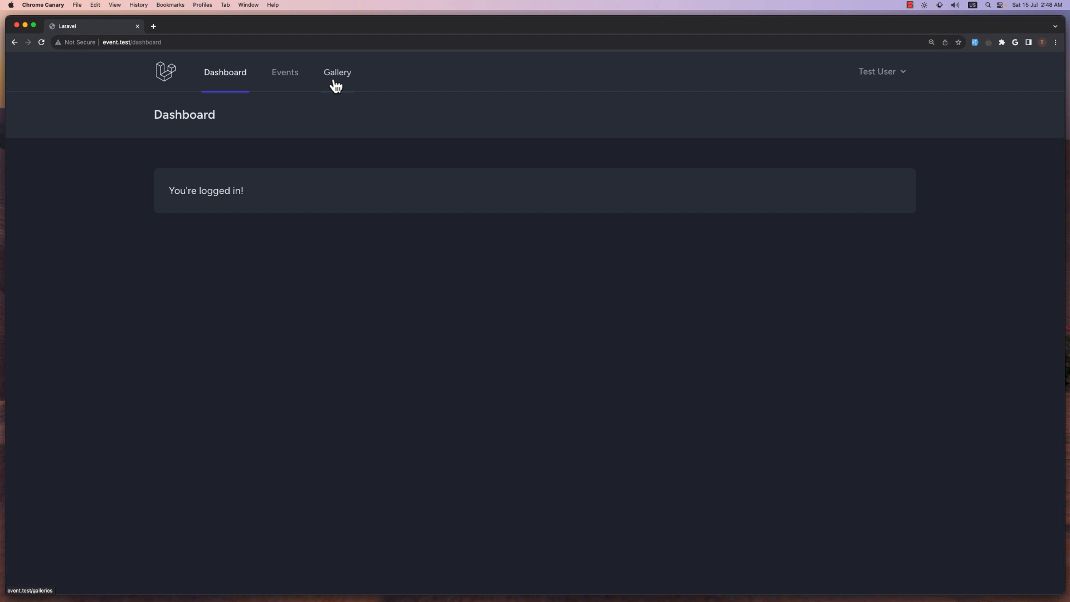
- Try the Gallery link in the app's navigation bar in Chrome Canary
{"action": "left_click", "coordinate": [284, 72]}
{"action": "type", "text": "e"}
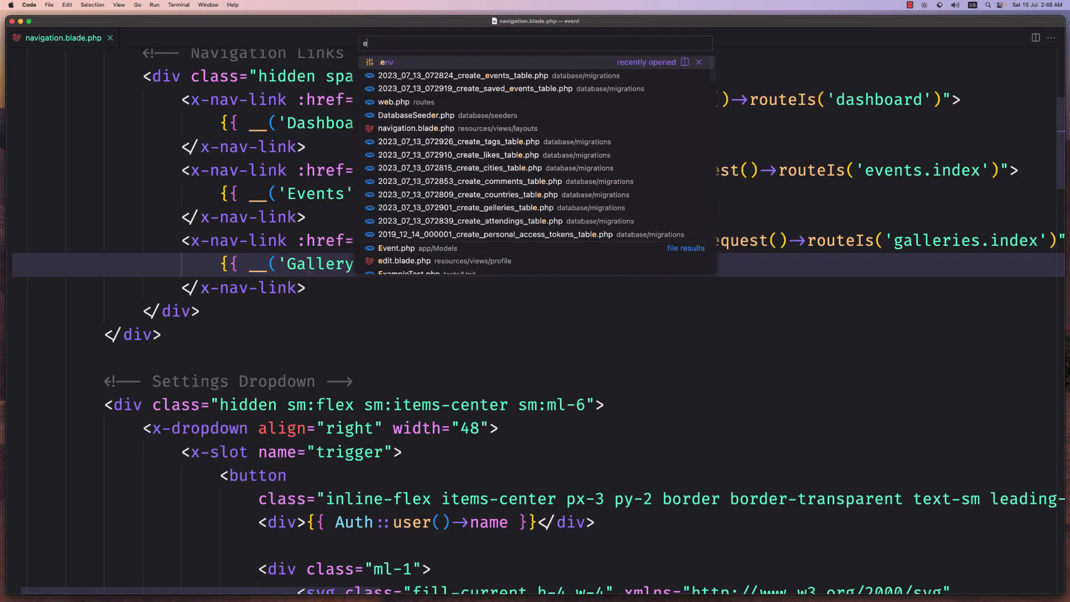
- In EventController, make index() return view('events.index') with a View return type and save
{"action": "type", "text": "ventco"}
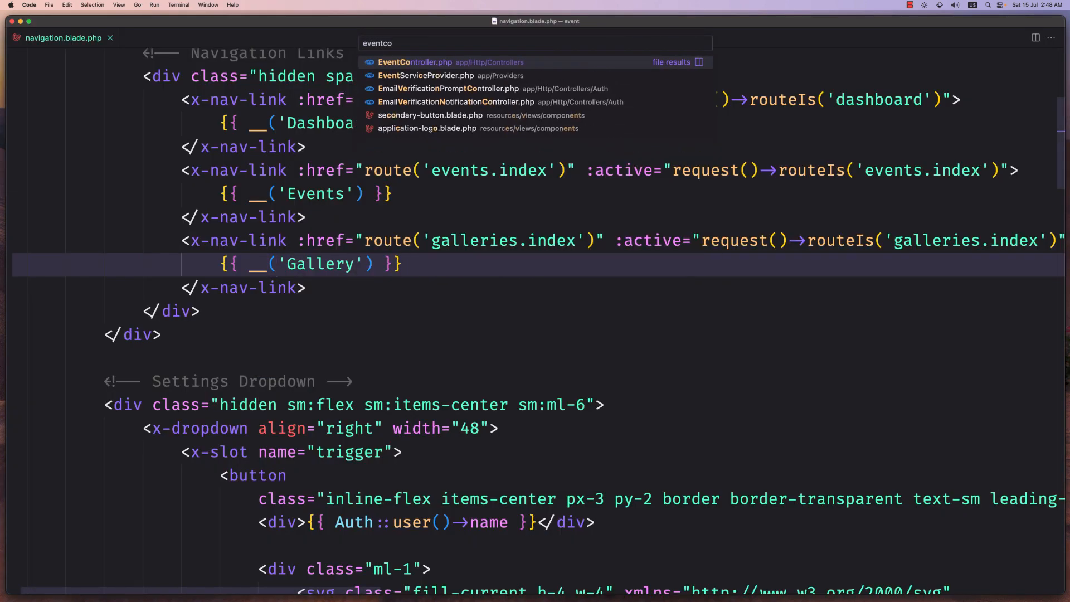
{"action": "left_click", "coordinate": [414, 62]}
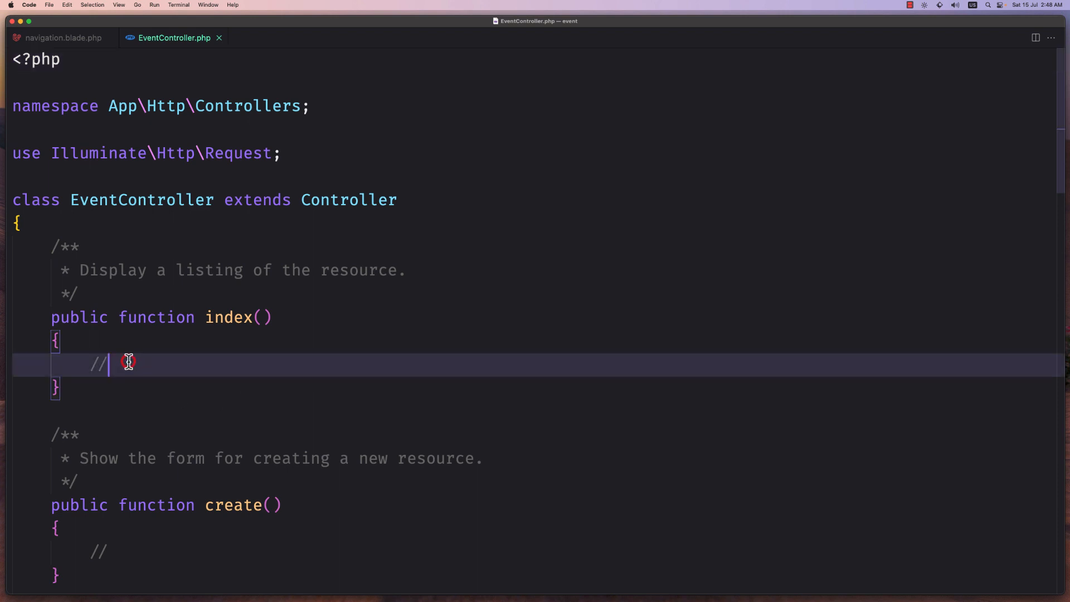
{"action": "key", "text": "Backspace"}
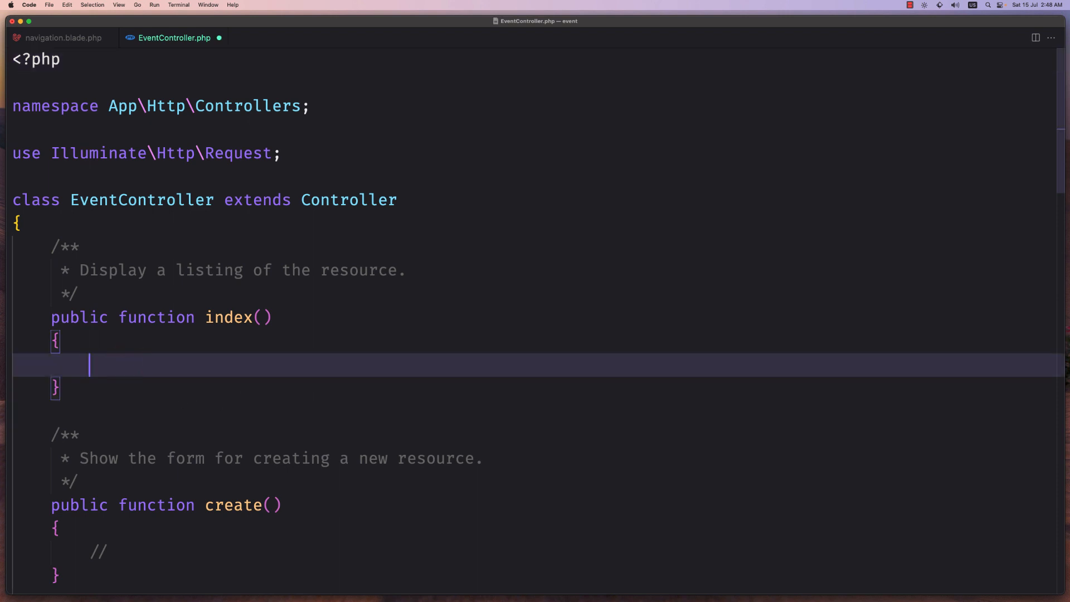
{"action": "type", "text": "return"}
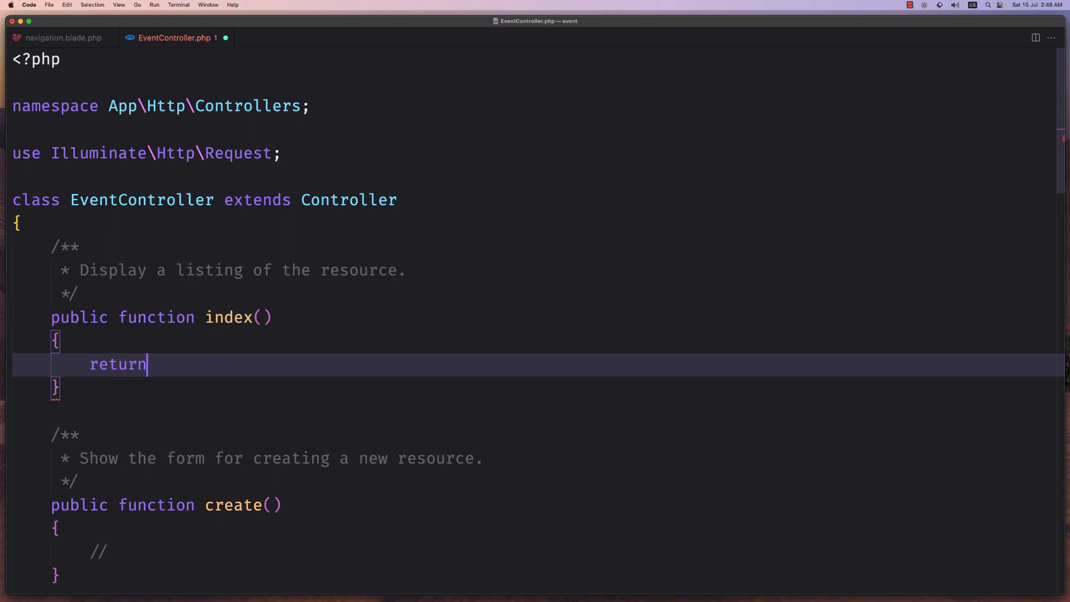
{"action": "type", "text": "view('"}
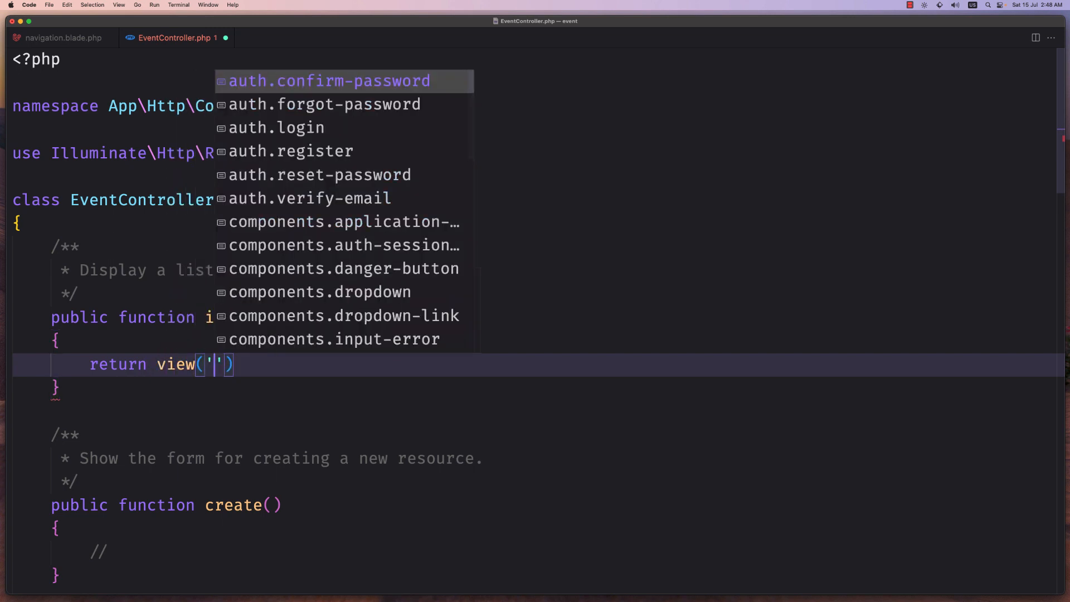
{"action": "type", "text": "e"}
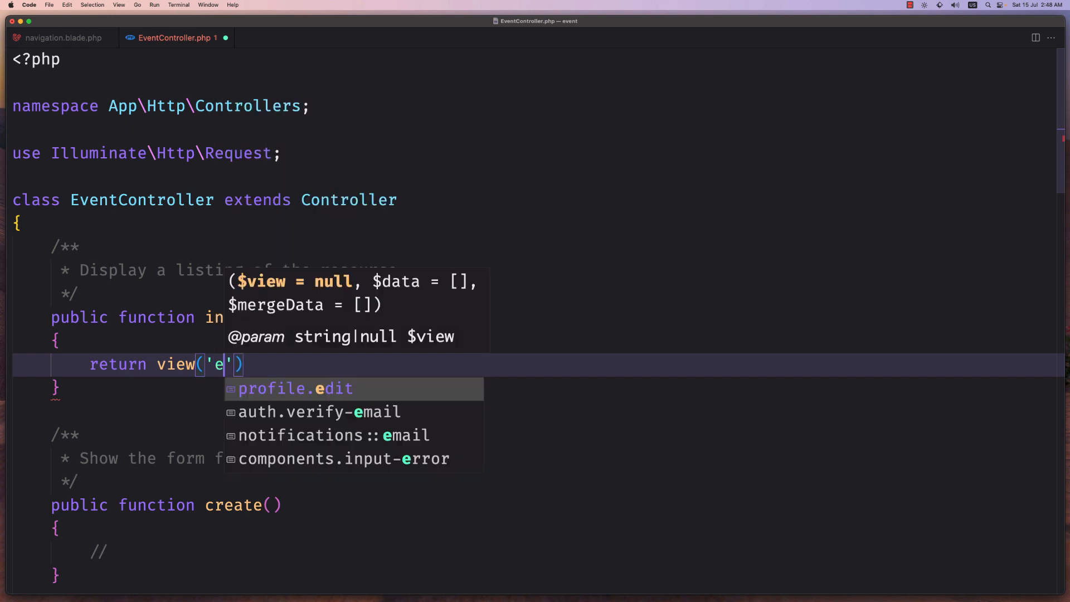
{"action": "type", "text": "vents."}
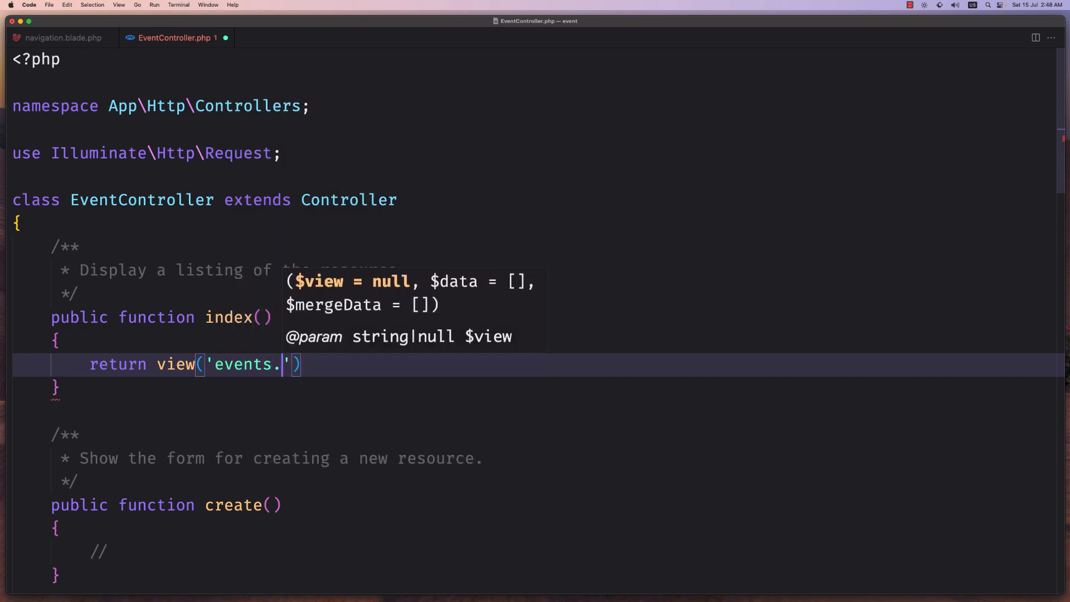
{"action": "type", "text": "in"}
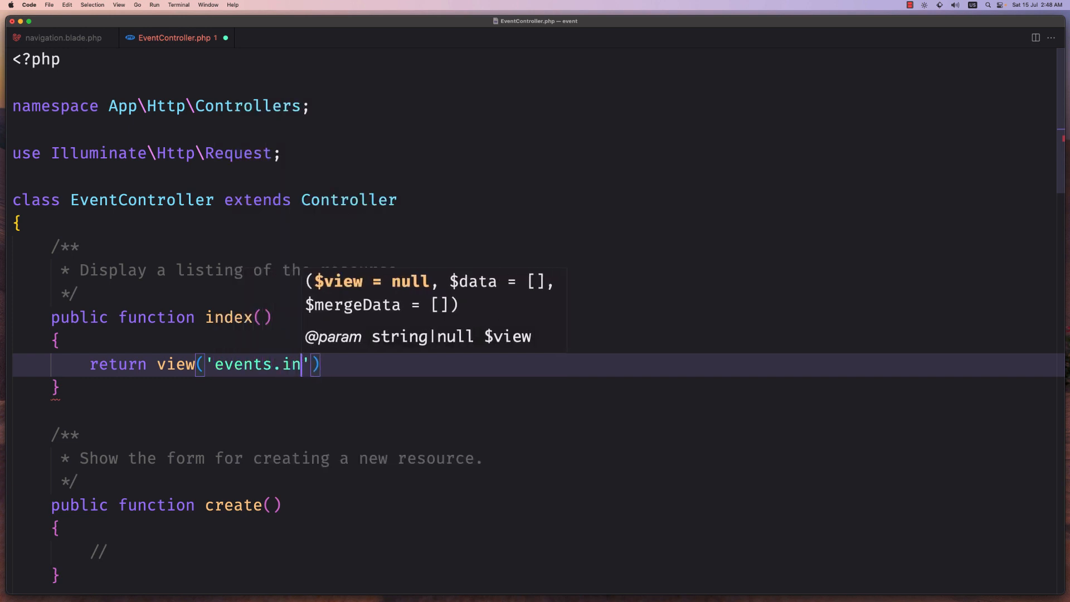
{"action": "type", "text": "dex"}
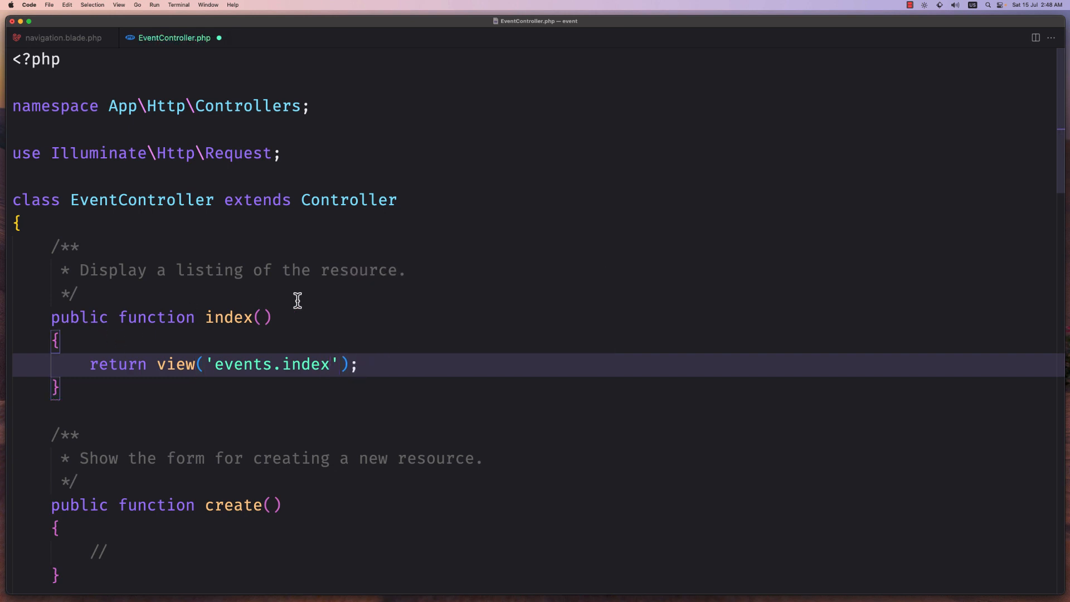
{"action": "type", "text": ":"}
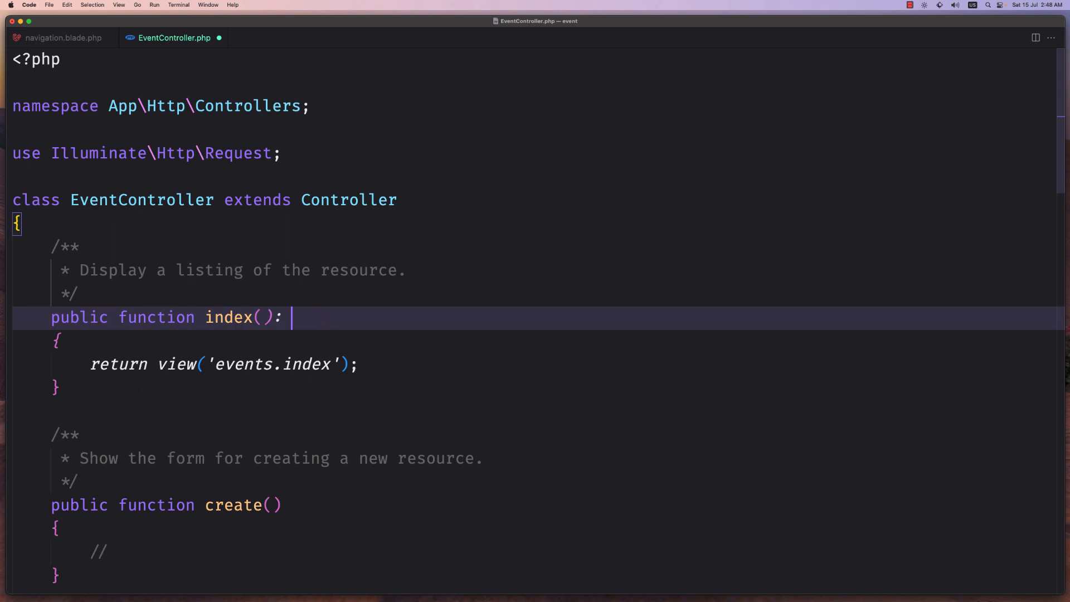
{"action": "type", "text": "View"}
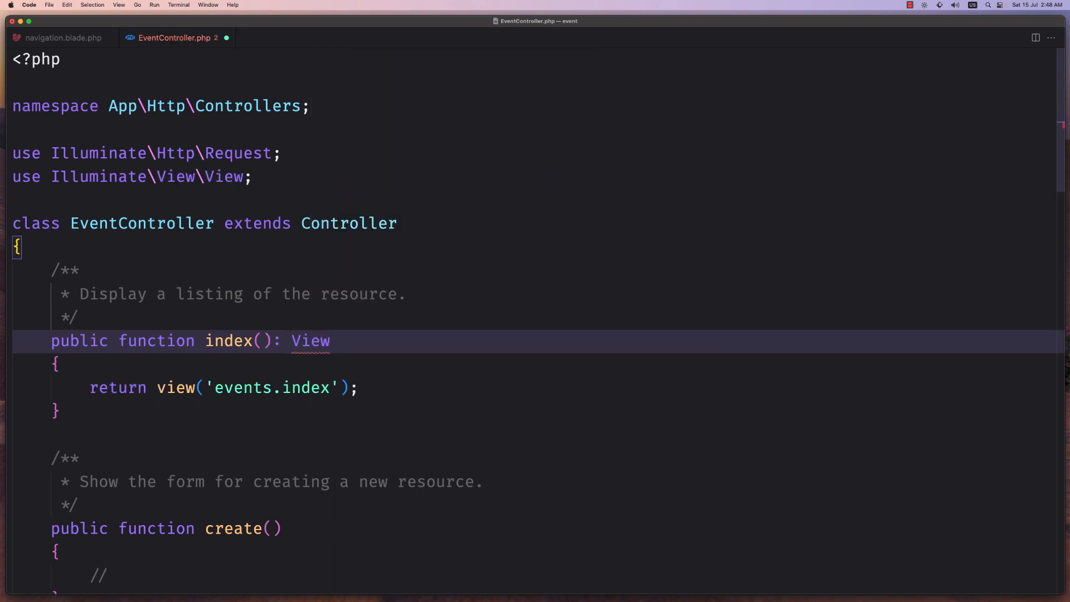
{"action": "key", "text": "cmd+s"}
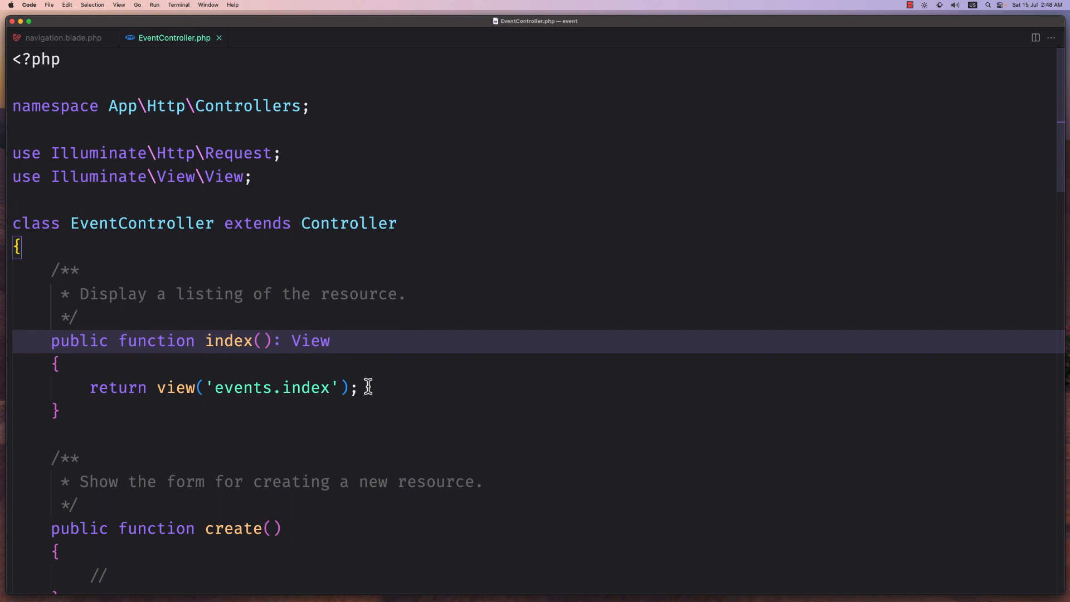
- Create resources/views/events/index.blade.php in the Explorer and open it
{"action": "left_click", "coordinate": [1034, 38]}
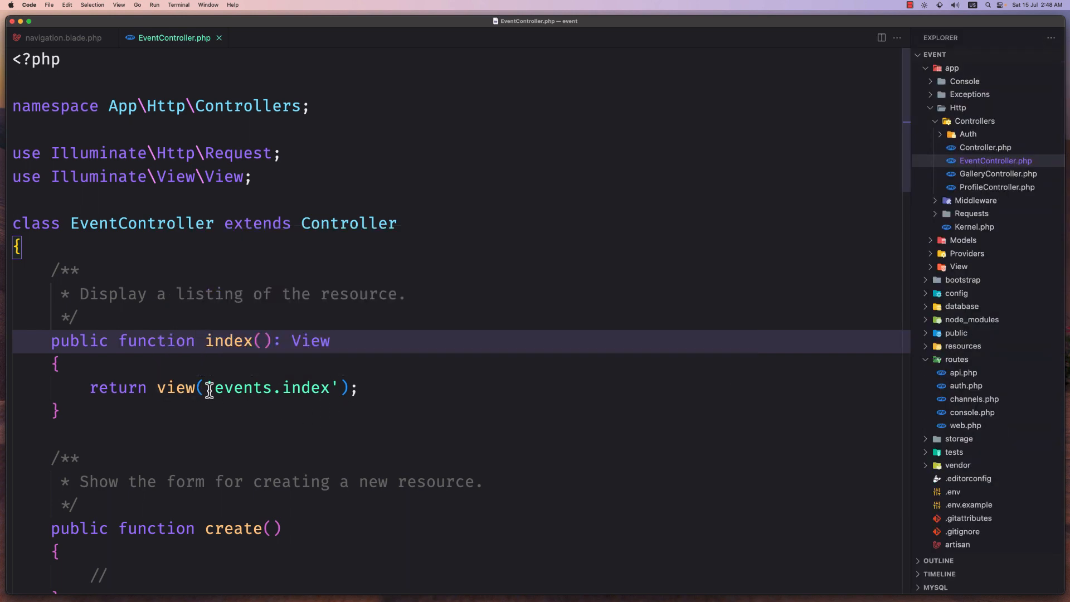
{"action": "mouse_move", "coordinate": [297, 388]}
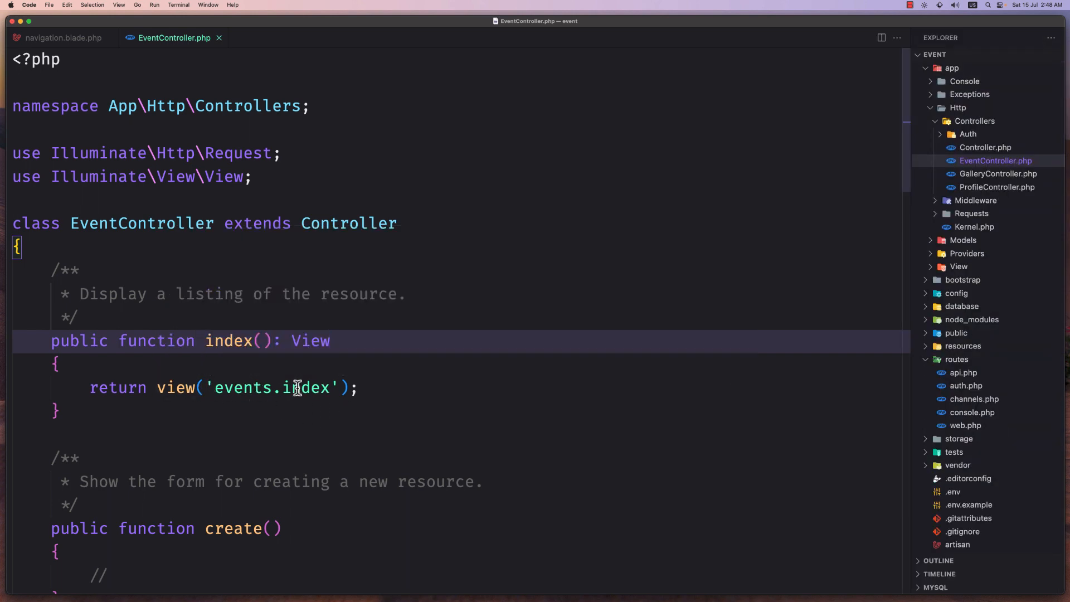
{"action": "left_click", "coordinate": [951, 68]}
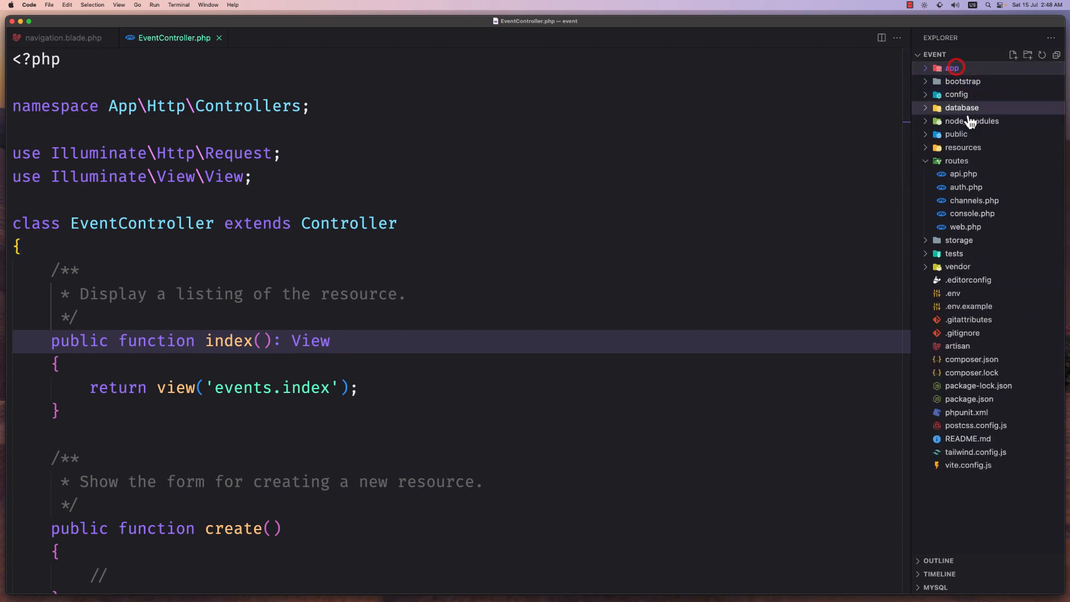
{"action": "left_click", "coordinate": [956, 160]}
{"action": "type", "text": "e"}
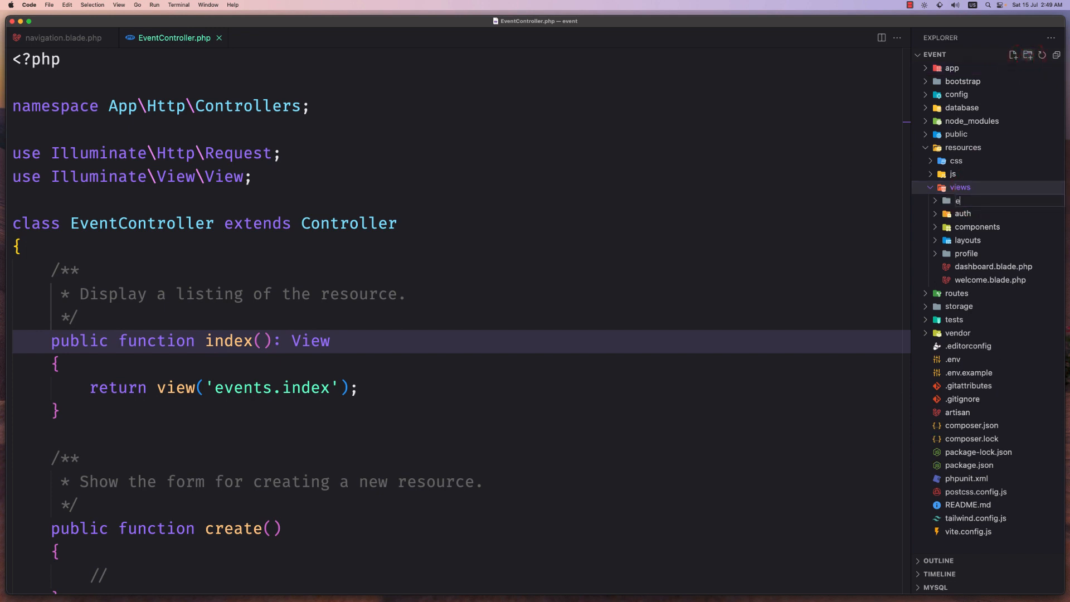
{"action": "key", "text": "Enter"}
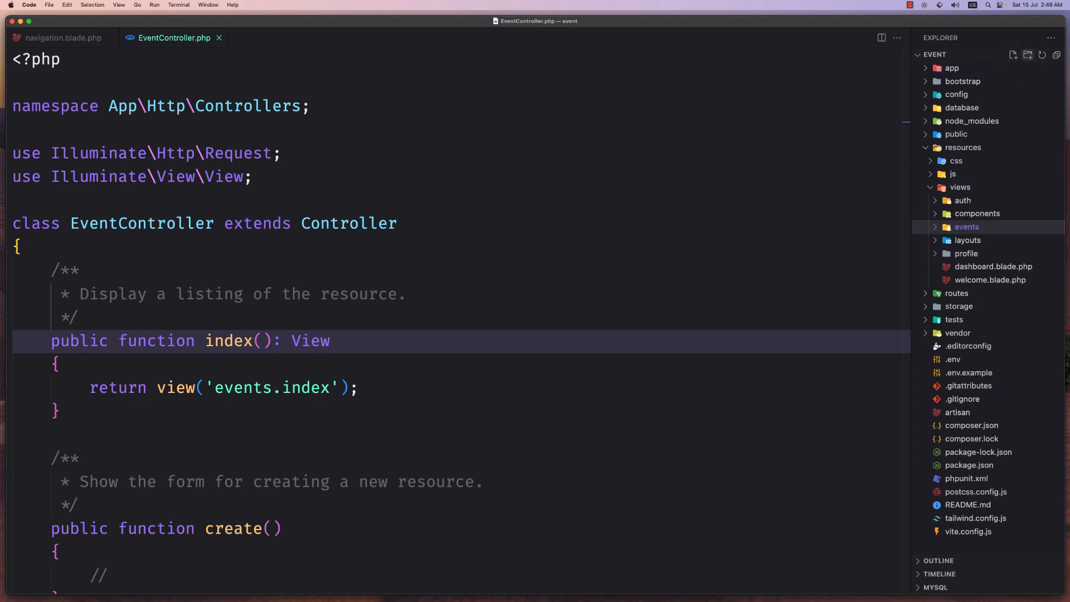
{"action": "left_click", "coordinate": [1012, 54]}
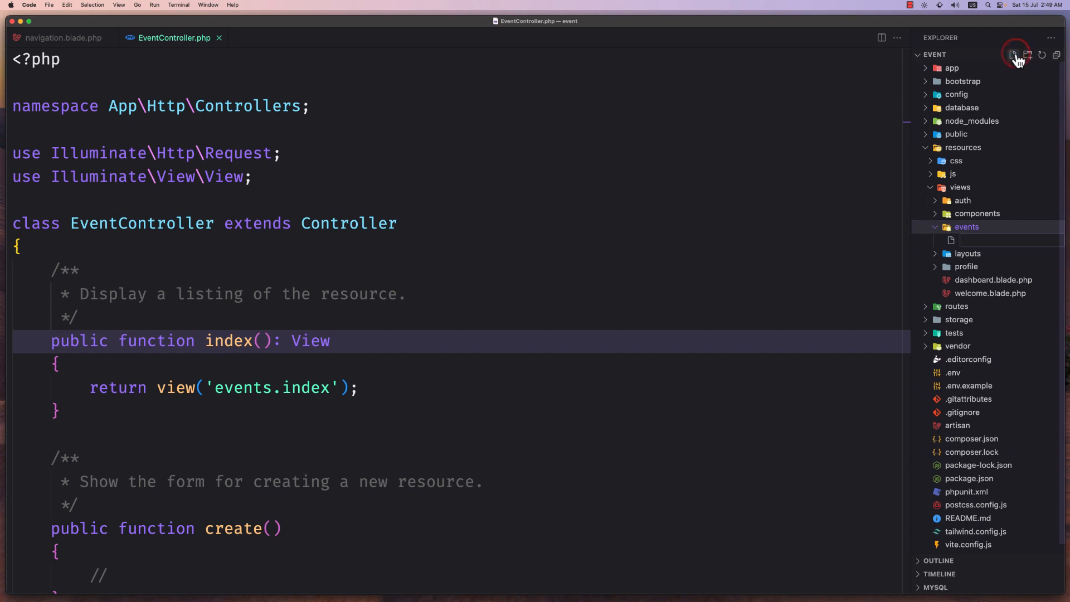
{"action": "type", "text": "index.blade.php"}
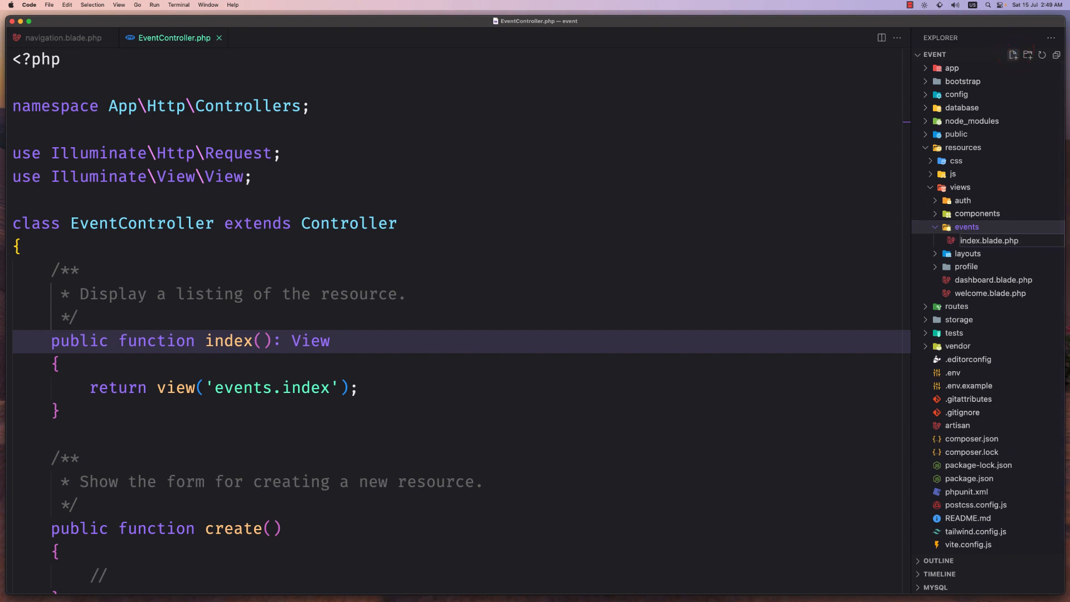
{"action": "double_click", "coordinate": [989, 241]}
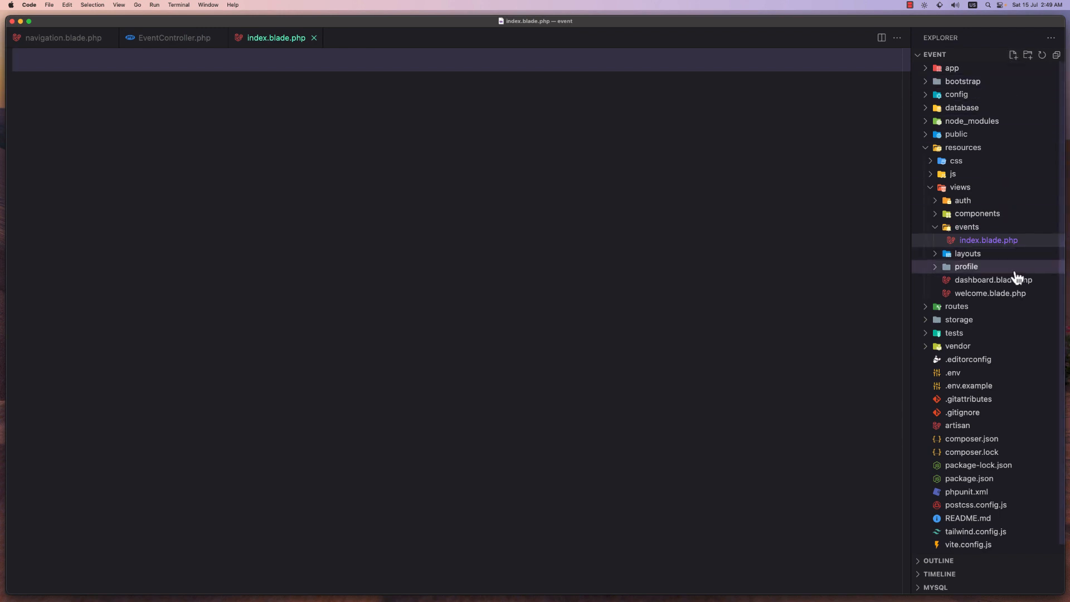
- Change the view's Dashboard heading to Events and its body content to Table
{"action": "left_click", "coordinate": [993, 278]}
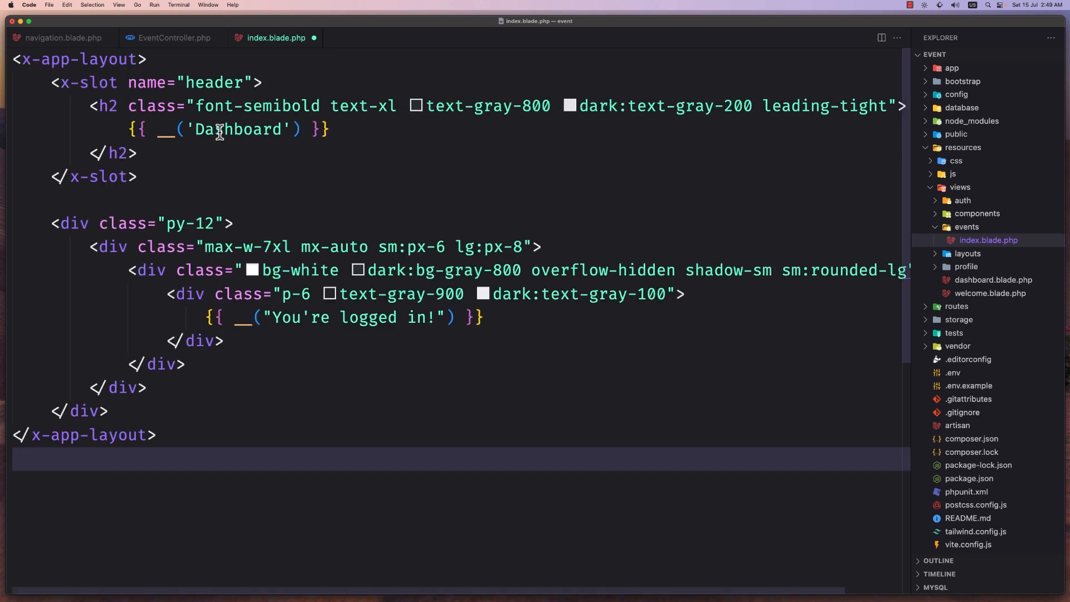
{"action": "double_click", "coordinate": [239, 129]}
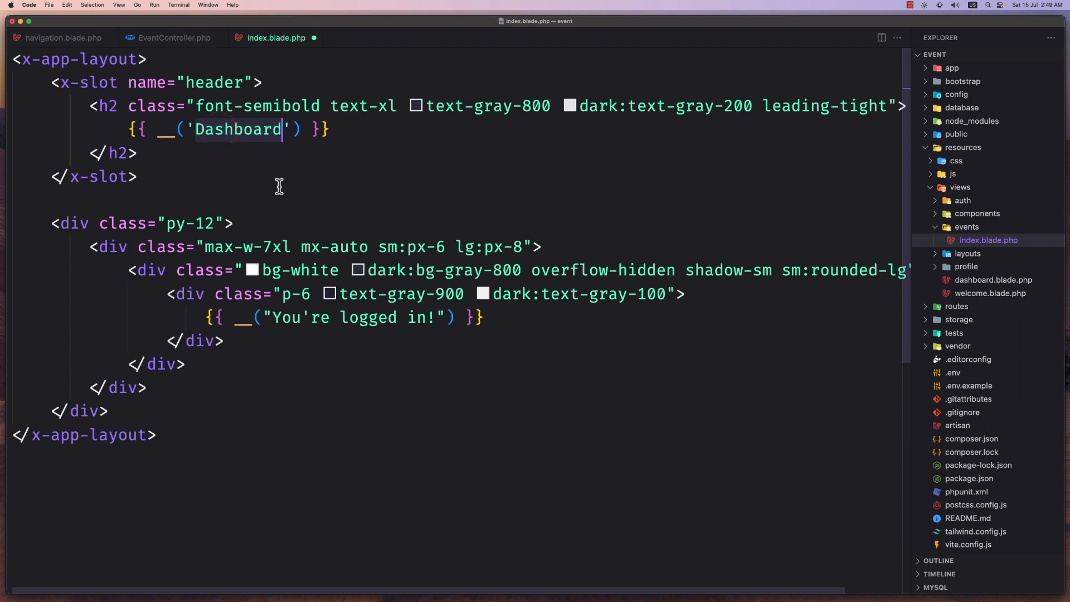
{"action": "type", "text": "Events"}
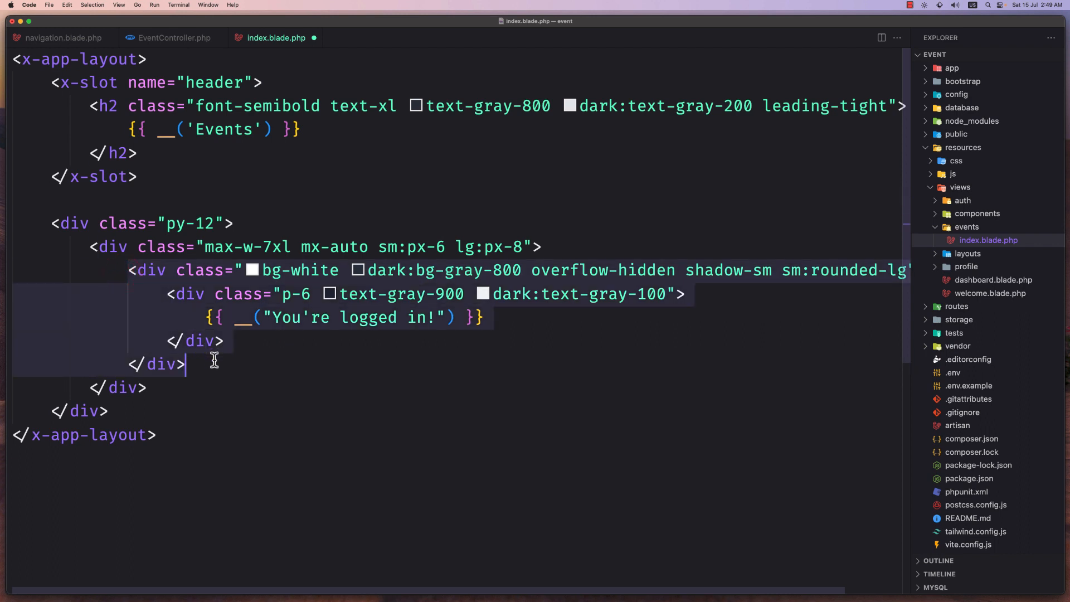
{"action": "type", "text": "Ta"}
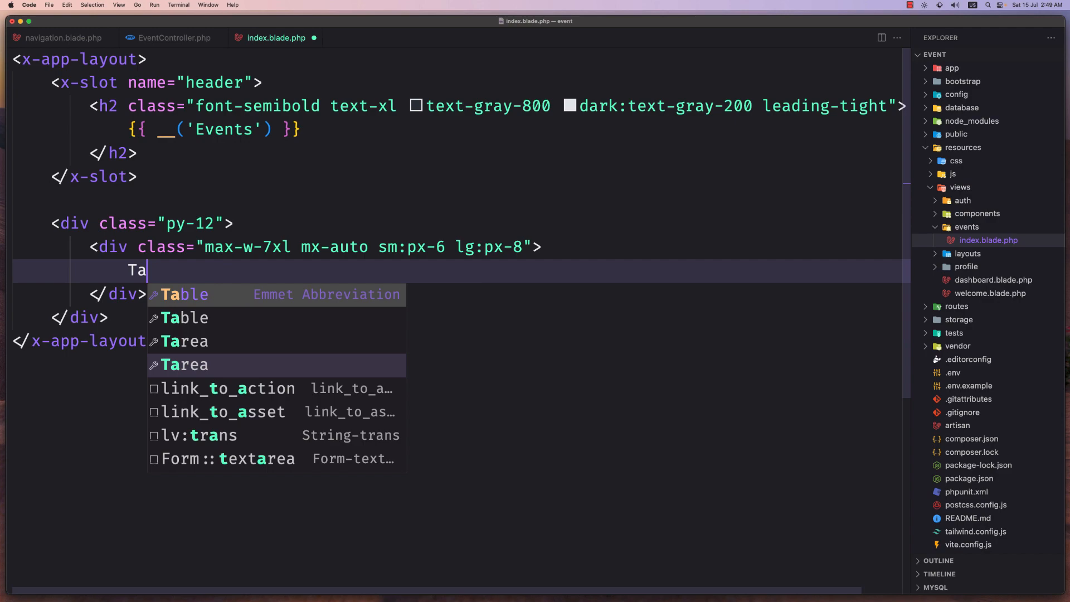
{"action": "type", "text": "ble"}
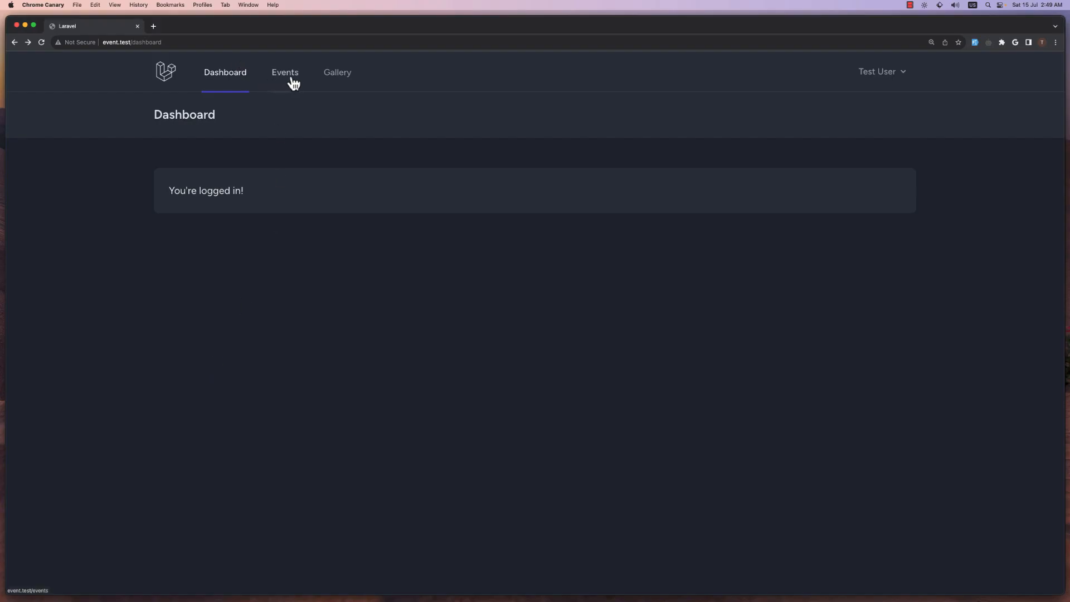
- Open the Events page in Chrome Canary and select its Table placeholder
{"action": "left_click", "coordinate": [284, 72]}
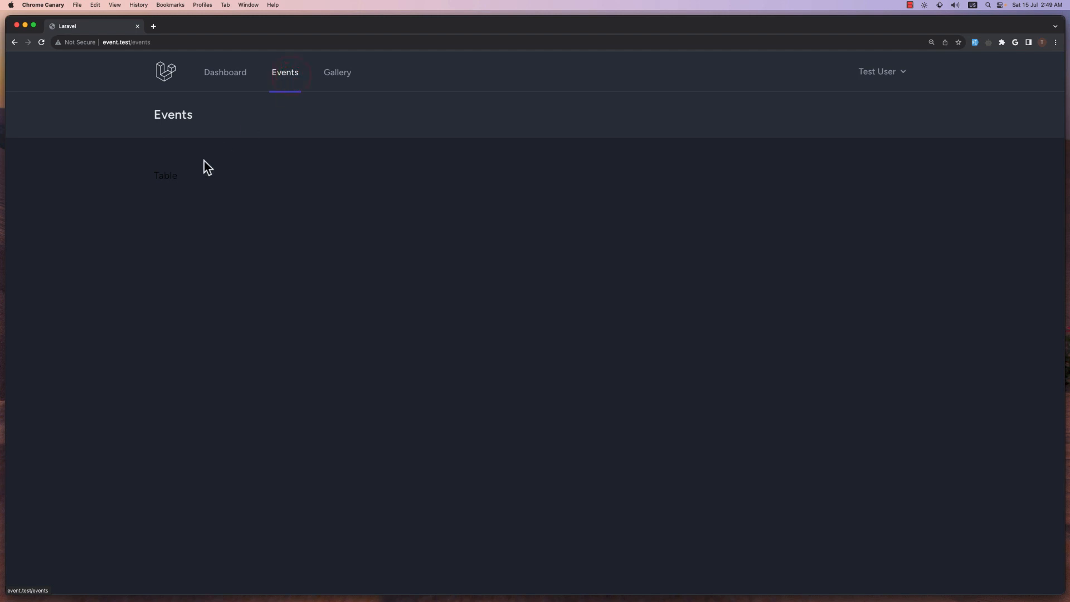
{"action": "double_click", "coordinate": [165, 175]}
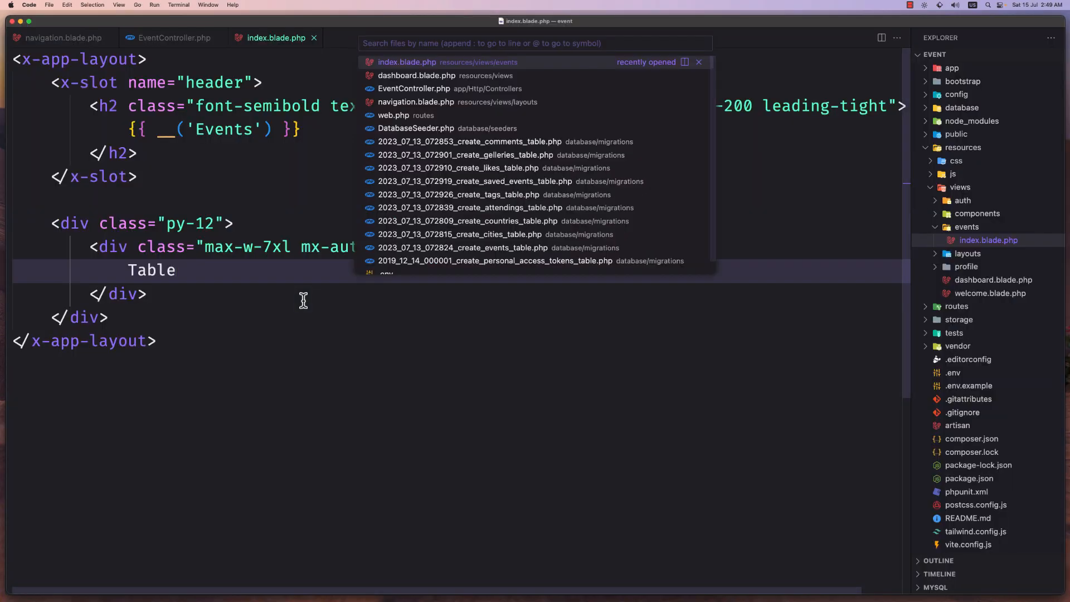
- In GalleryController, make index() return view('galleries.index'), save, and close all editors
{"action": "type", "text": "ga"}
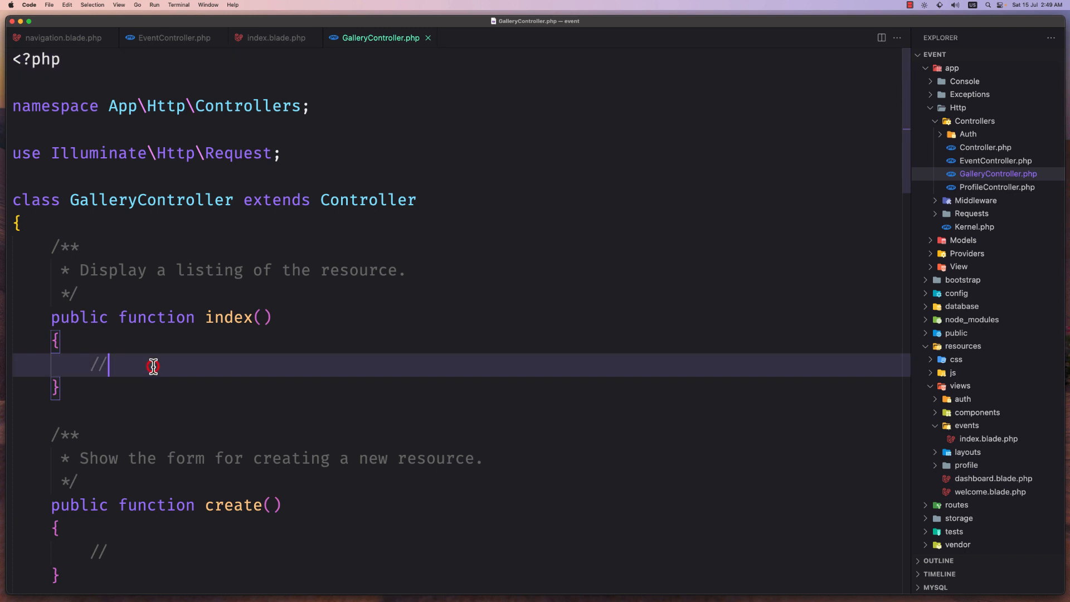
{"action": "type", "text": "return view('ga"}
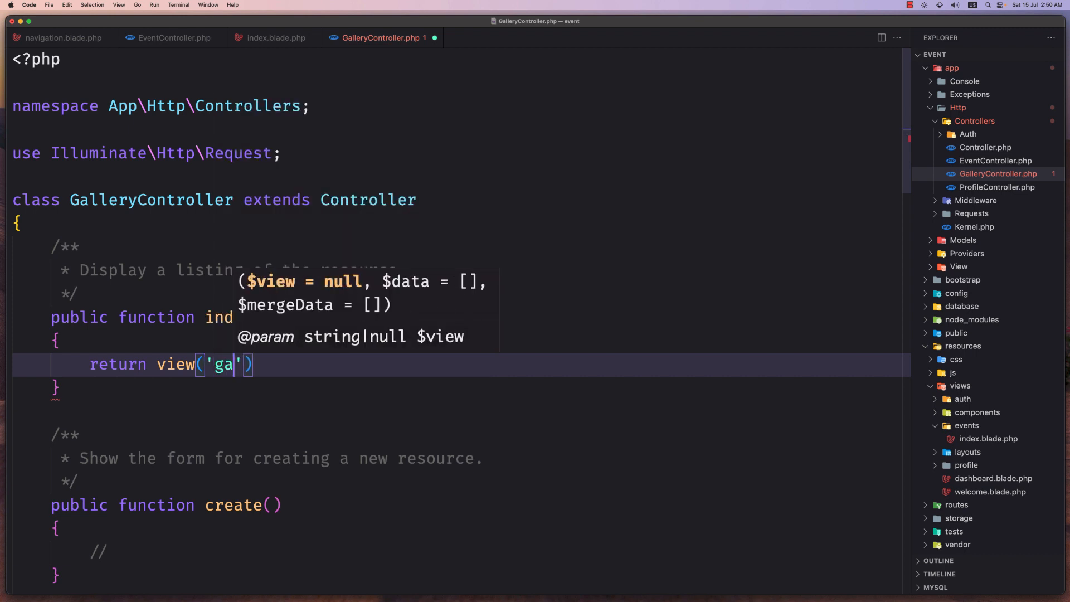
{"action": "type", "text": "llieries"}
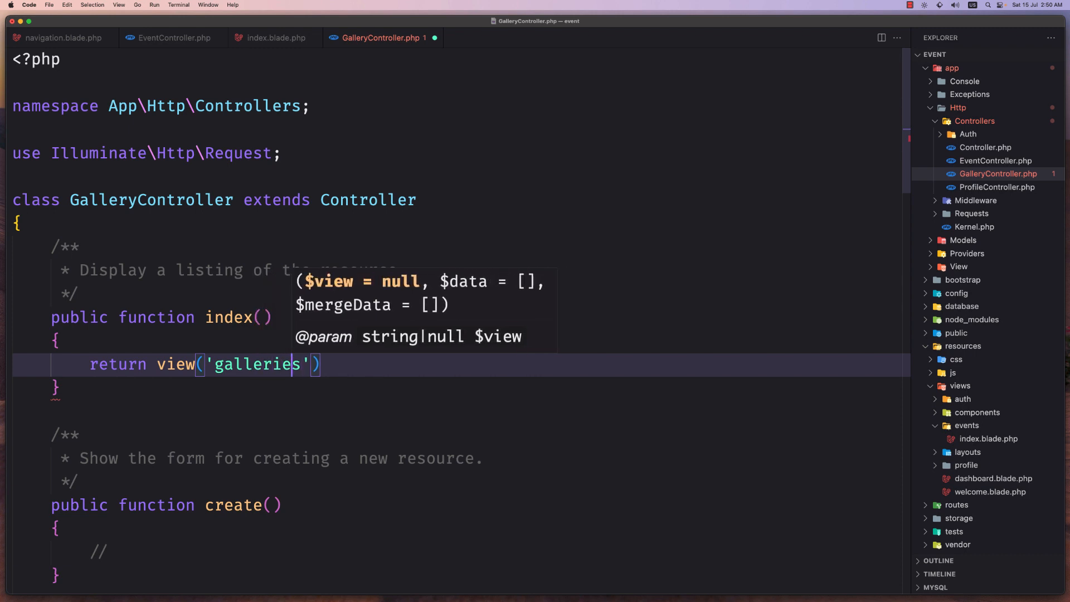
{"action": "type", "text": "."}
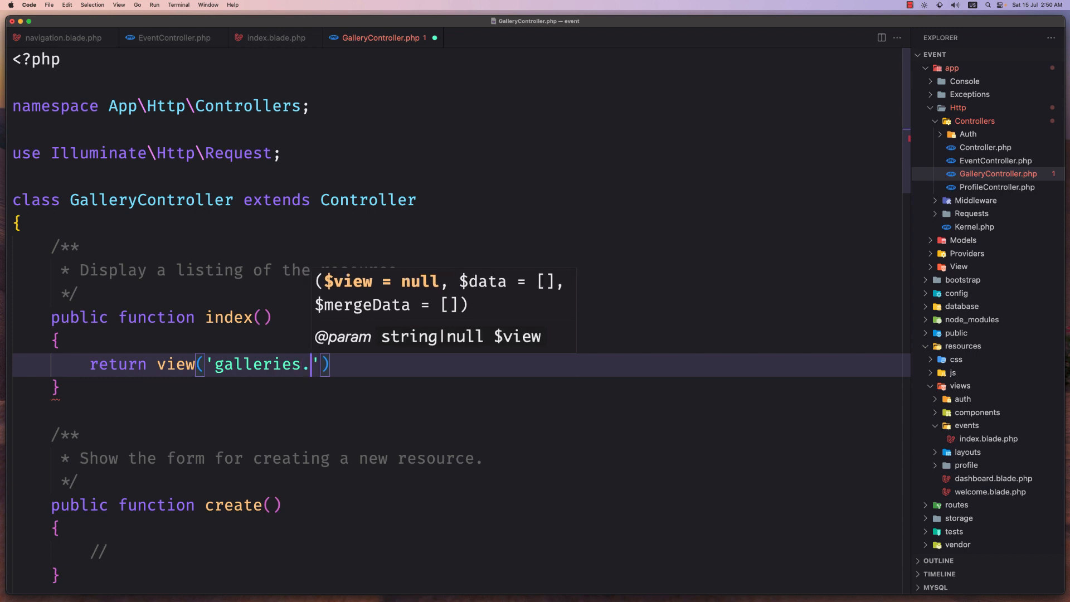
{"action": "type", "text": "index"}
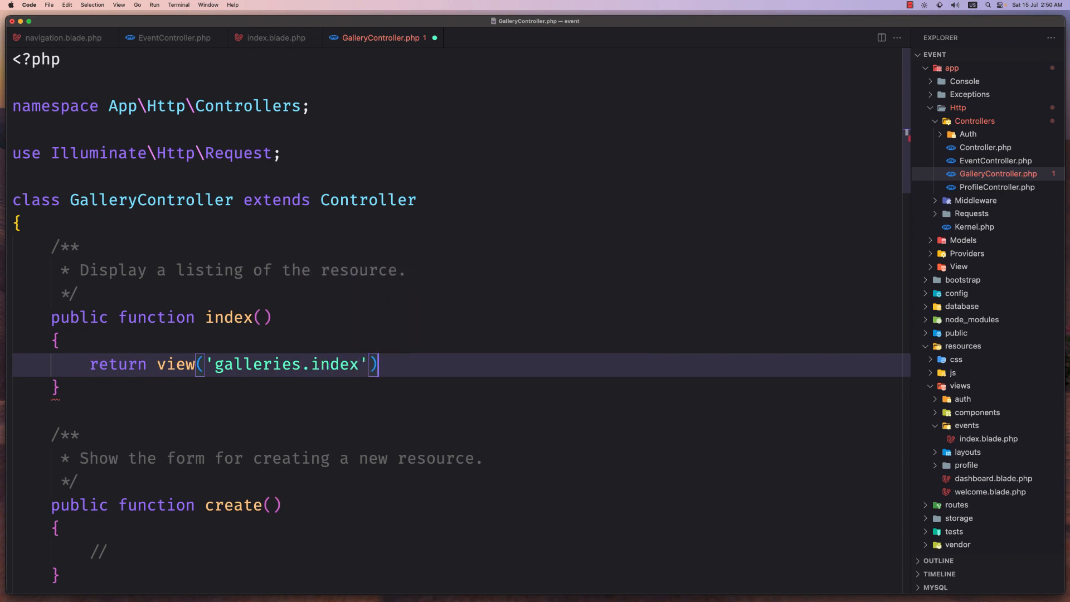
{"action": "type", "text": ";"}
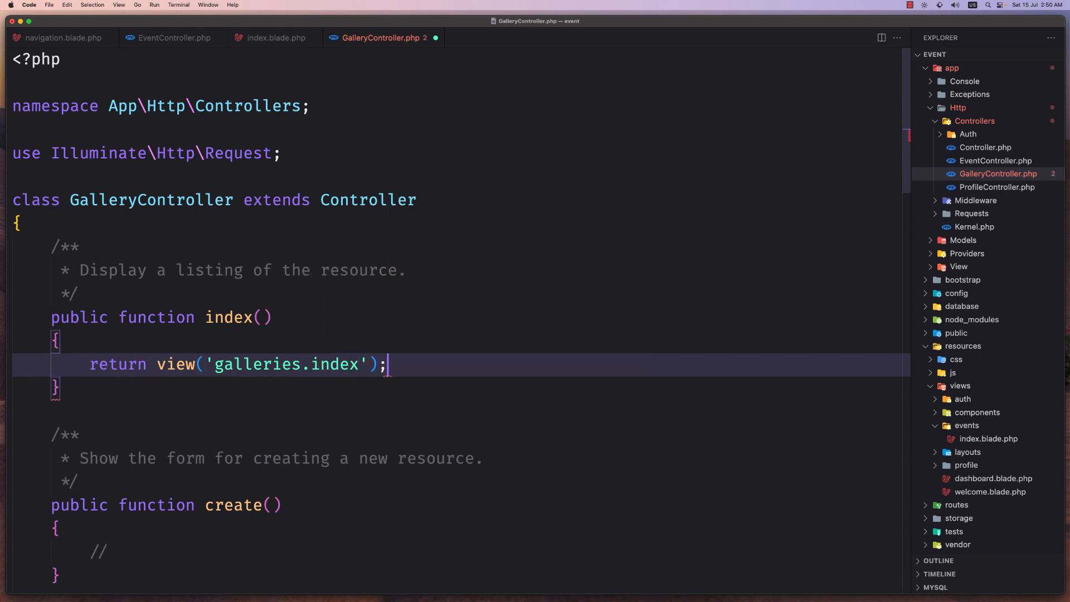
{"action": "key", "text": "cmd+s"}
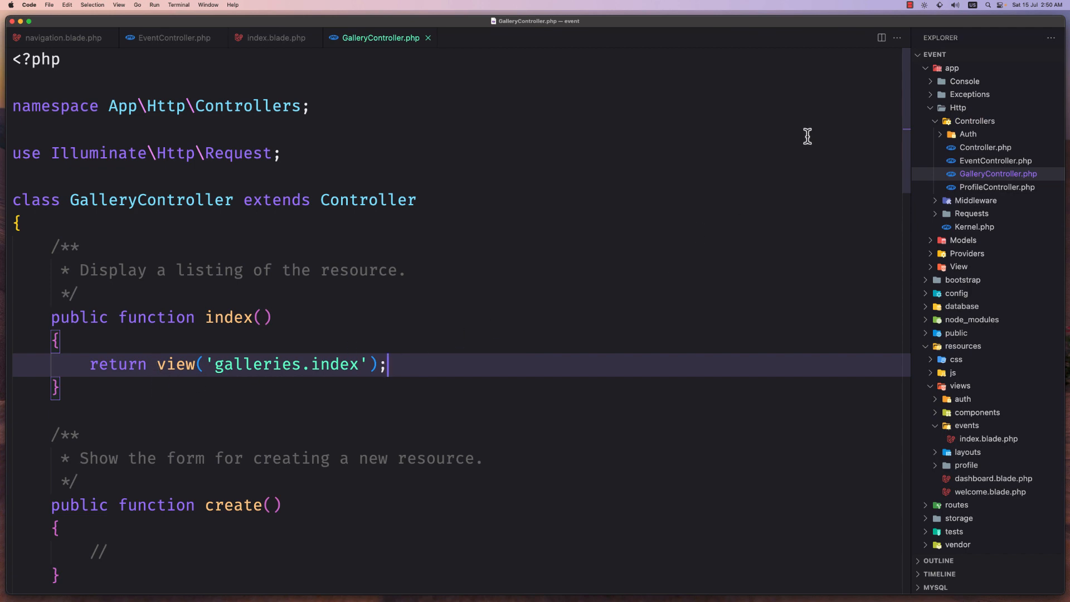
{"action": "left_click", "coordinate": [174, 38]}
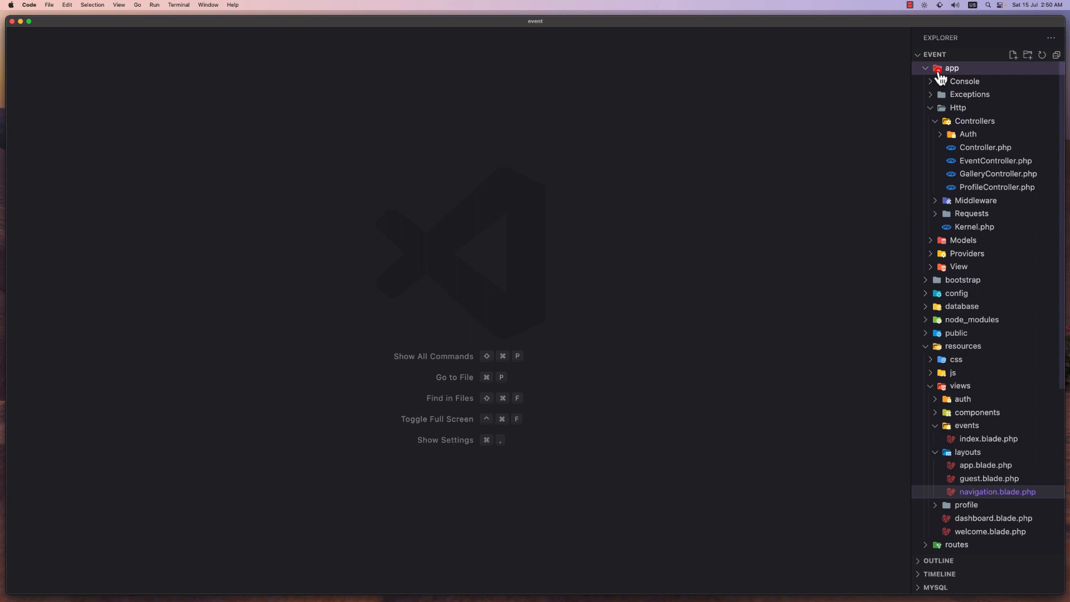
- Under resources/views create a galleries folder with a new index.blade.php
{"action": "left_click", "coordinate": [951, 68]}
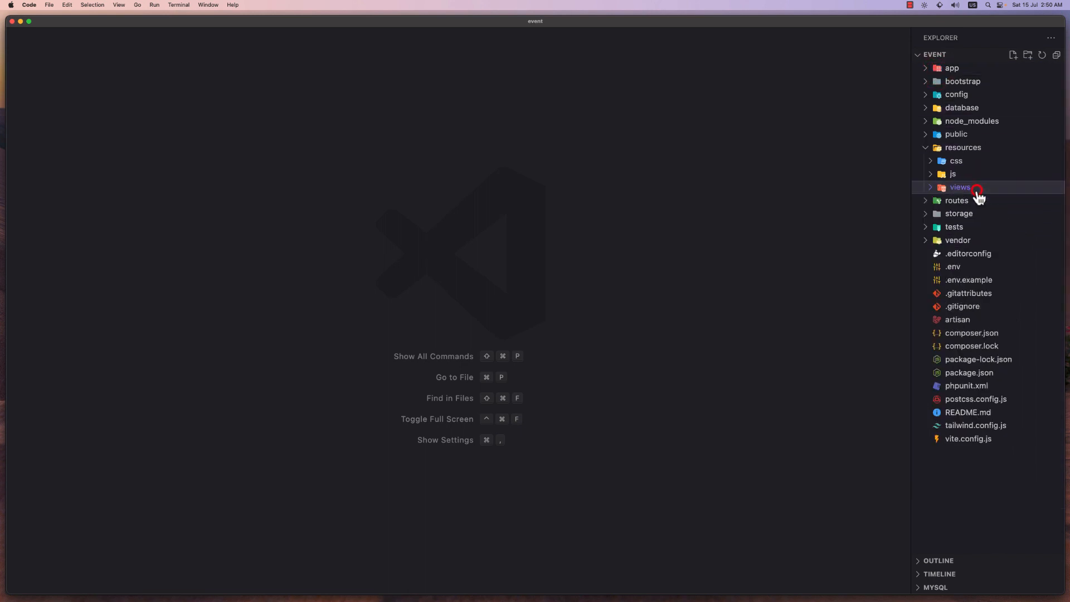
{"action": "left_click", "coordinate": [960, 187]}
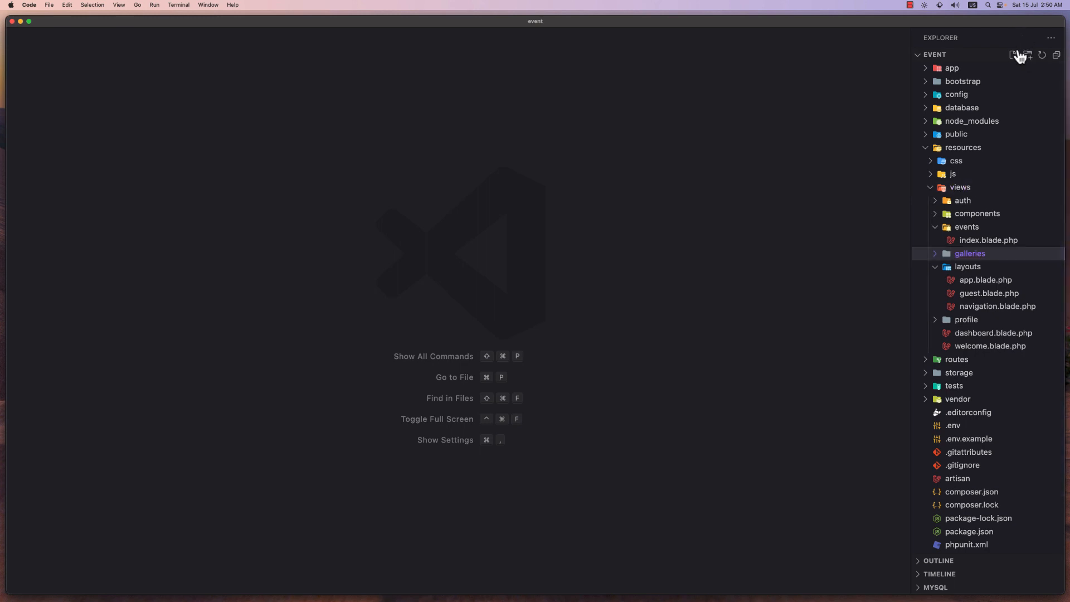
{"action": "left_click", "coordinate": [1013, 55]}
{"action": "type", "text": "index.blade.php"}
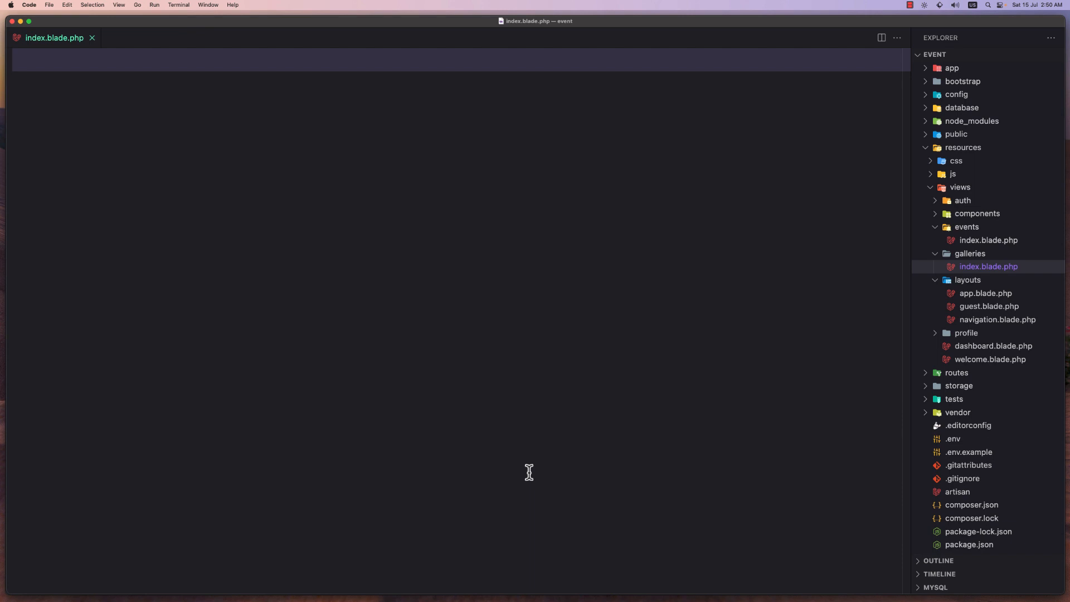
- Change the view's Dashboard heading to Galleries and its body content to Table
{"action": "double_click", "coordinate": [238, 130]}
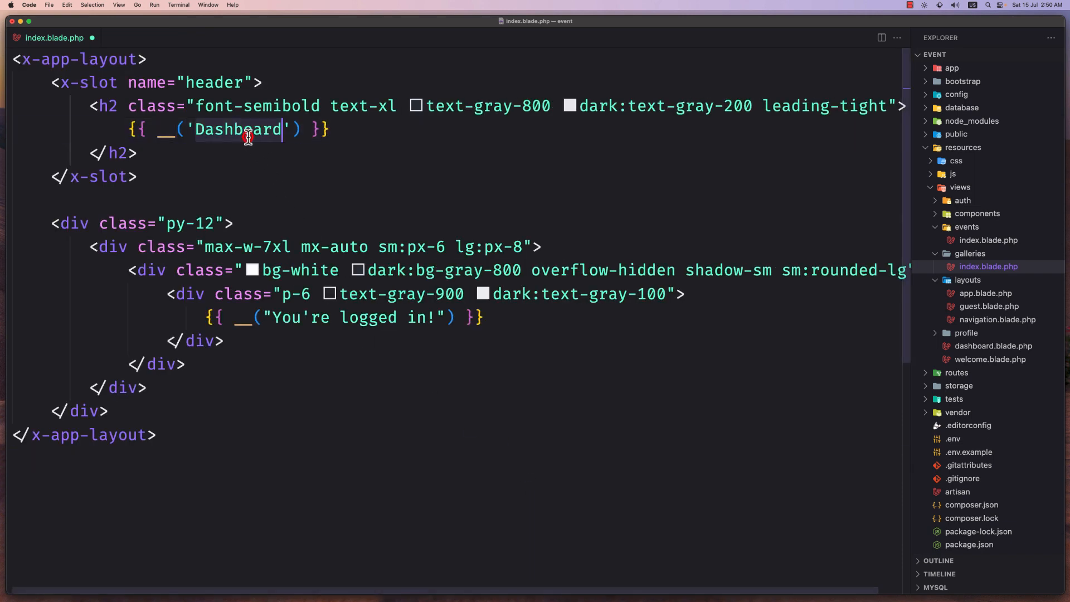
{"action": "type", "text": "Gall"}
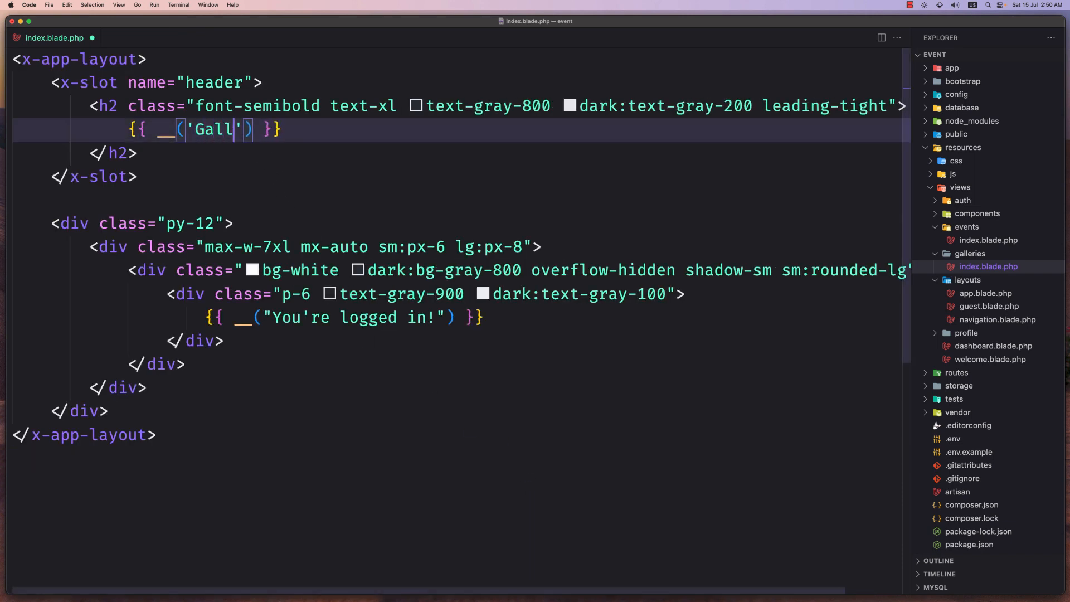
{"action": "type", "text": "eries"}
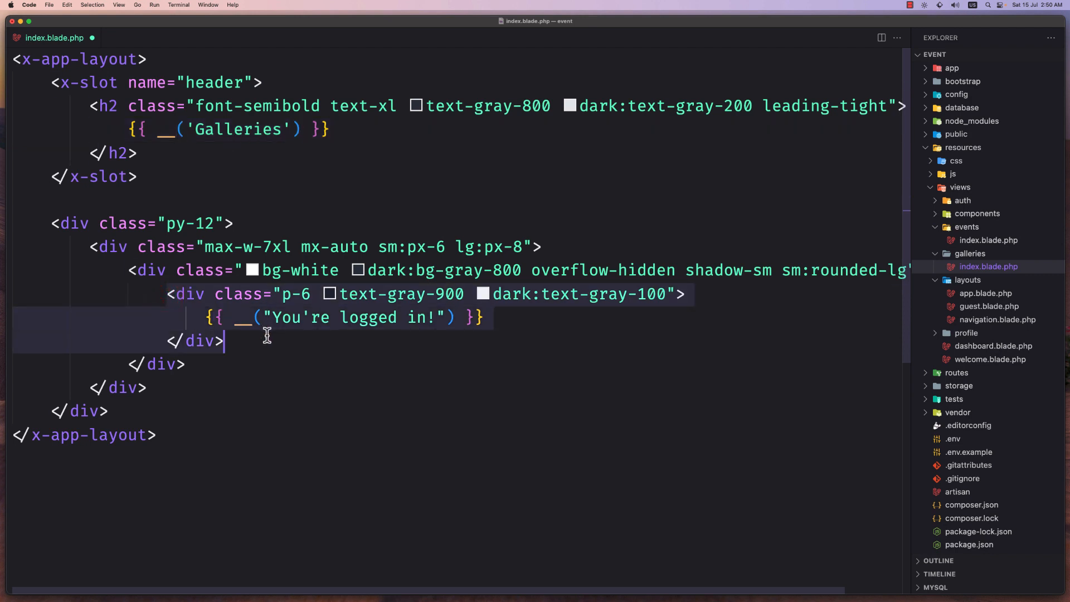
{"action": "type", "text": "Table"}
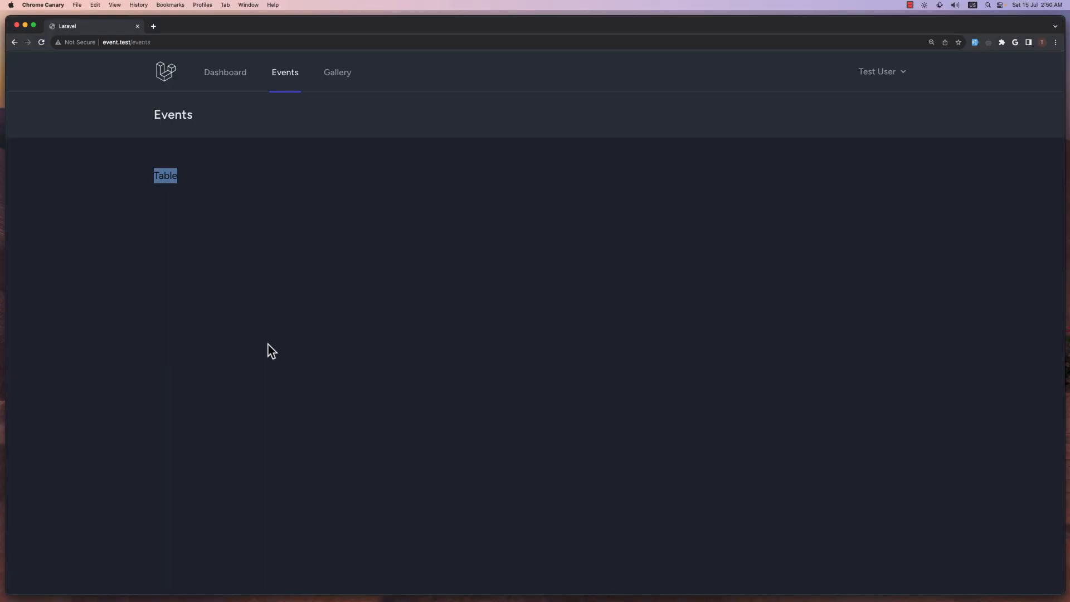
- Navigate to /galleries via the Gallery nav link and select the 'Table' placeholder
{"action": "left_click", "coordinate": [337, 72]}
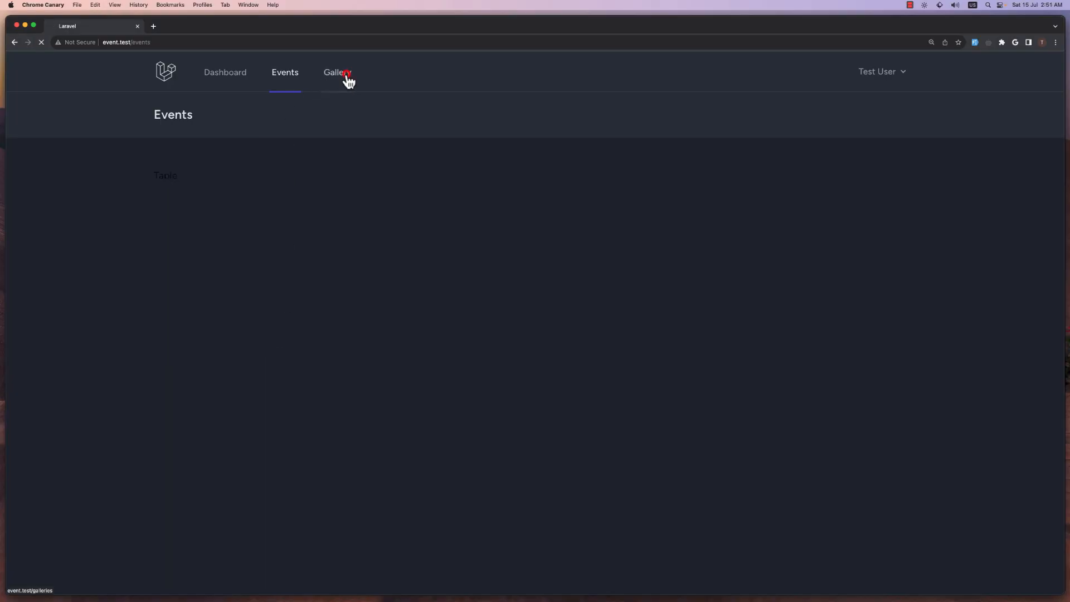
{"action": "left_click", "coordinate": [336, 72]}
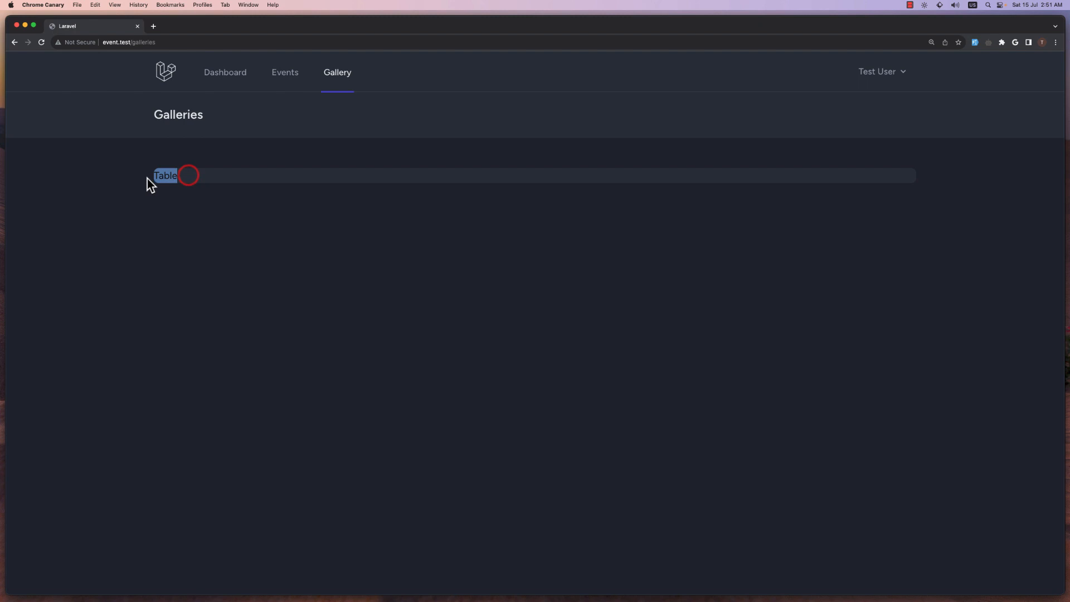
{"action": "mouse_move", "coordinate": [176, 347]}
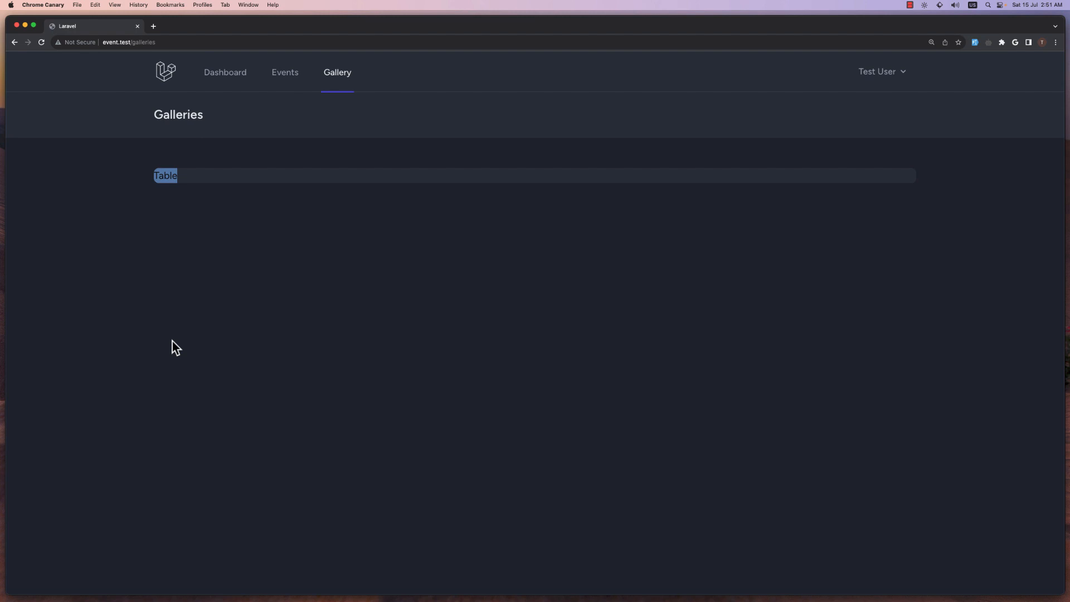
{"action": "mouse_move", "coordinate": [284, 72]}
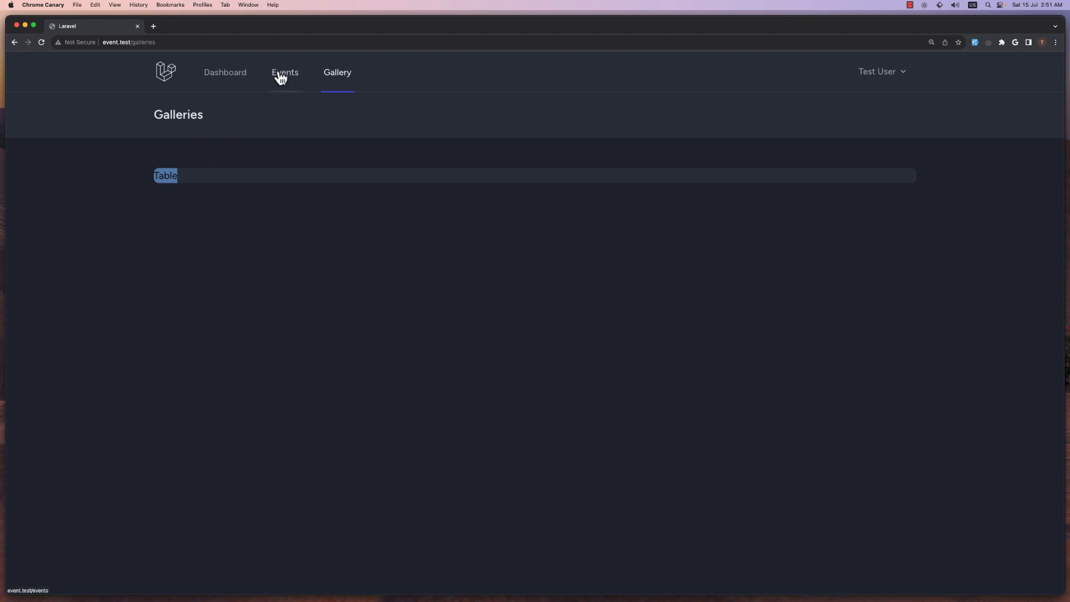